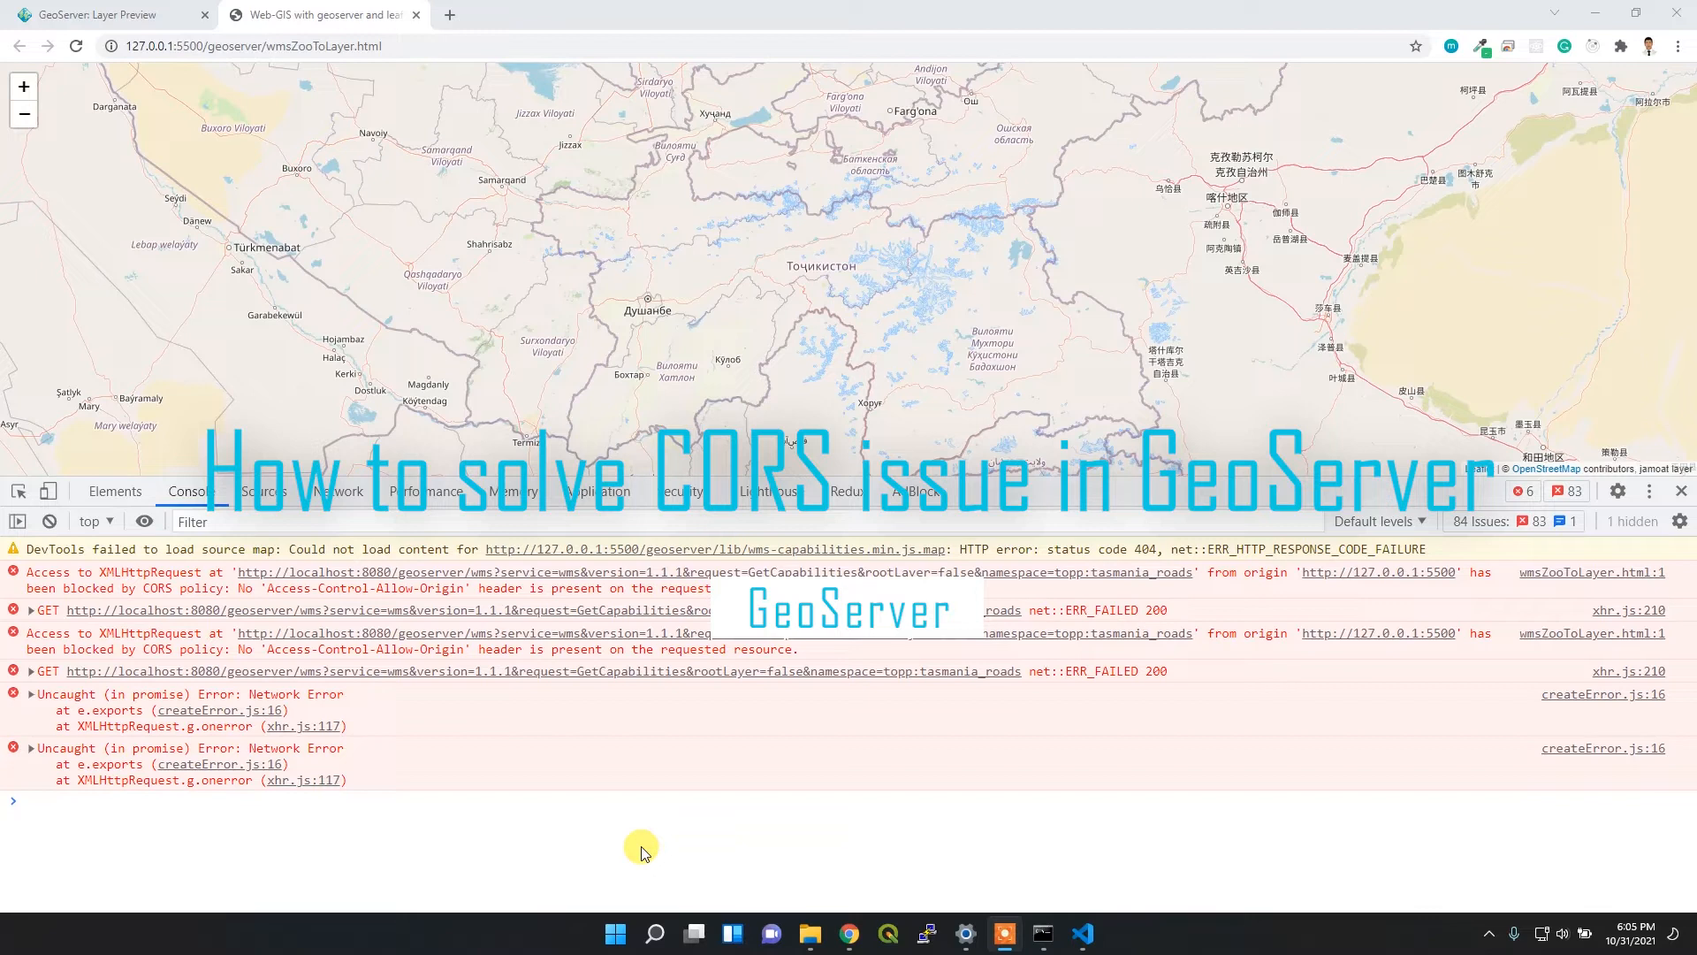
mouse_move(690, 794)
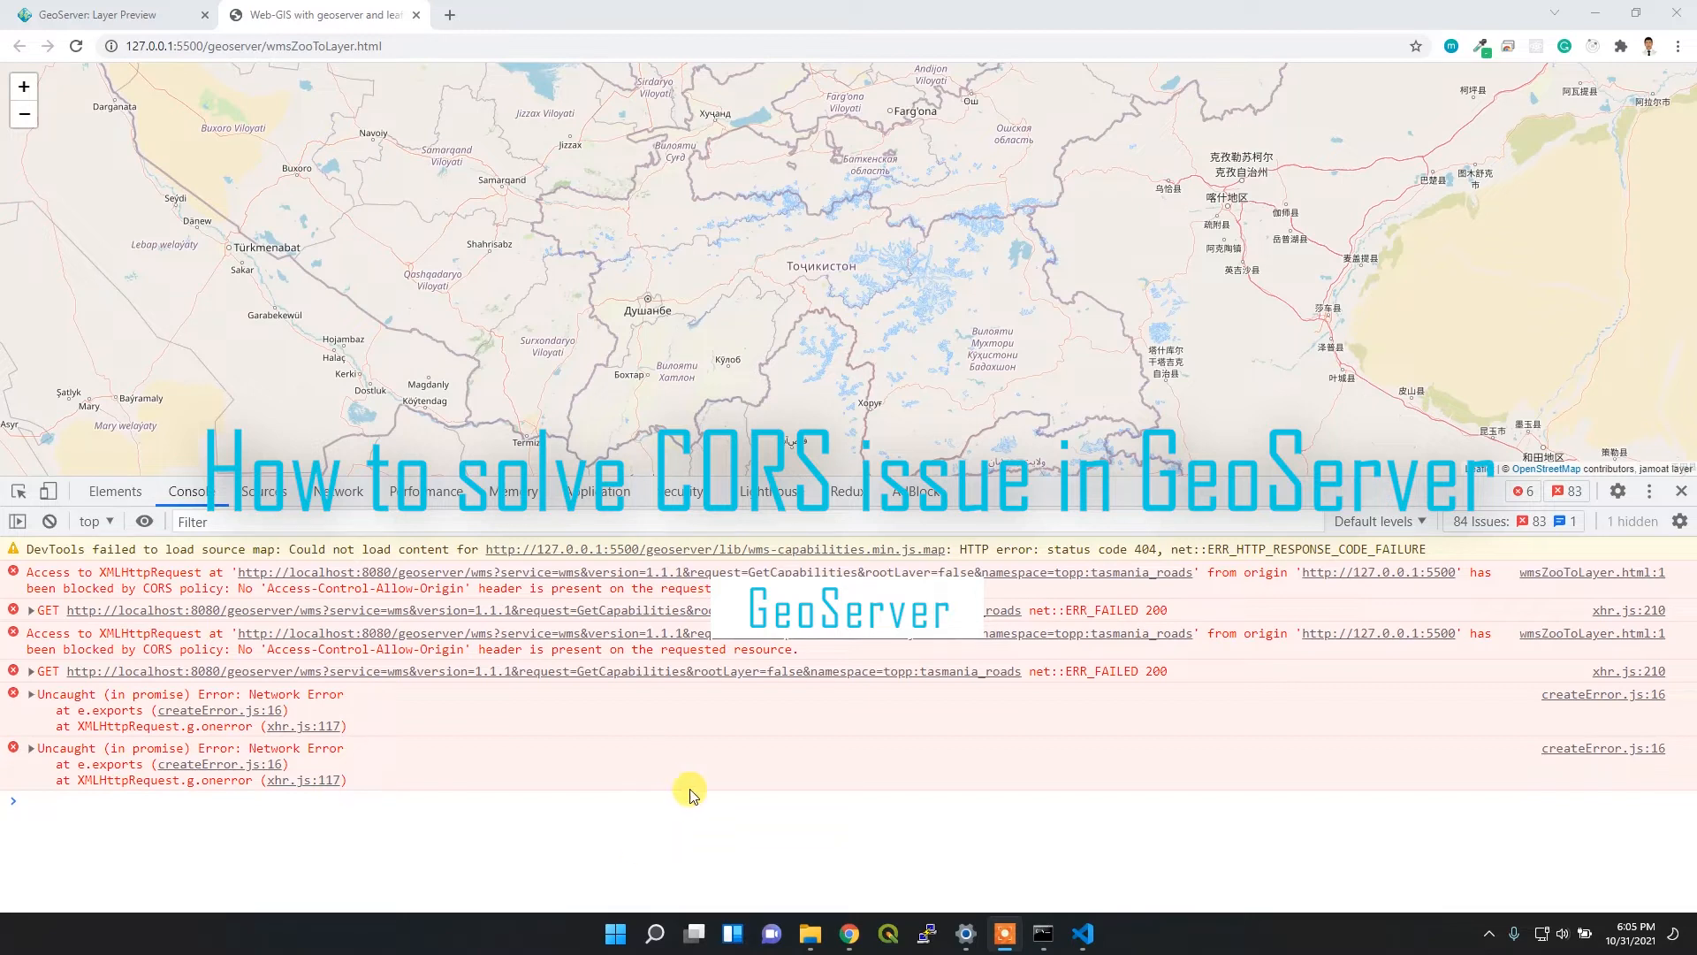
mouse_move(736, 796)
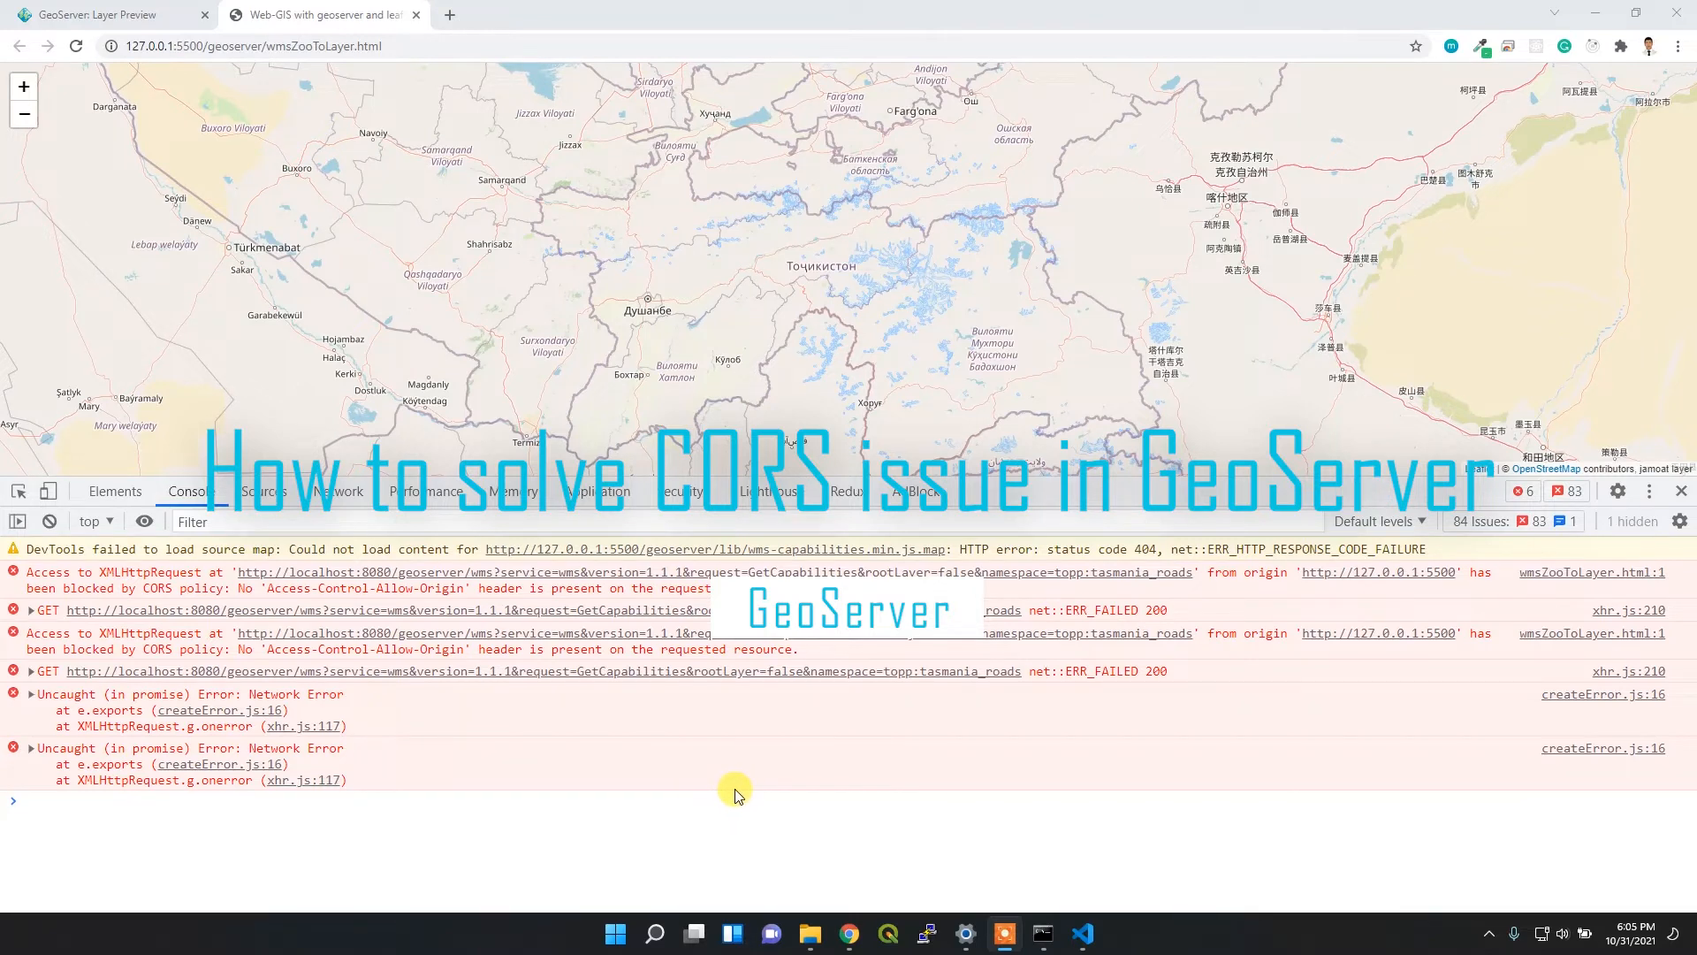
mouse_move(545, 715)
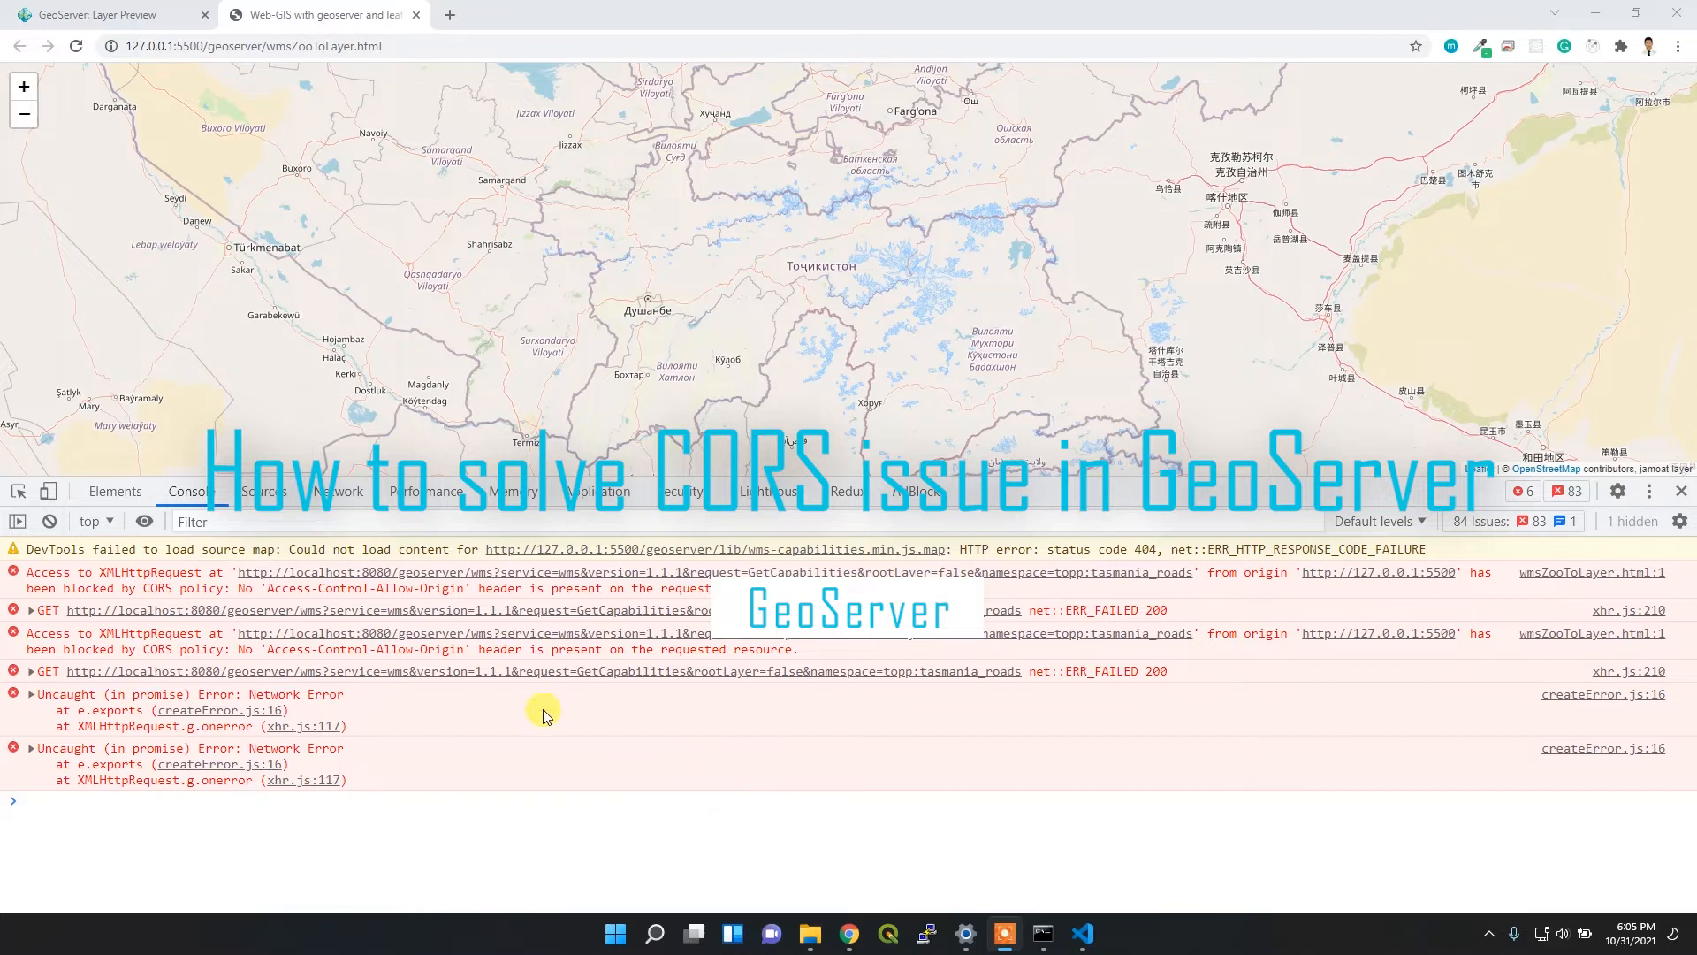
mouse_move(324, 598)
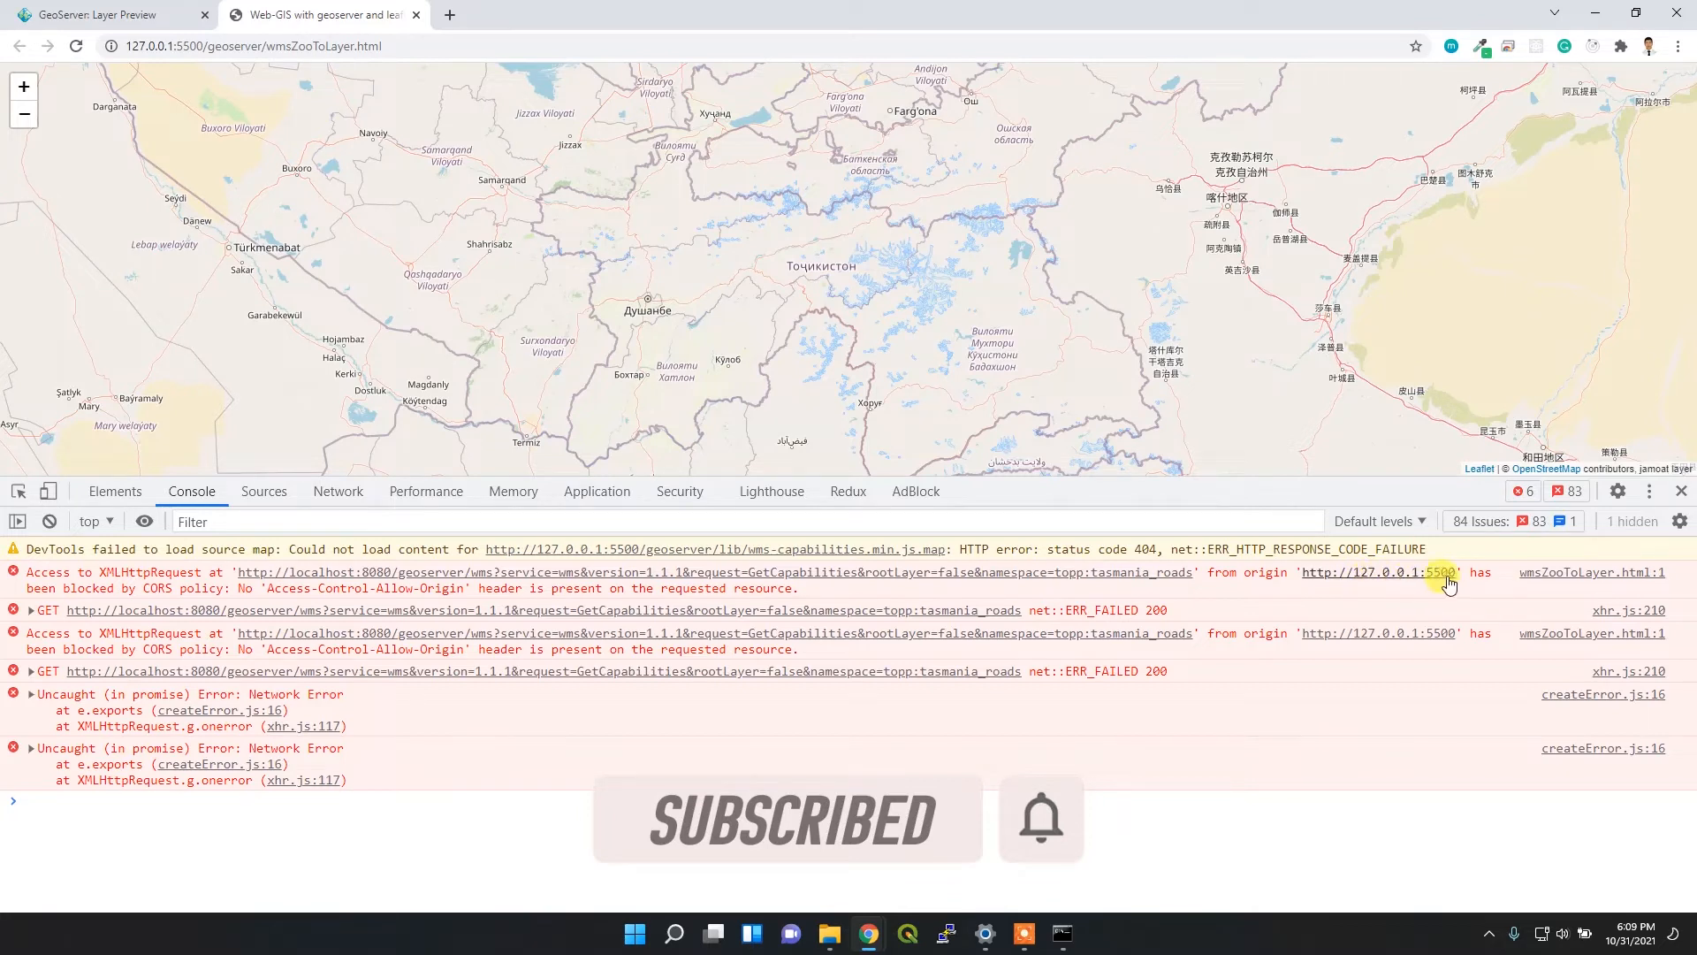
mouse_move(1419, 588)
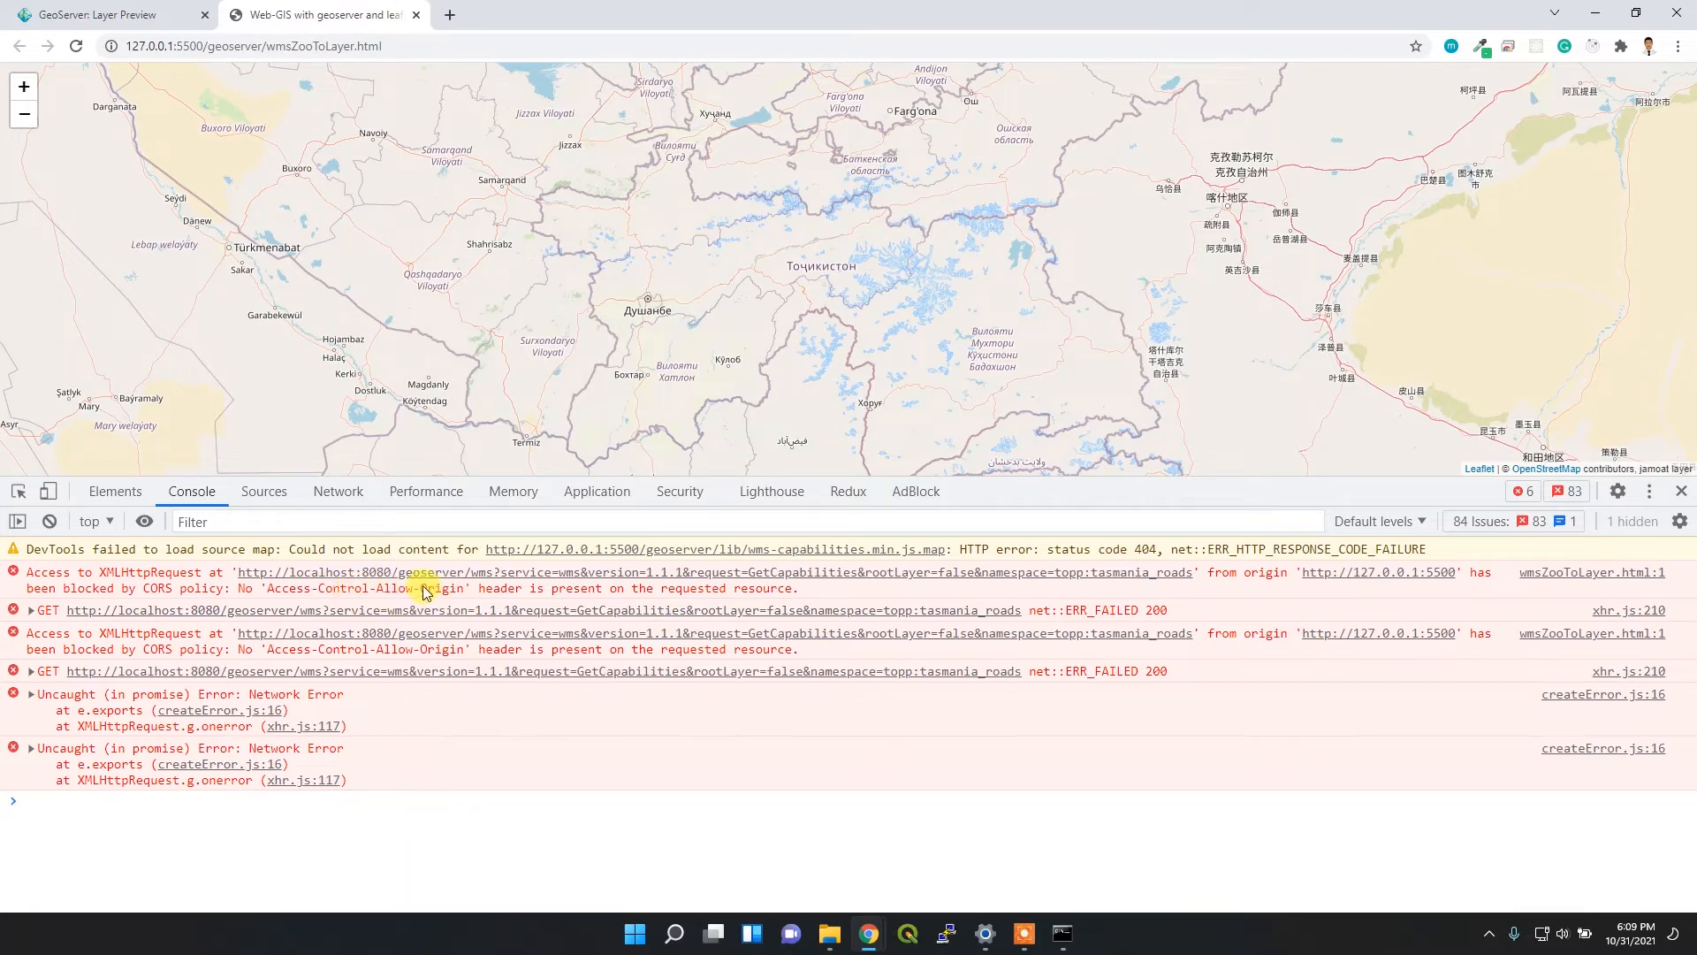
mouse_move(460, 592)
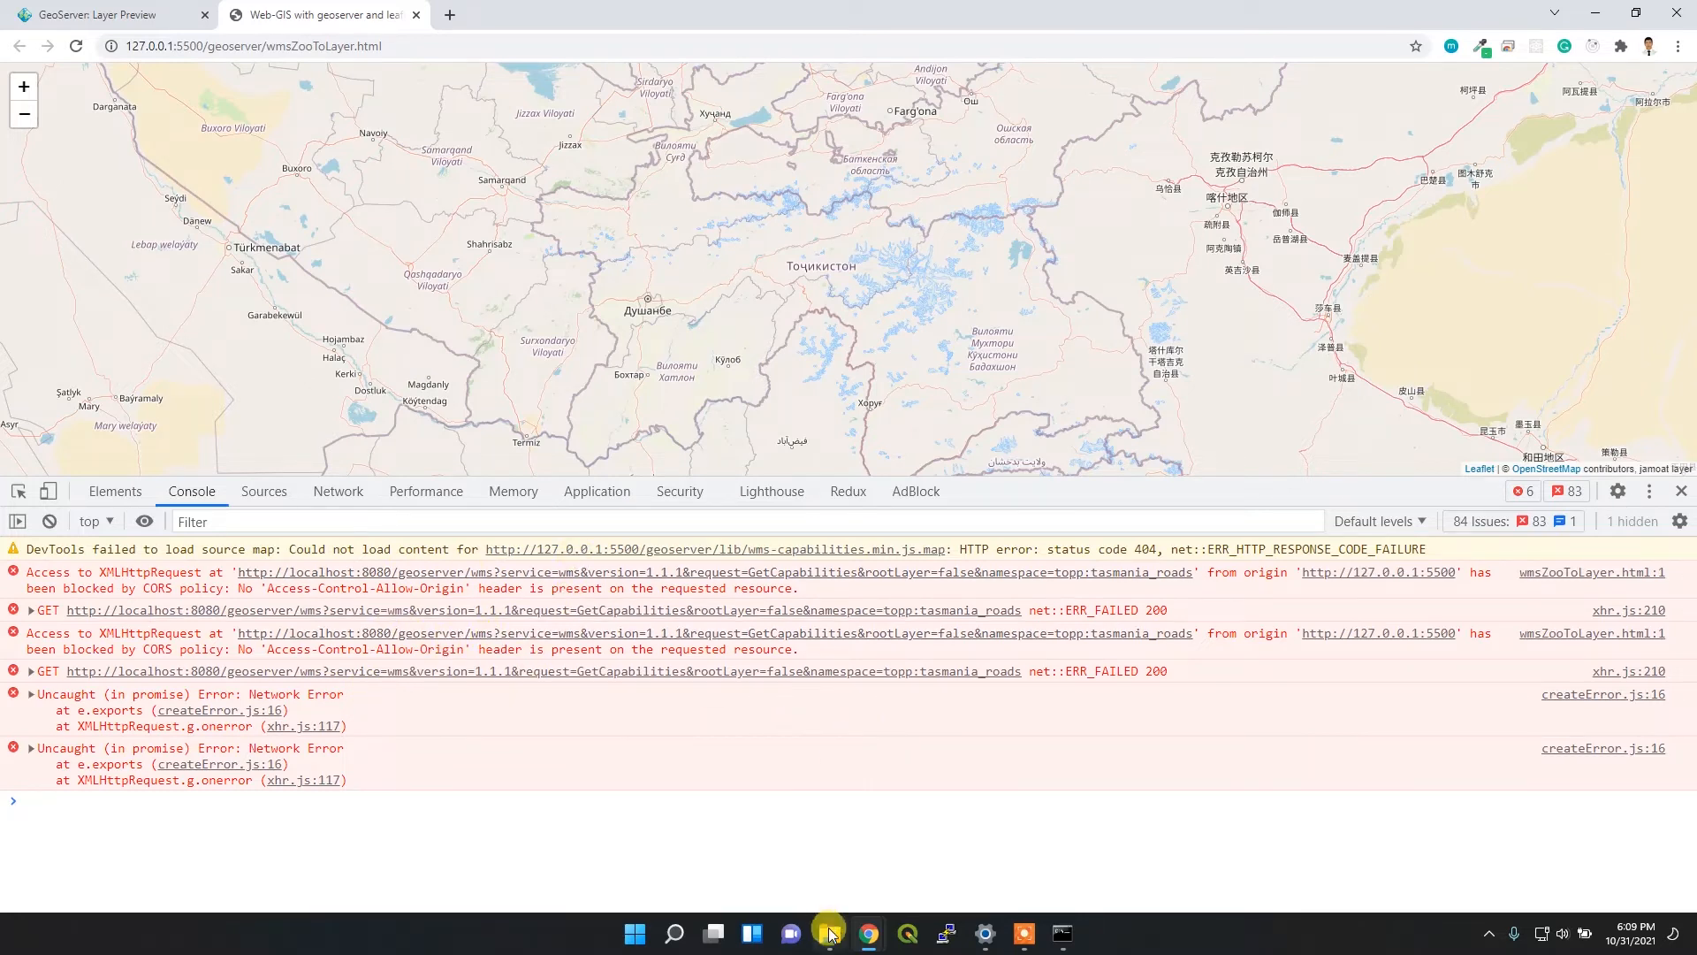
mouse_move(994, 756)
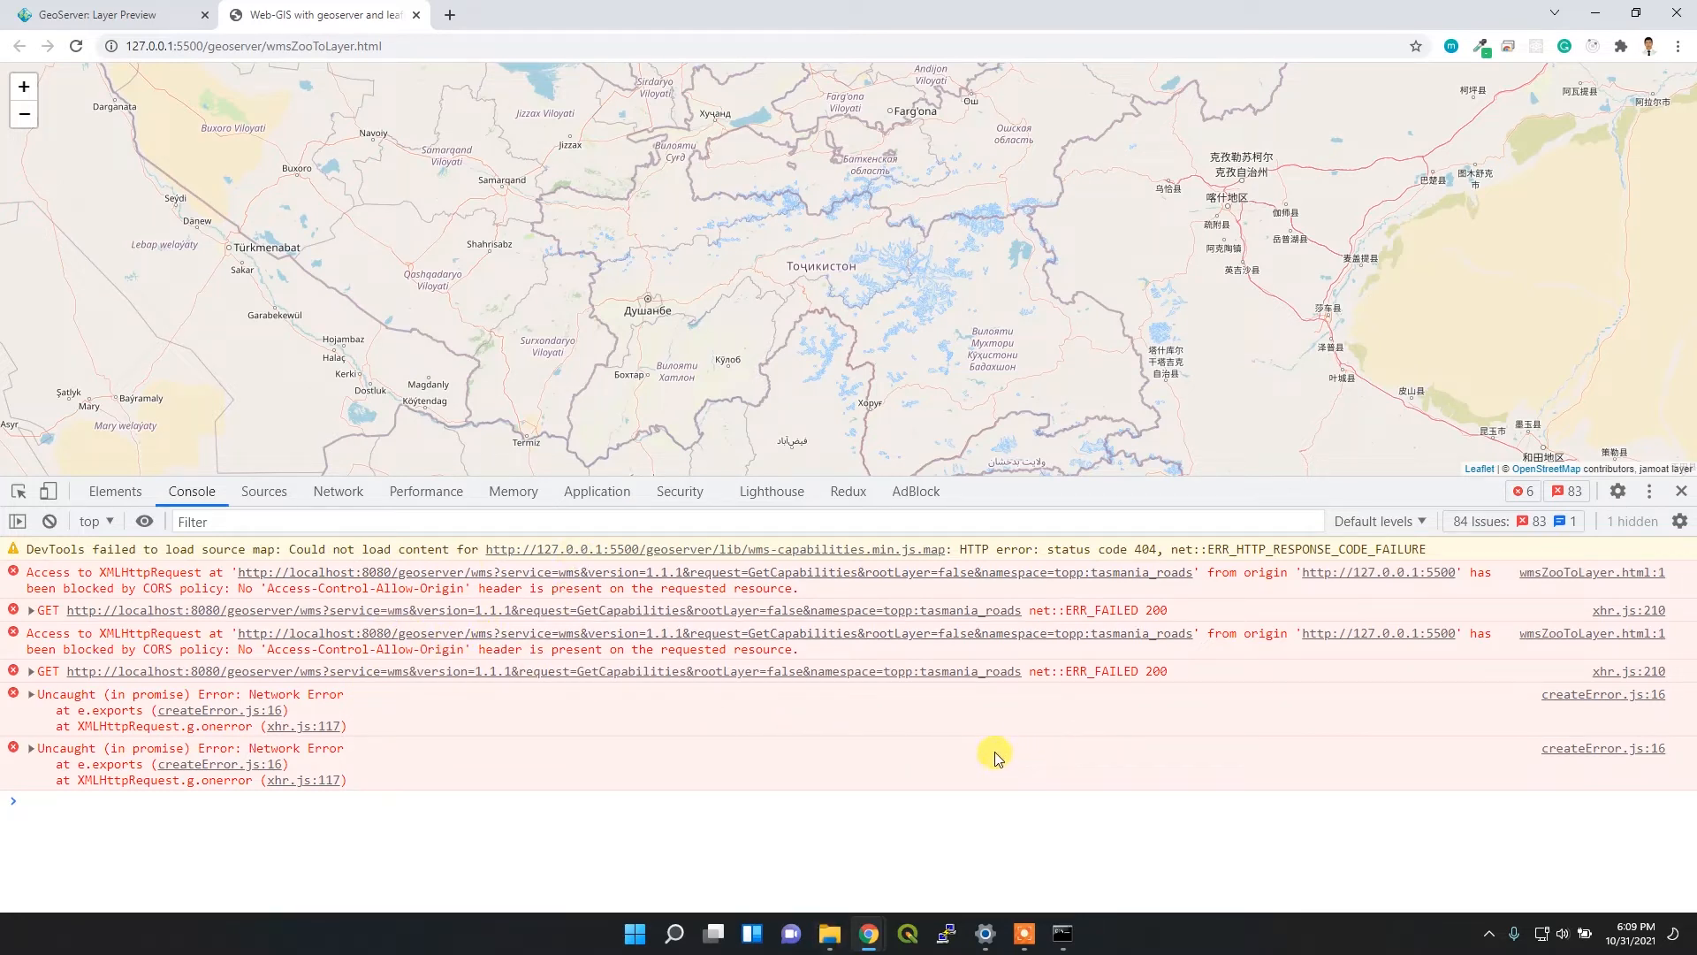
mouse_move(727, 877)
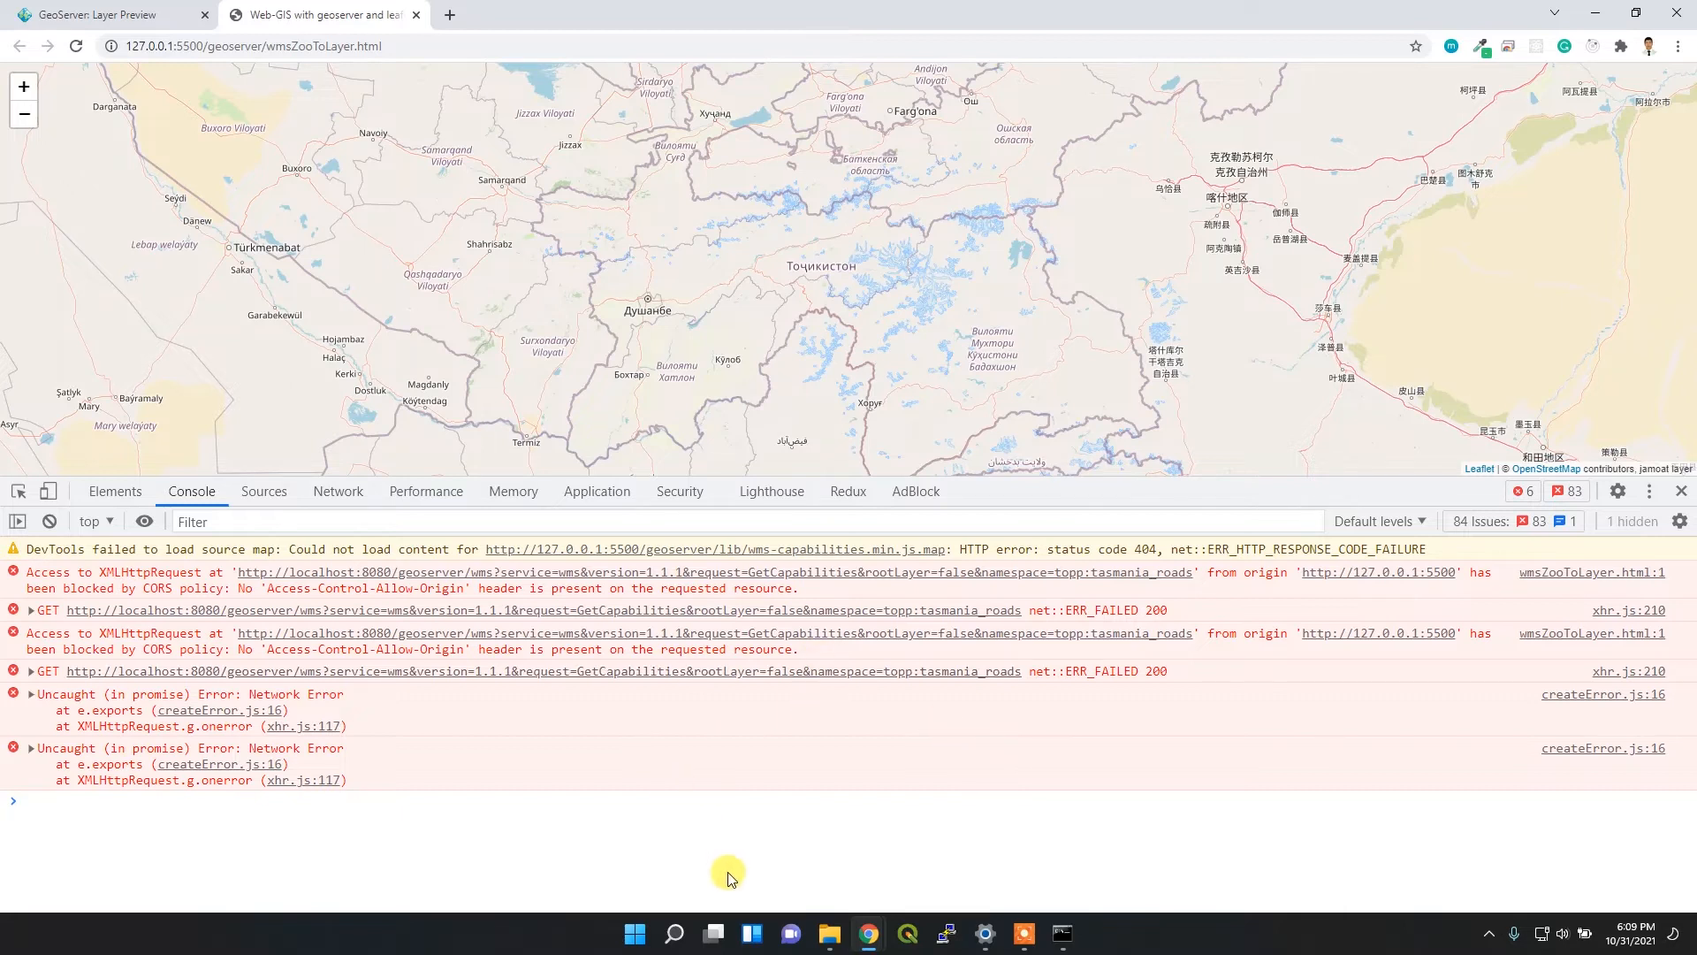
Browse to C:\Program Files\GeoServer\webapps\geoserver\WEB-INF and open web.xml in VS Code
left_click(830, 933)
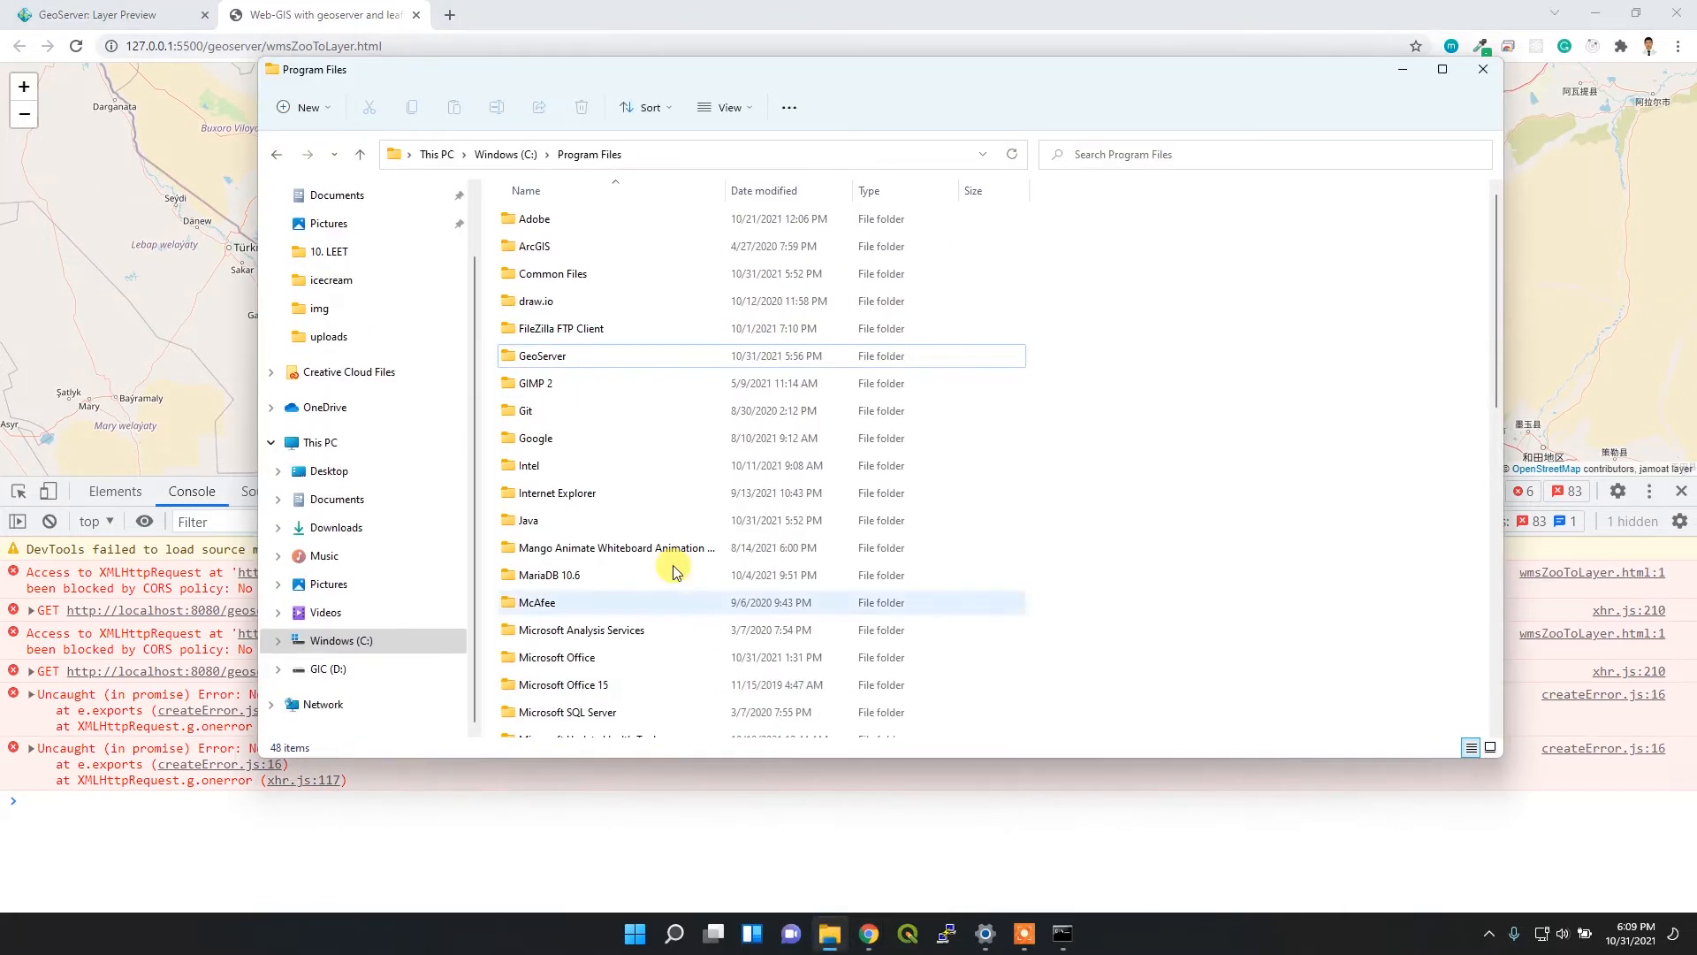
mouse_move(594, 358)
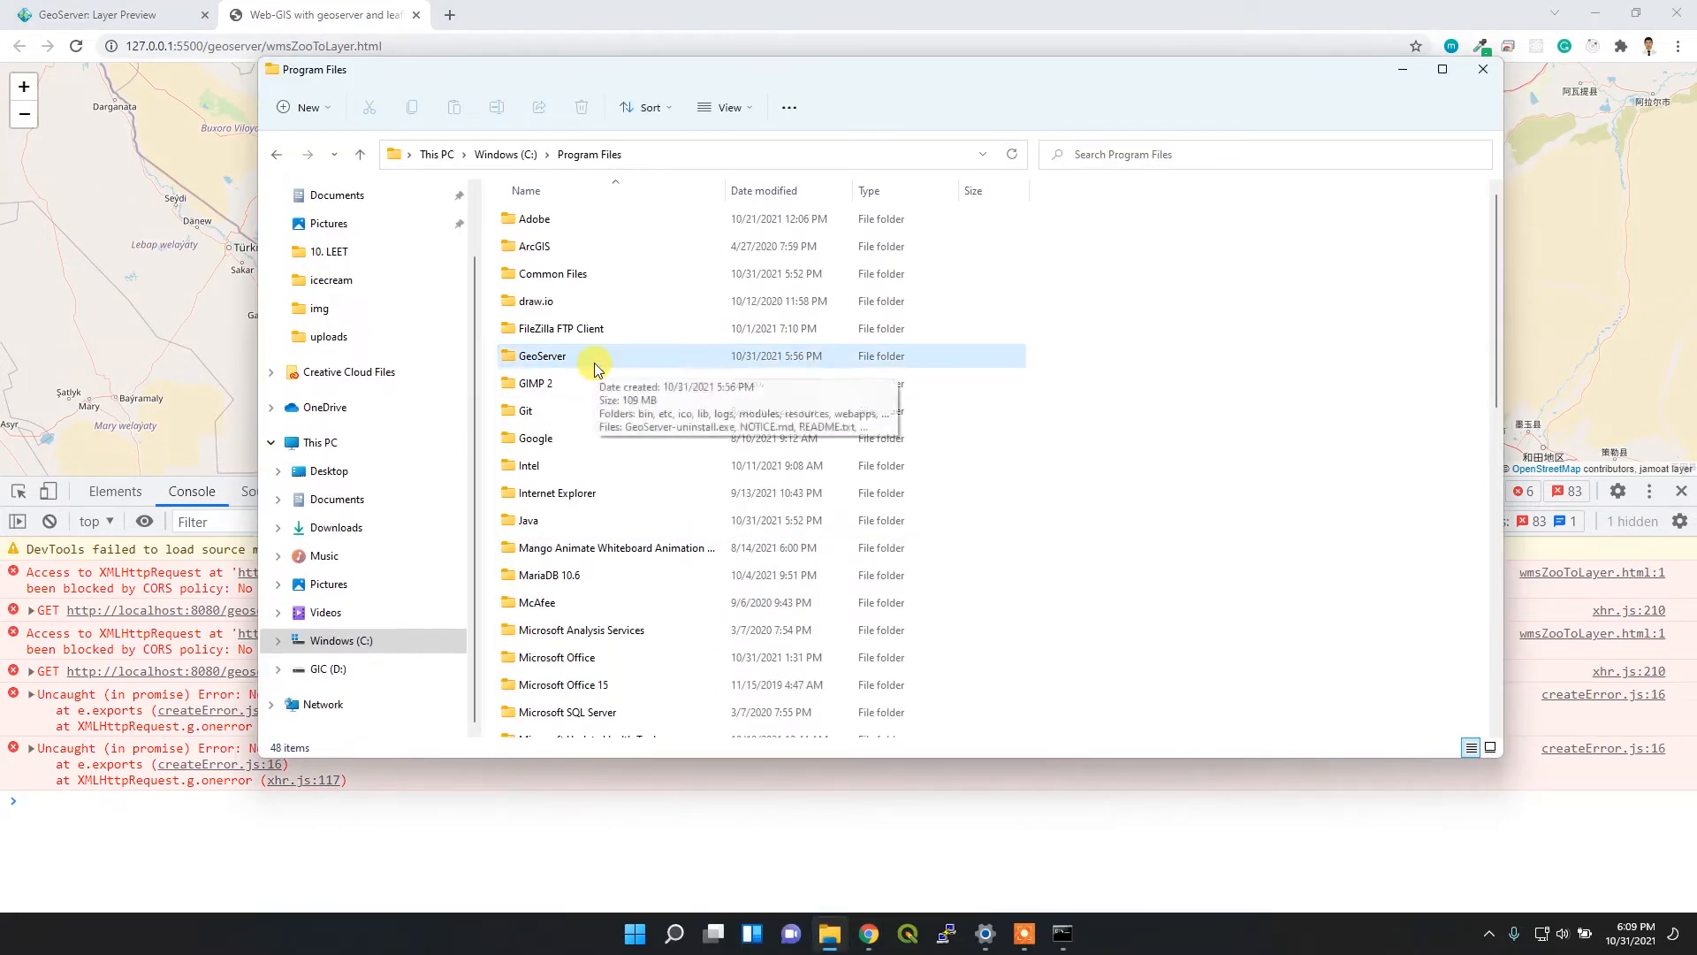
left_click(541, 356)
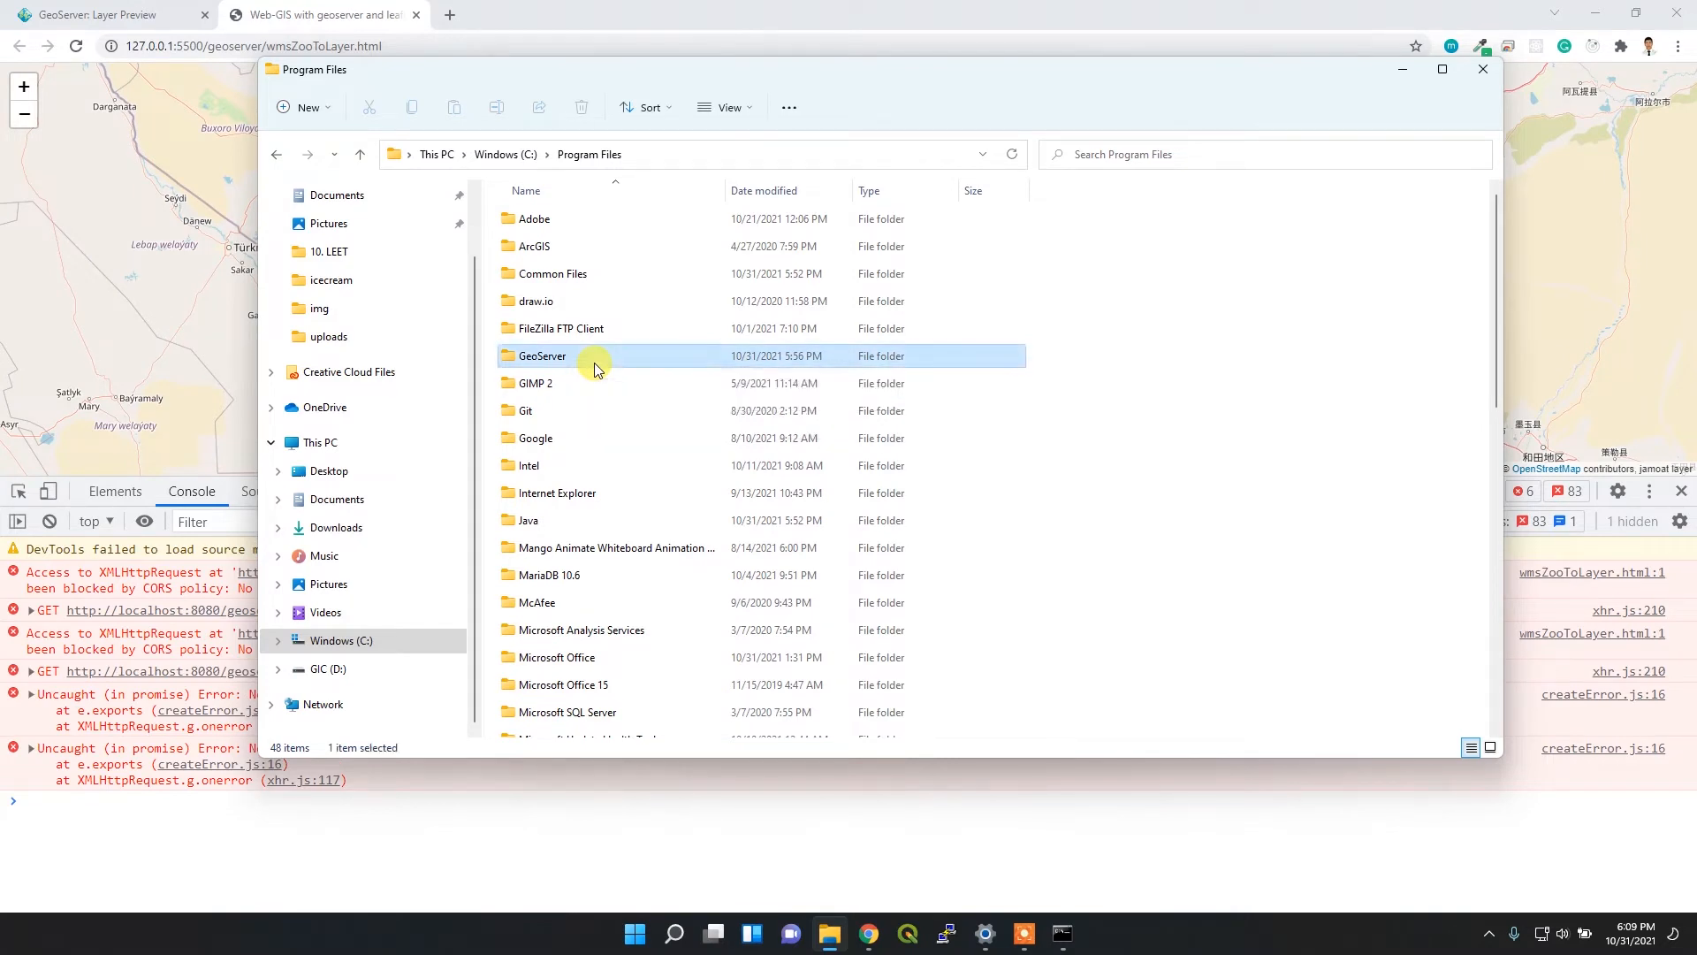
double_click(541, 355)
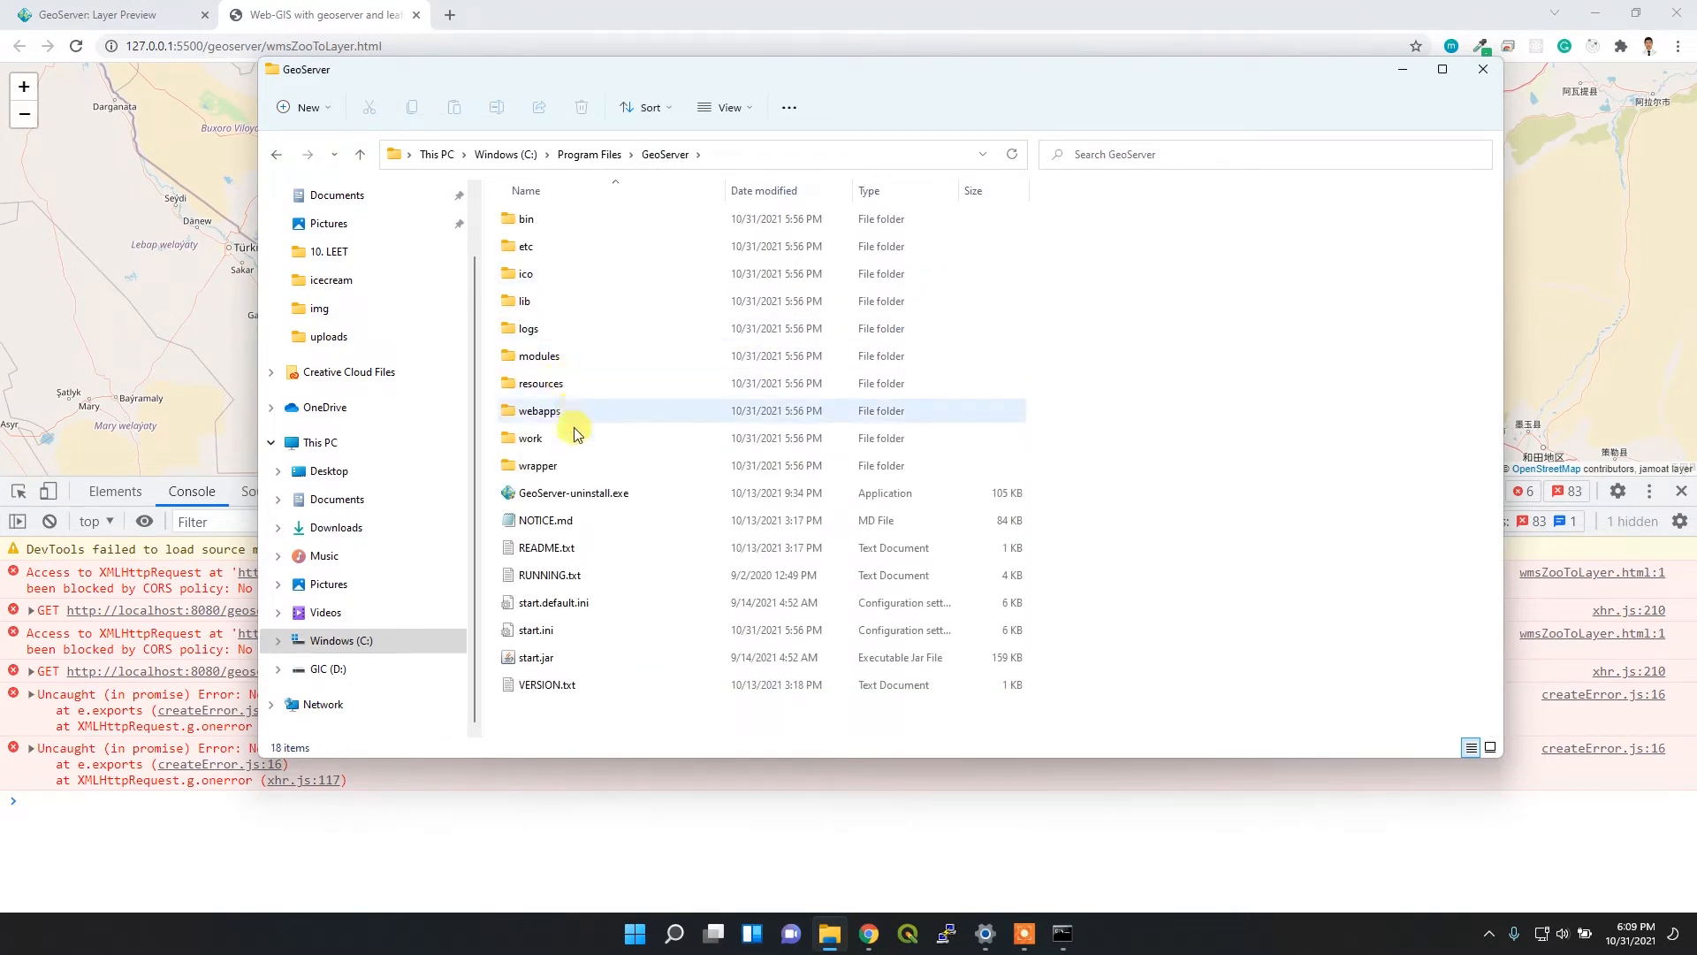
double_click(538, 411)
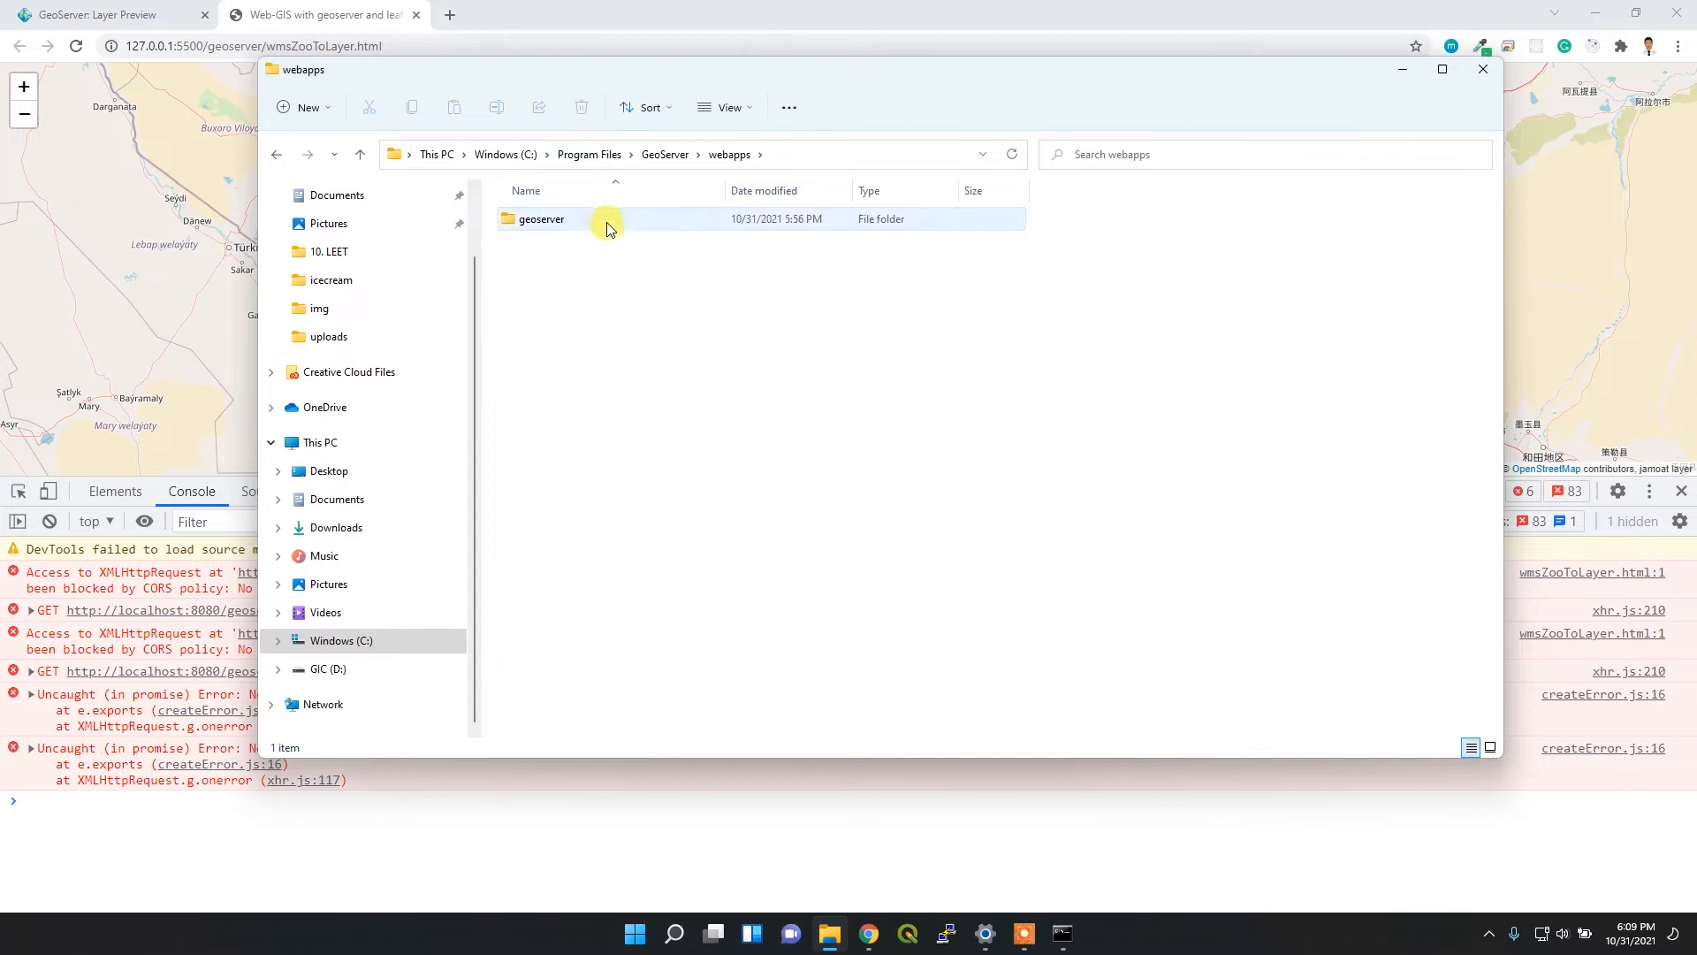
double_click(541, 218)
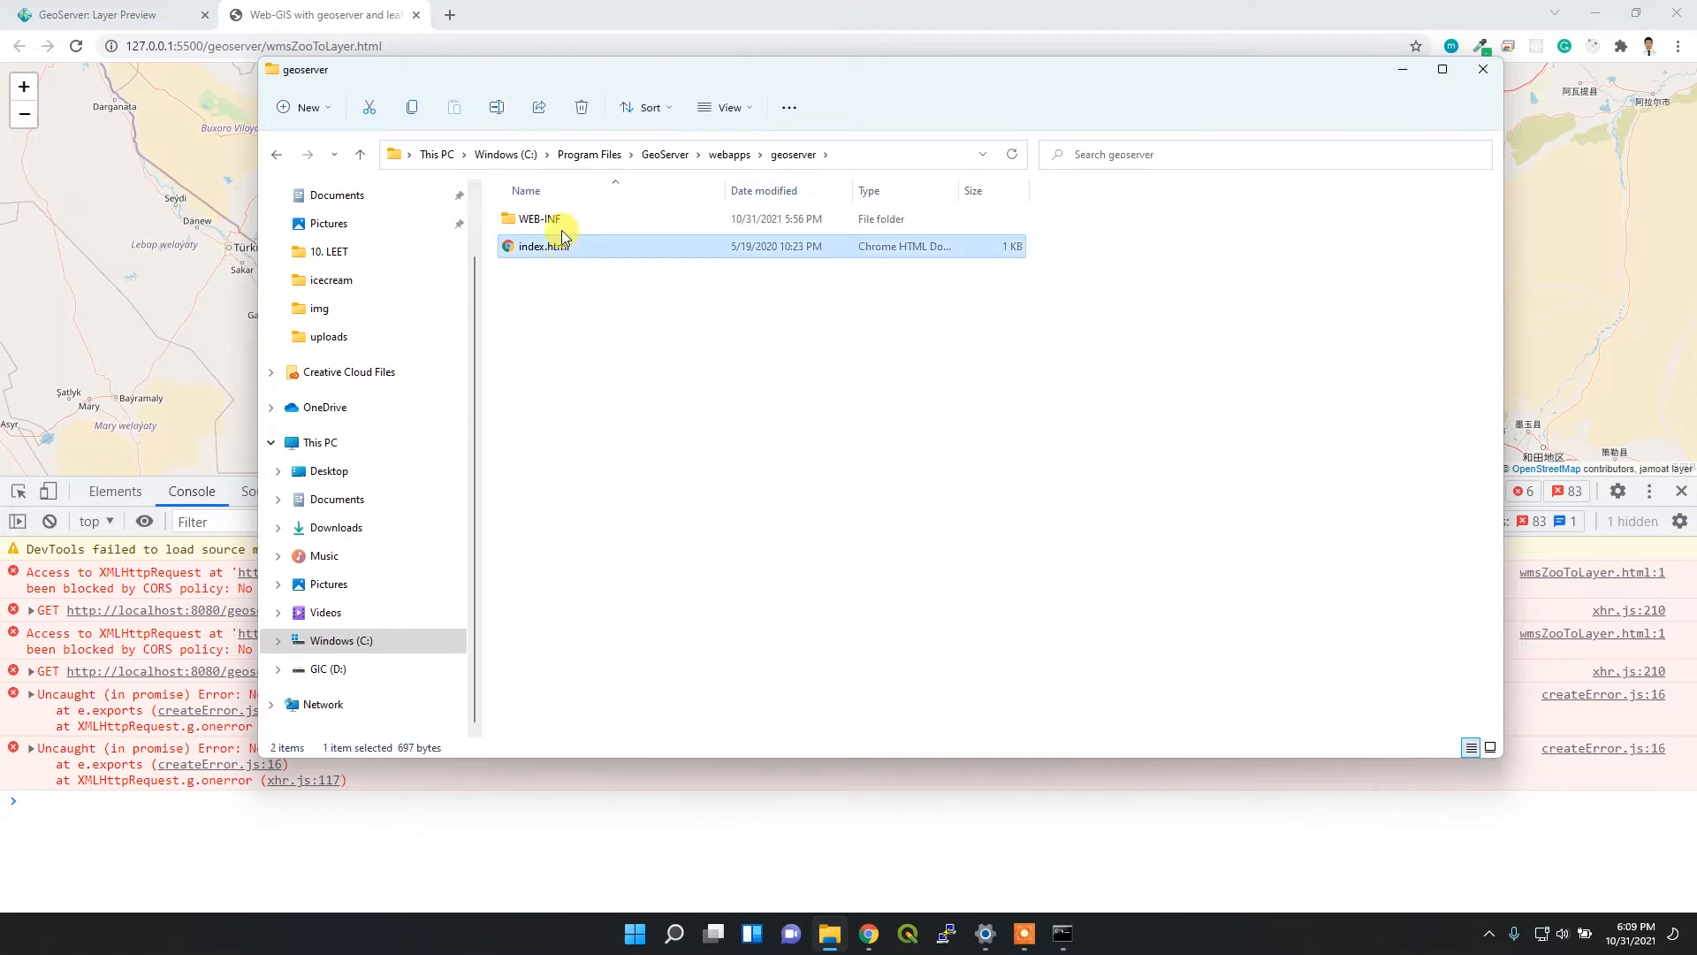
double_click(539, 219)
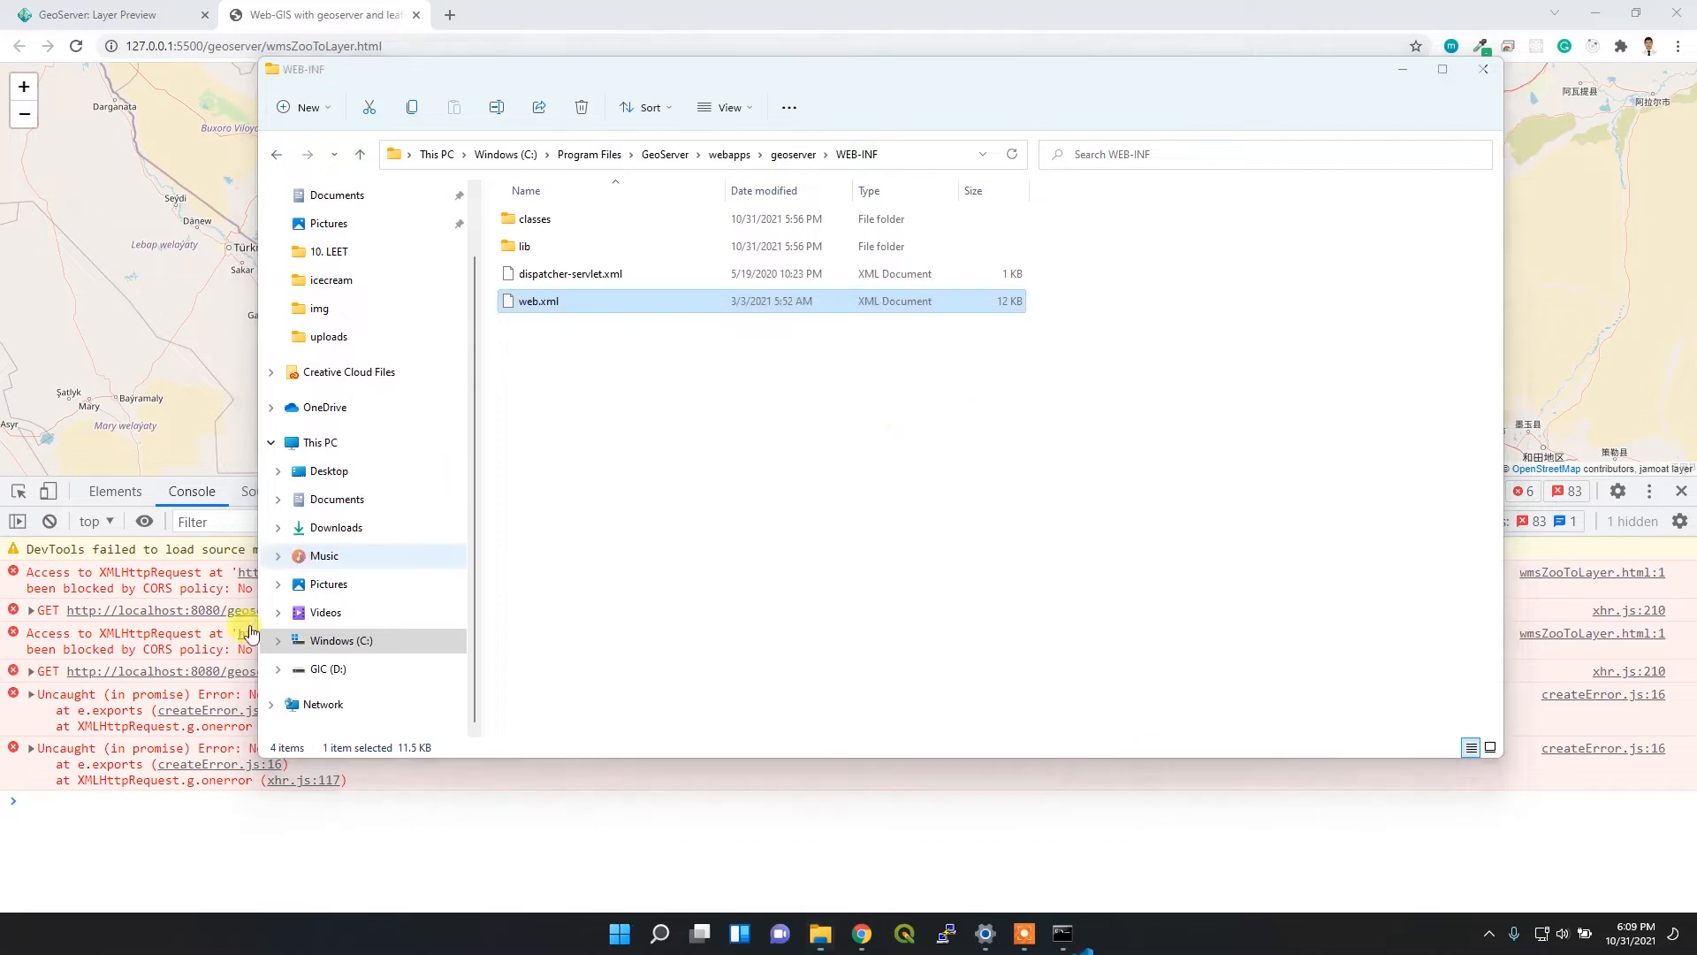
double_click(539, 301)
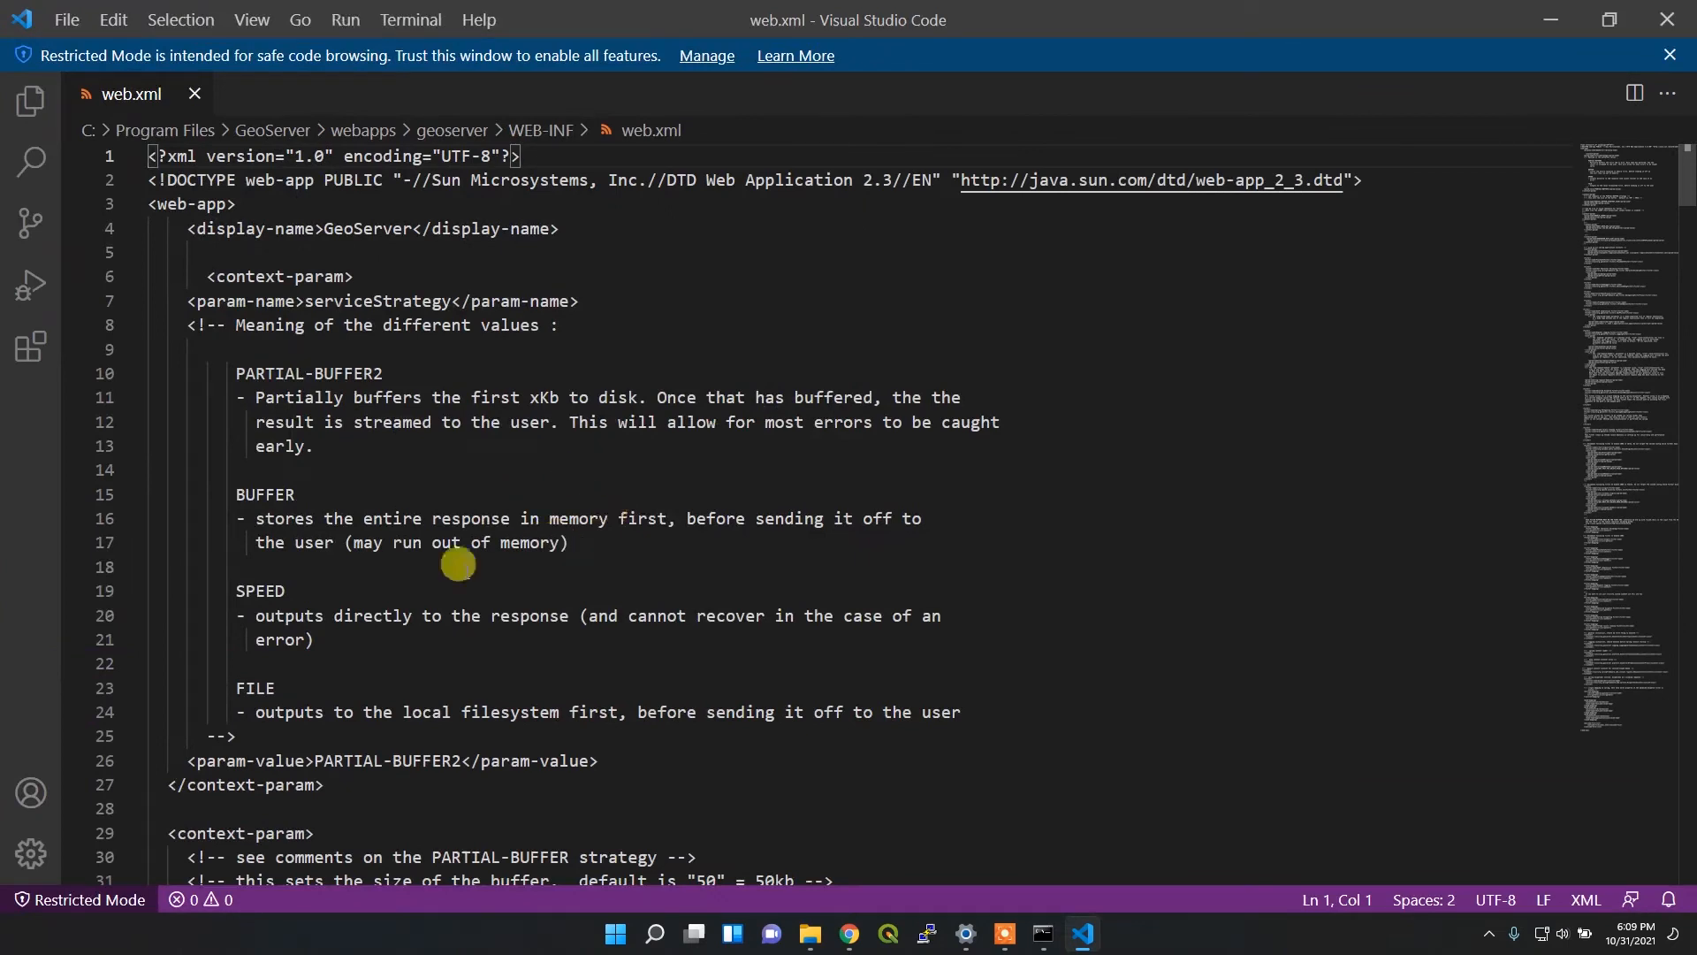
Scroll past the JSONP section to the commented Jetty CORS filter near line 170
scroll("down", 3)
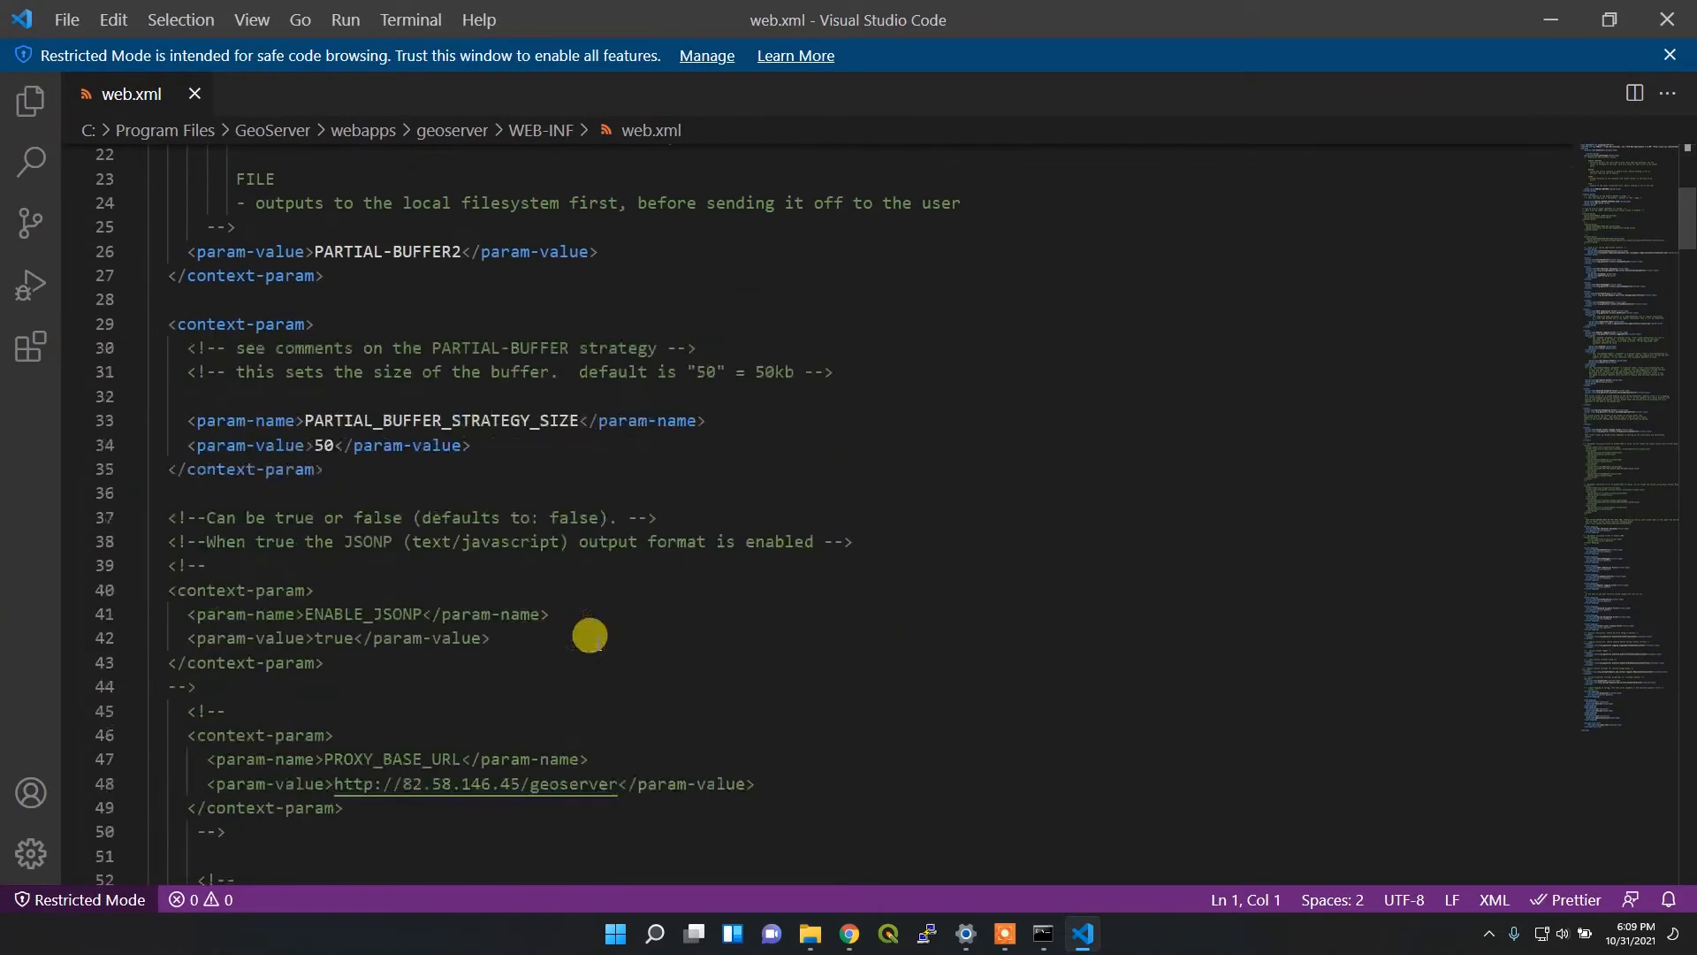
mouse_move(1616, 487)
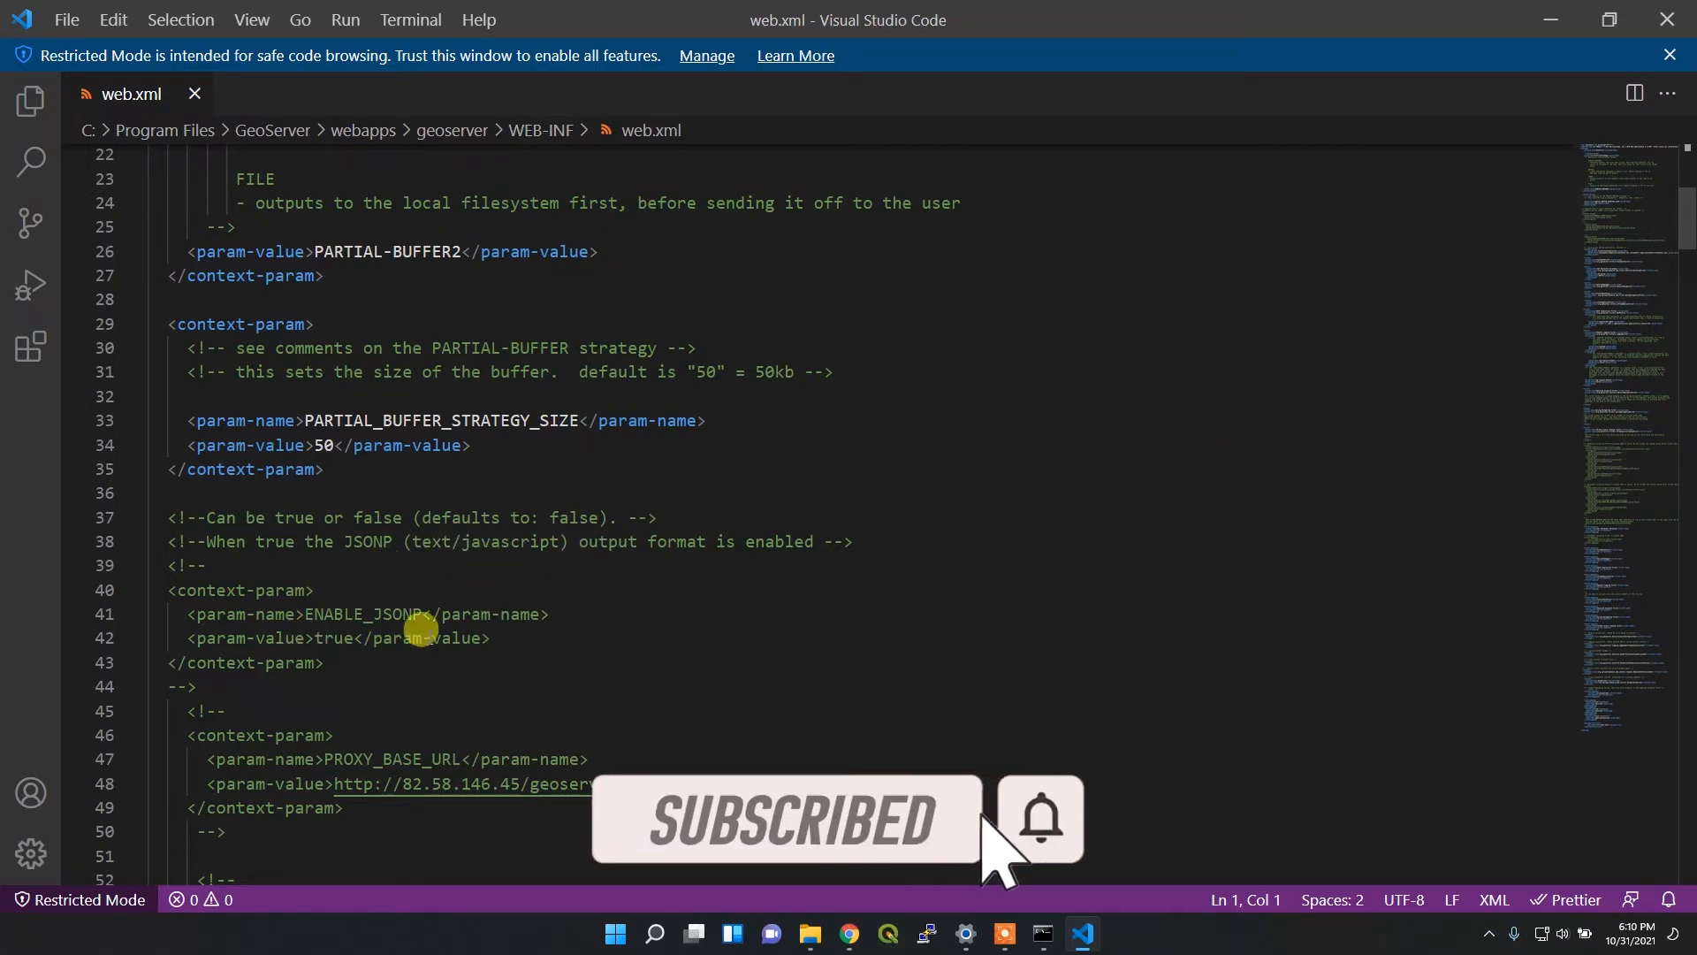
scroll("down", 3)
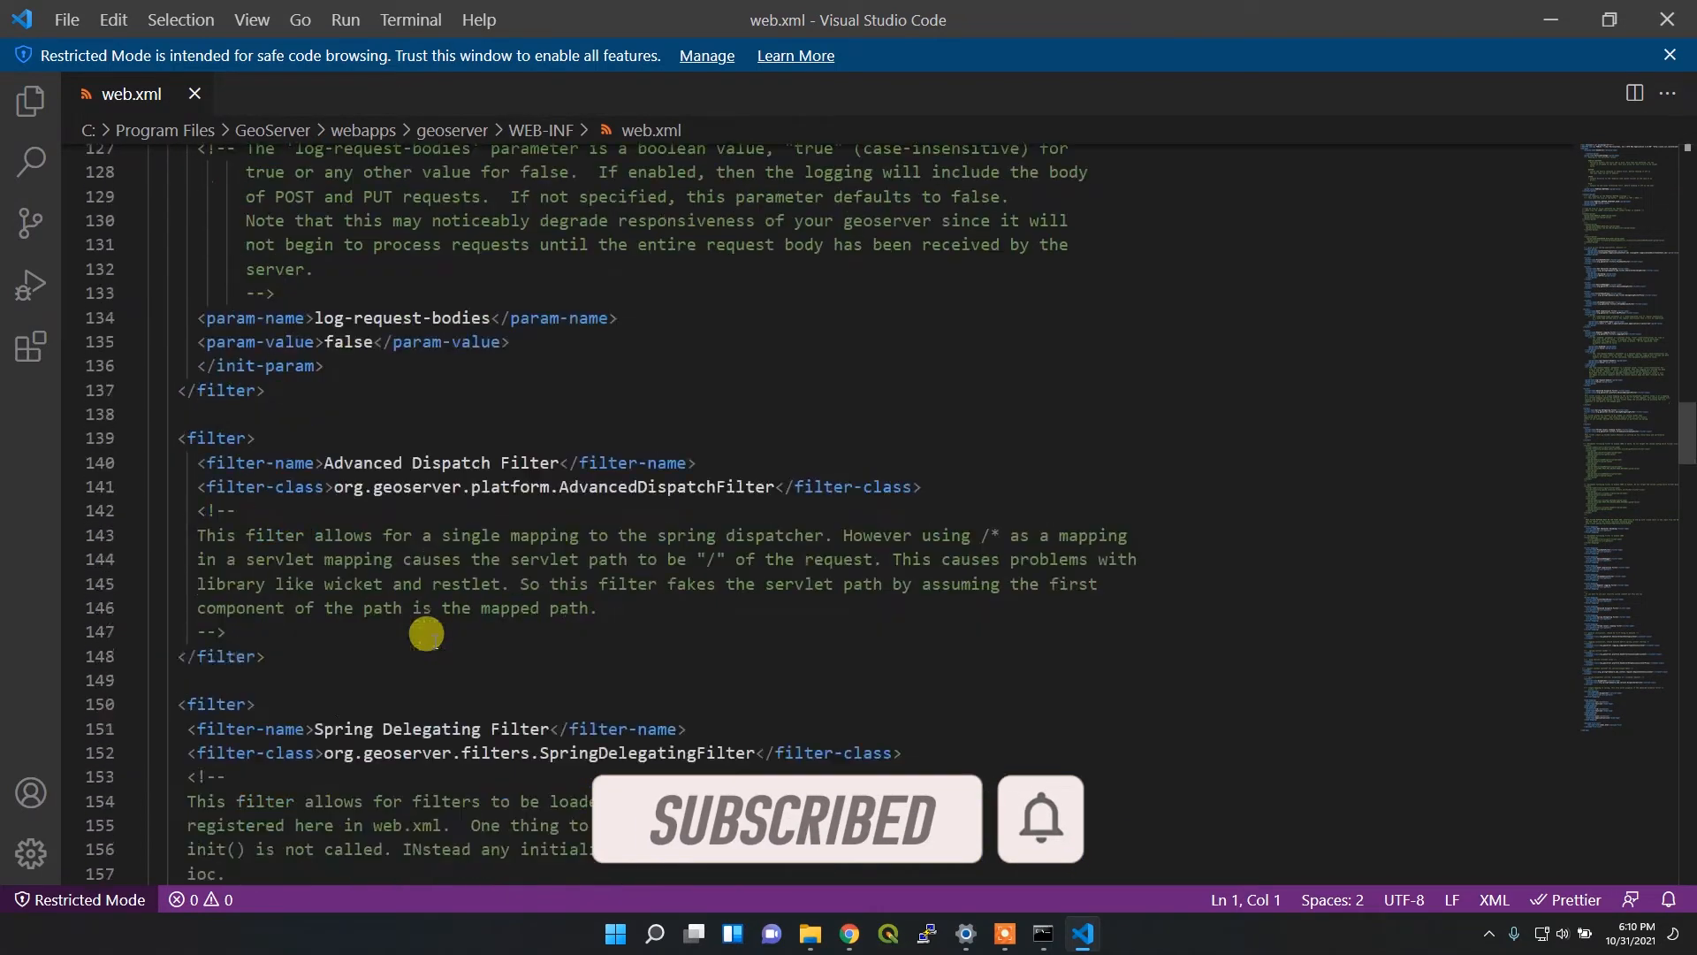
scroll("down", 3)
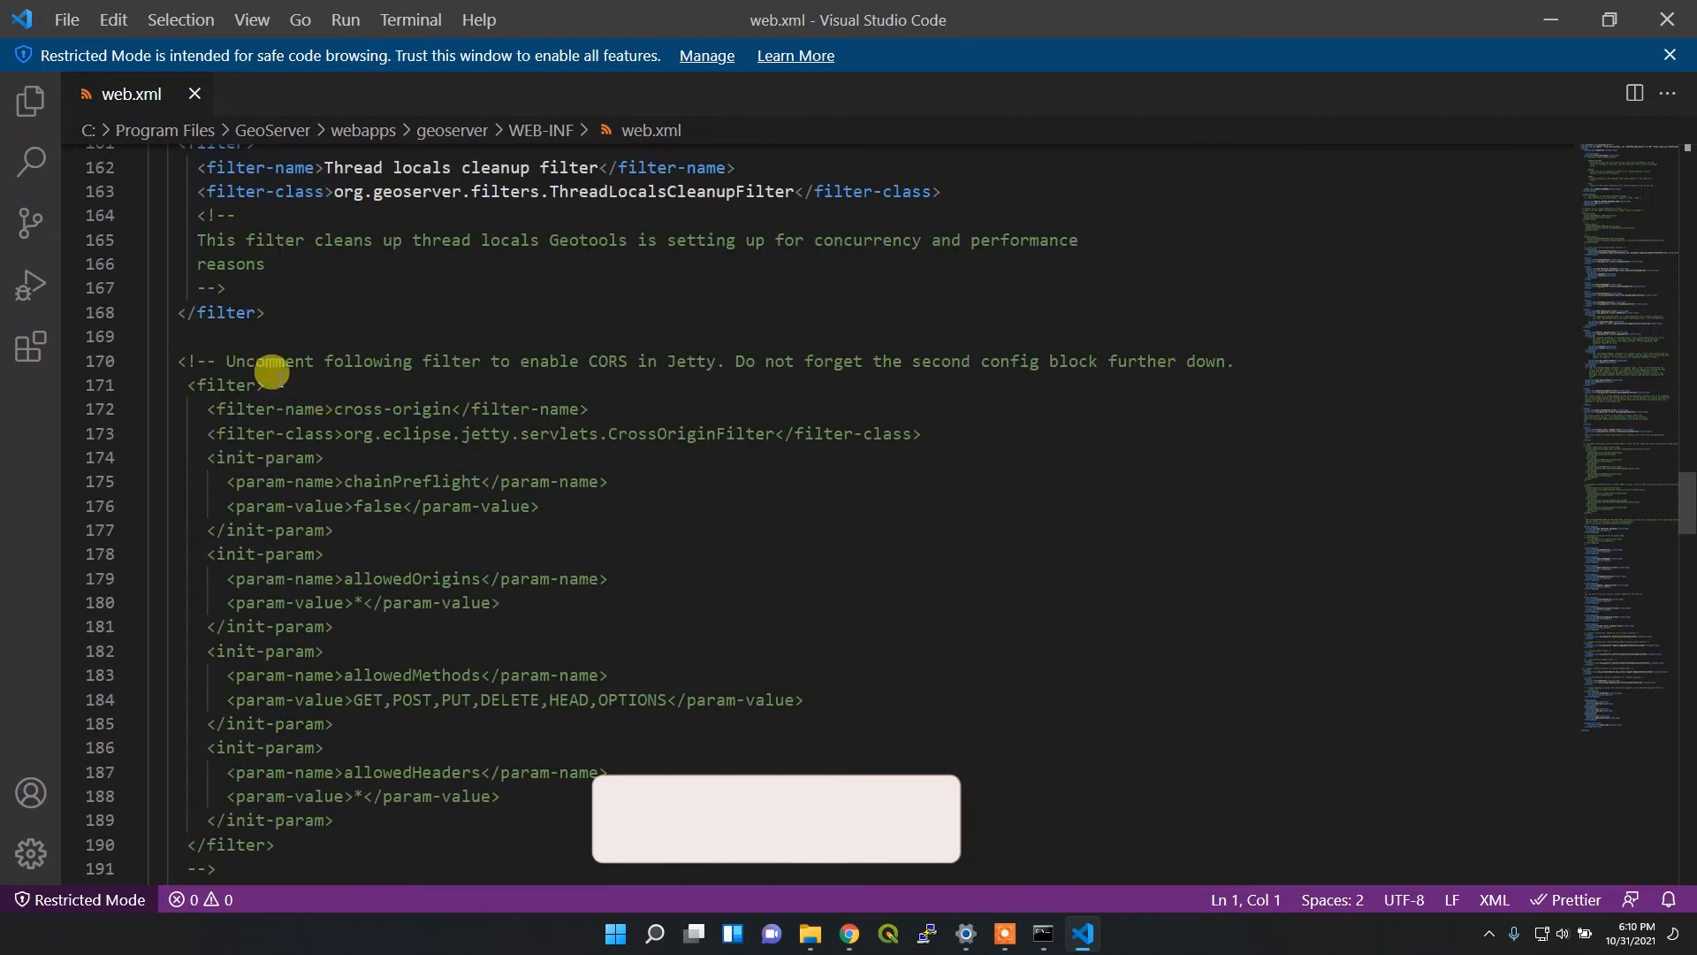
left_click_drag(227, 361, 424, 360)
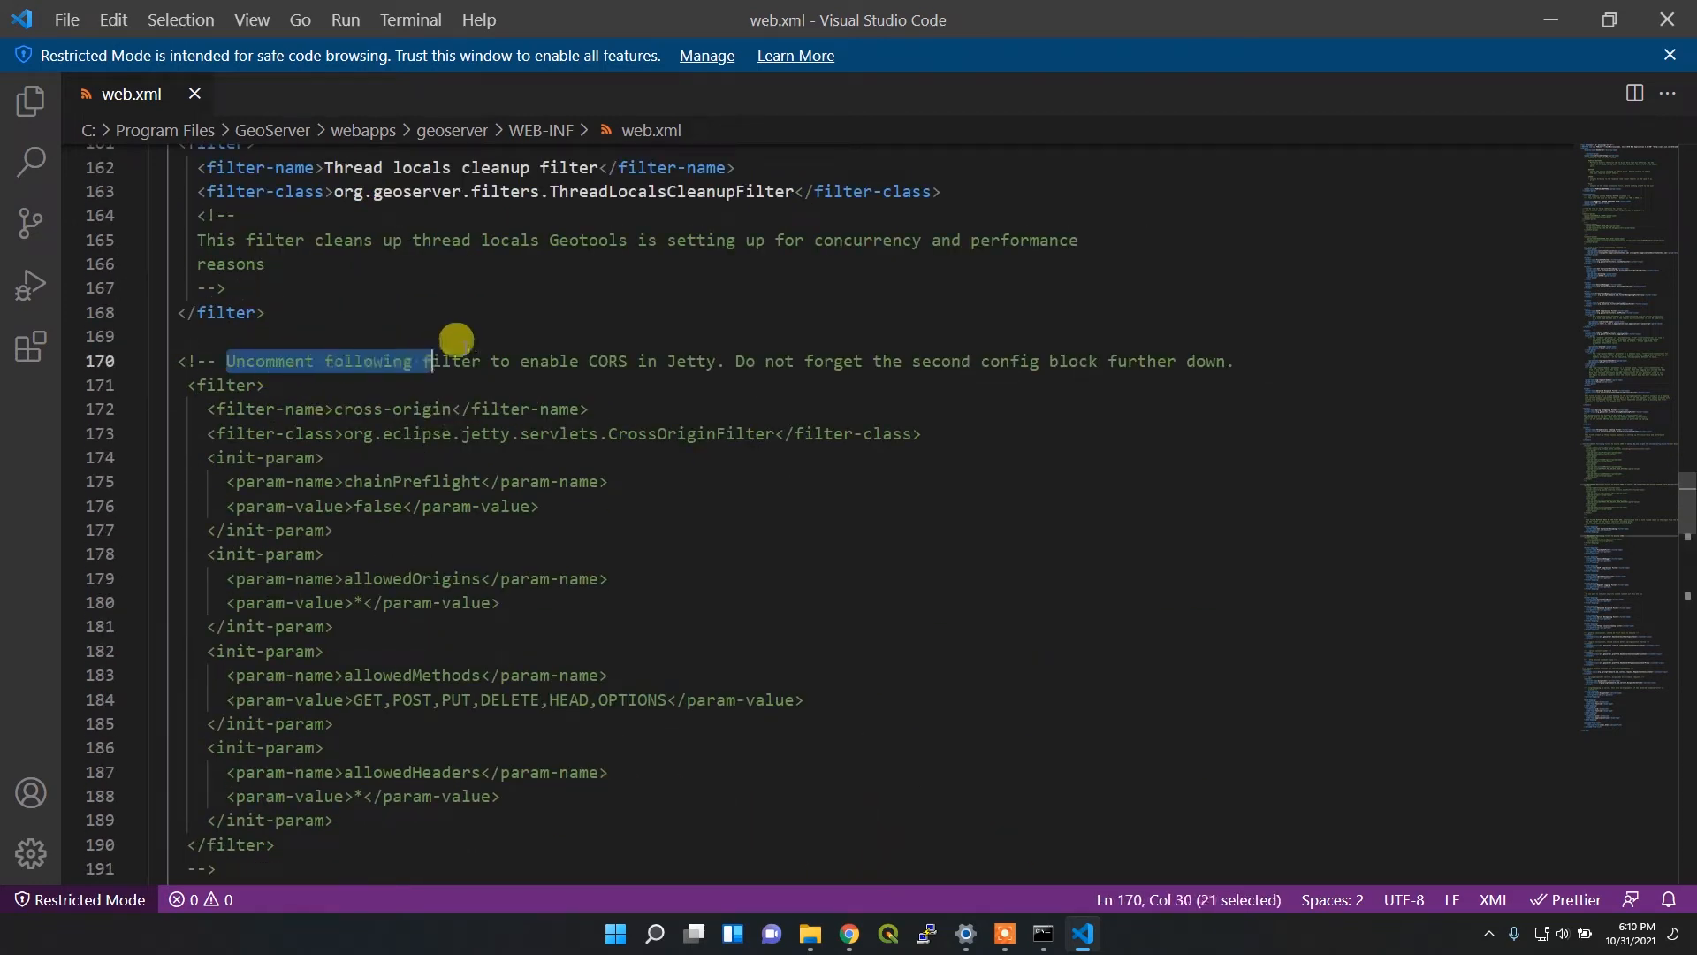
left_click_drag(420, 361, 717, 361)
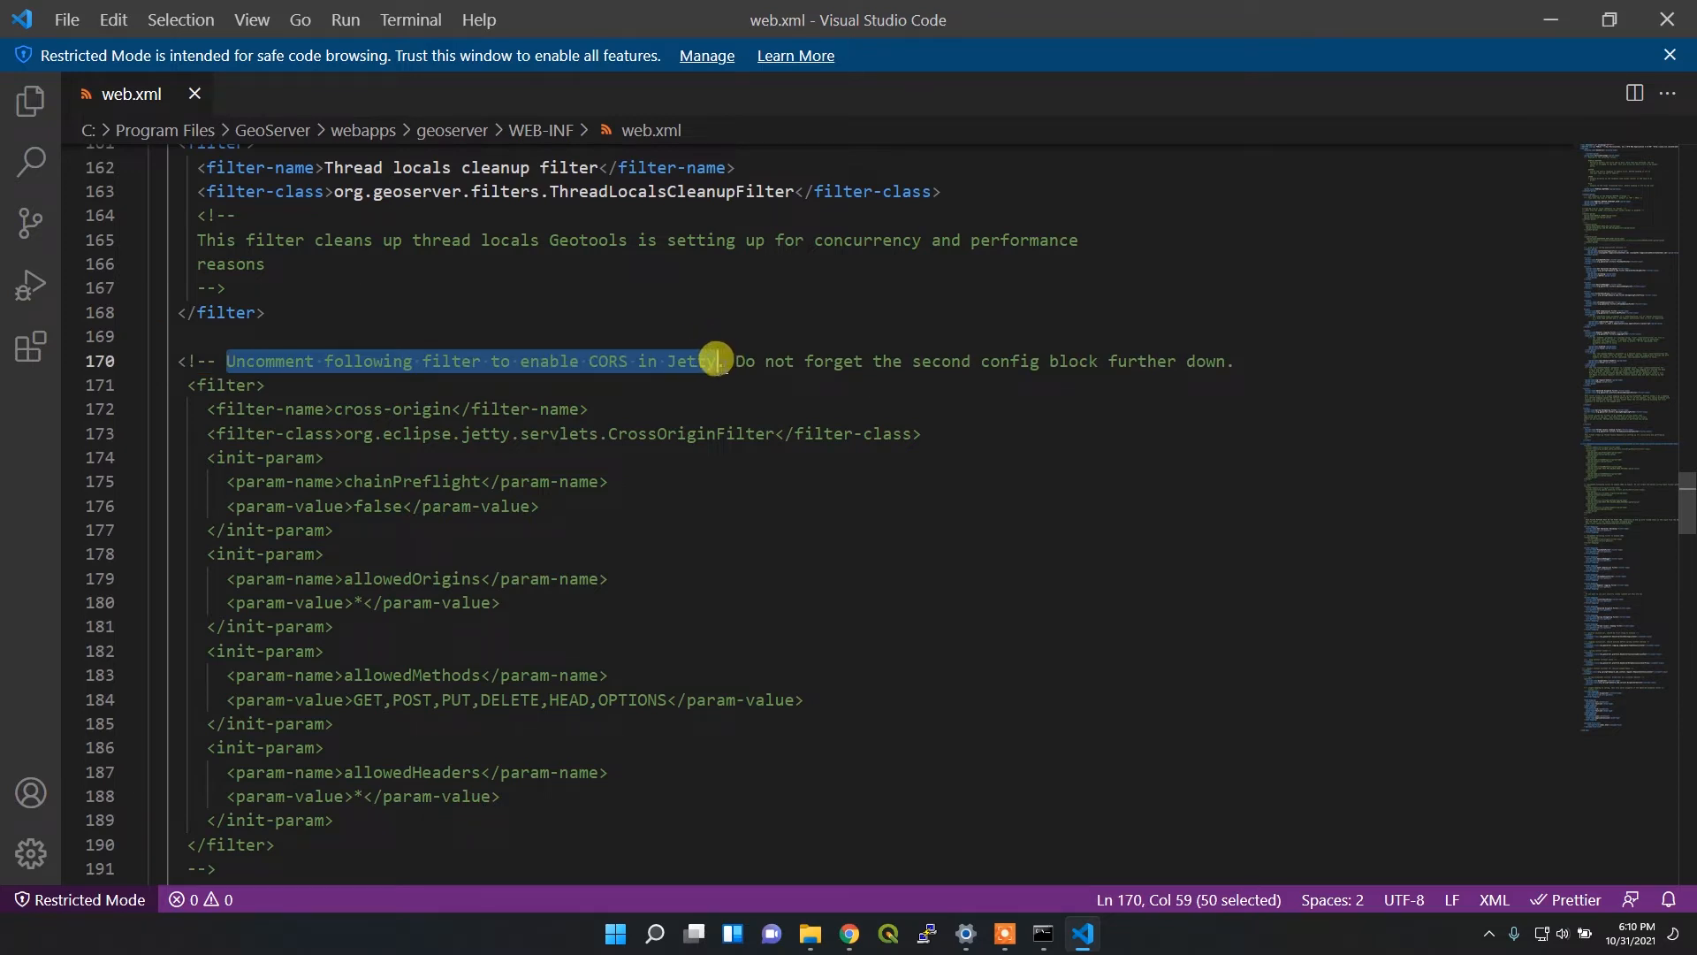
mouse_move(592, 378)
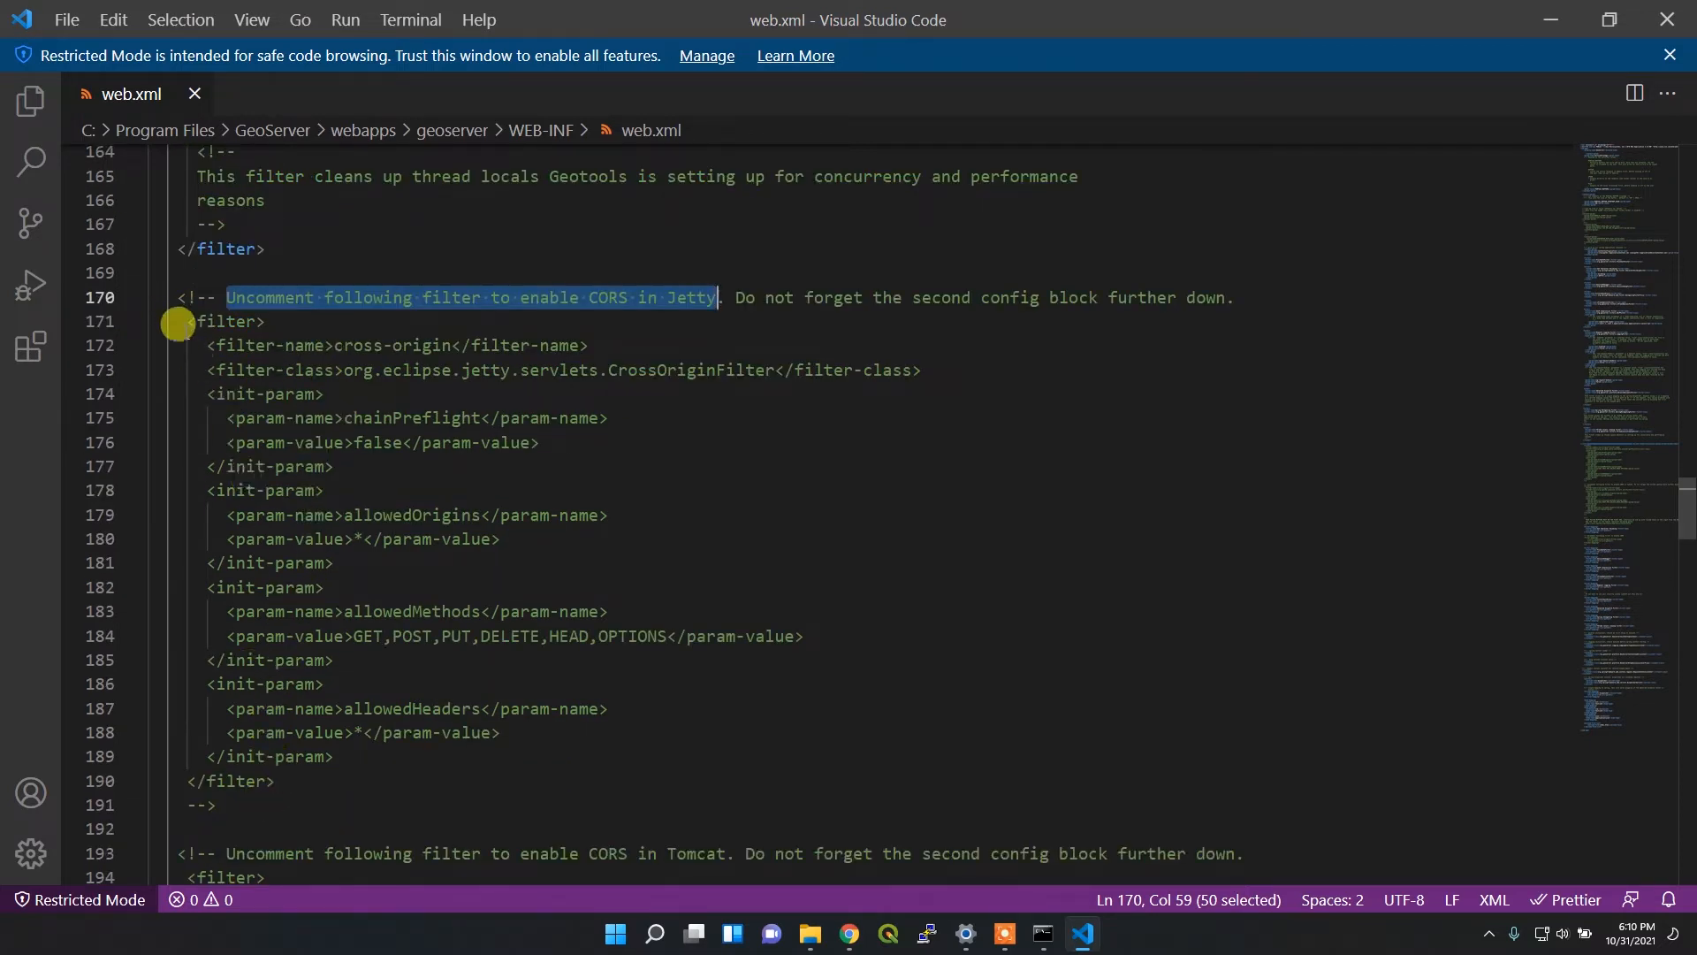
scroll("down", 3)
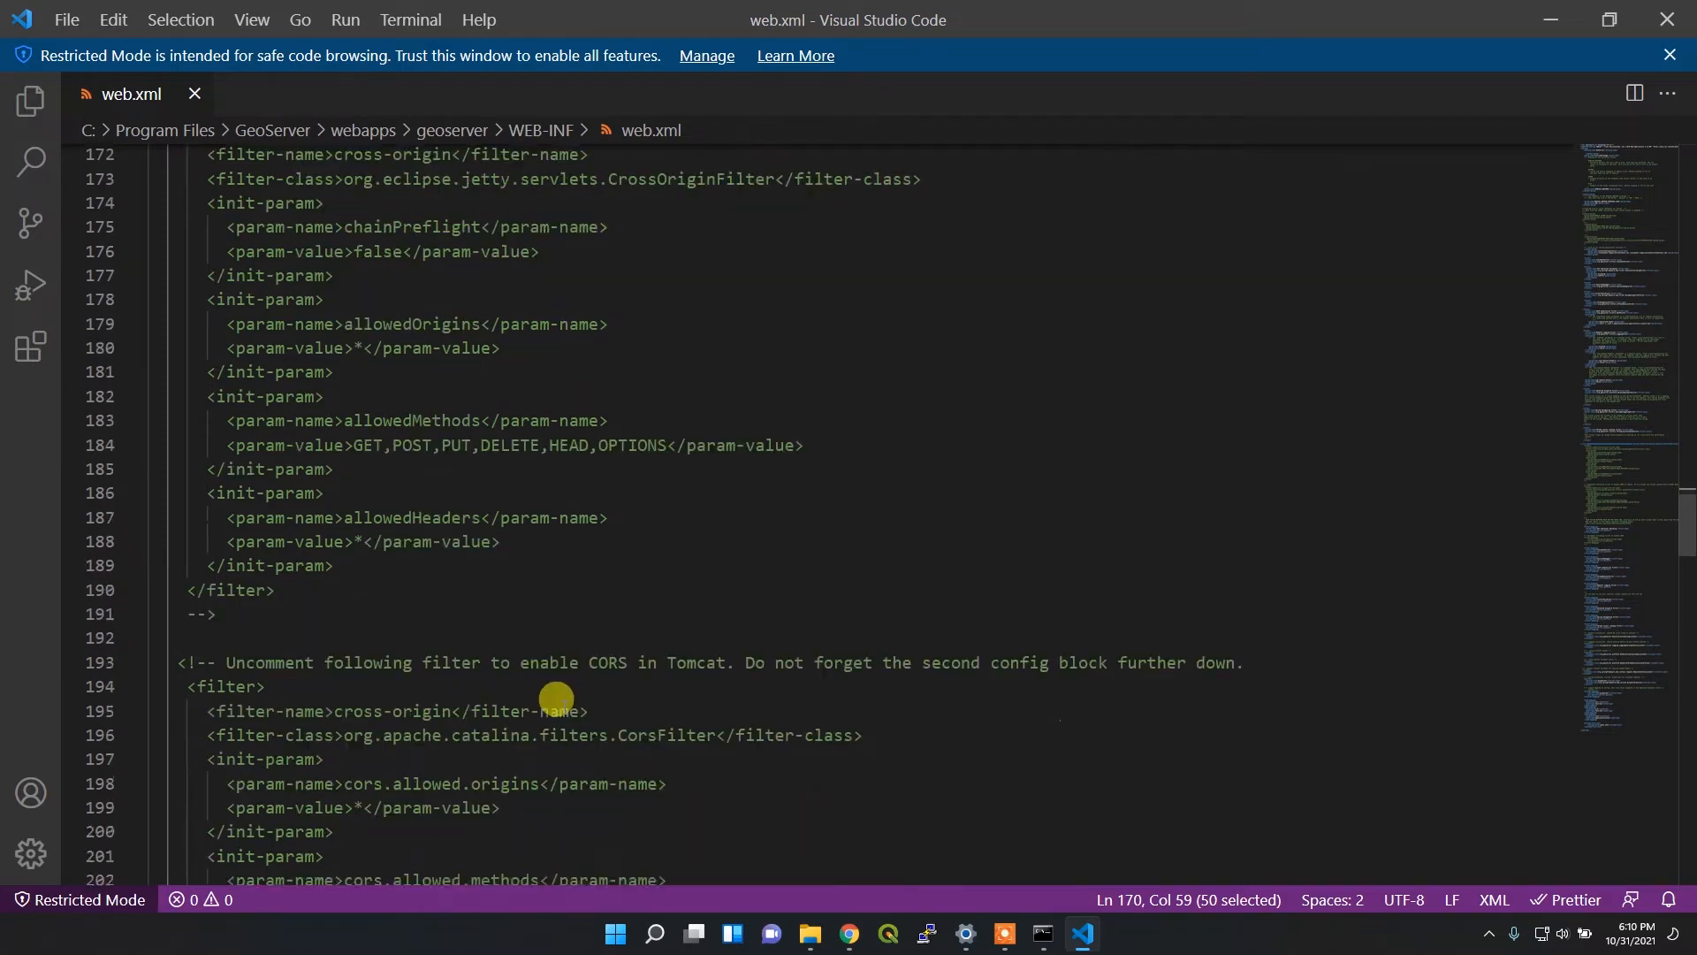
scroll("down", 3)
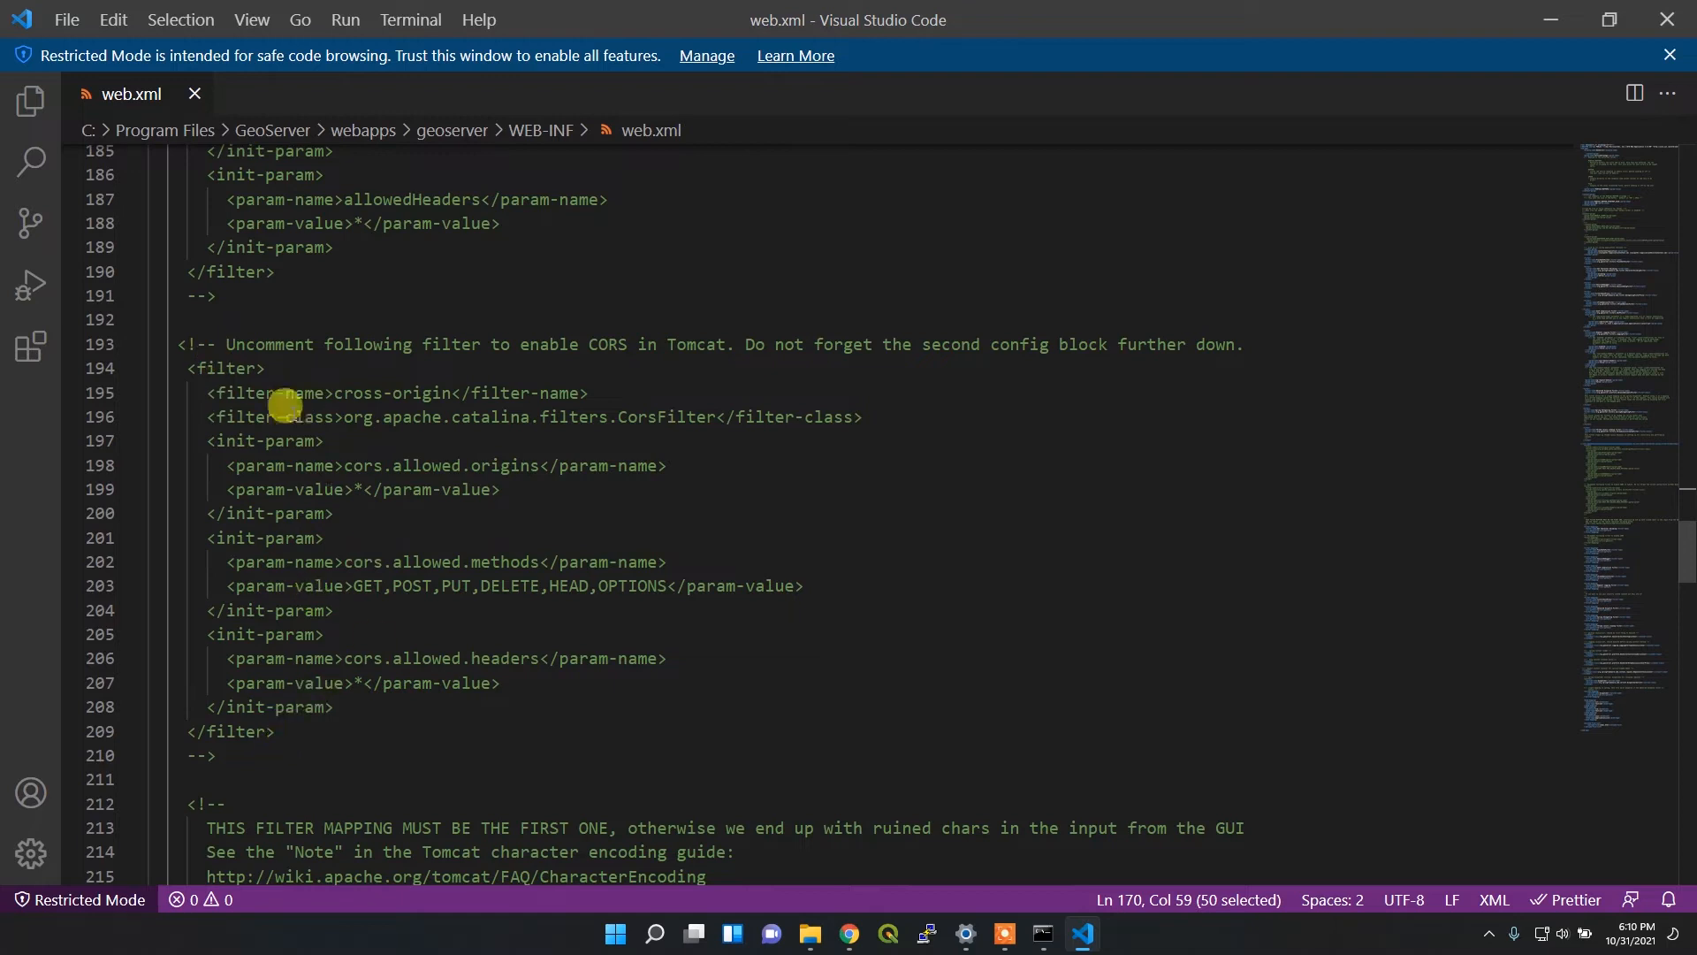
scroll("up", 3)
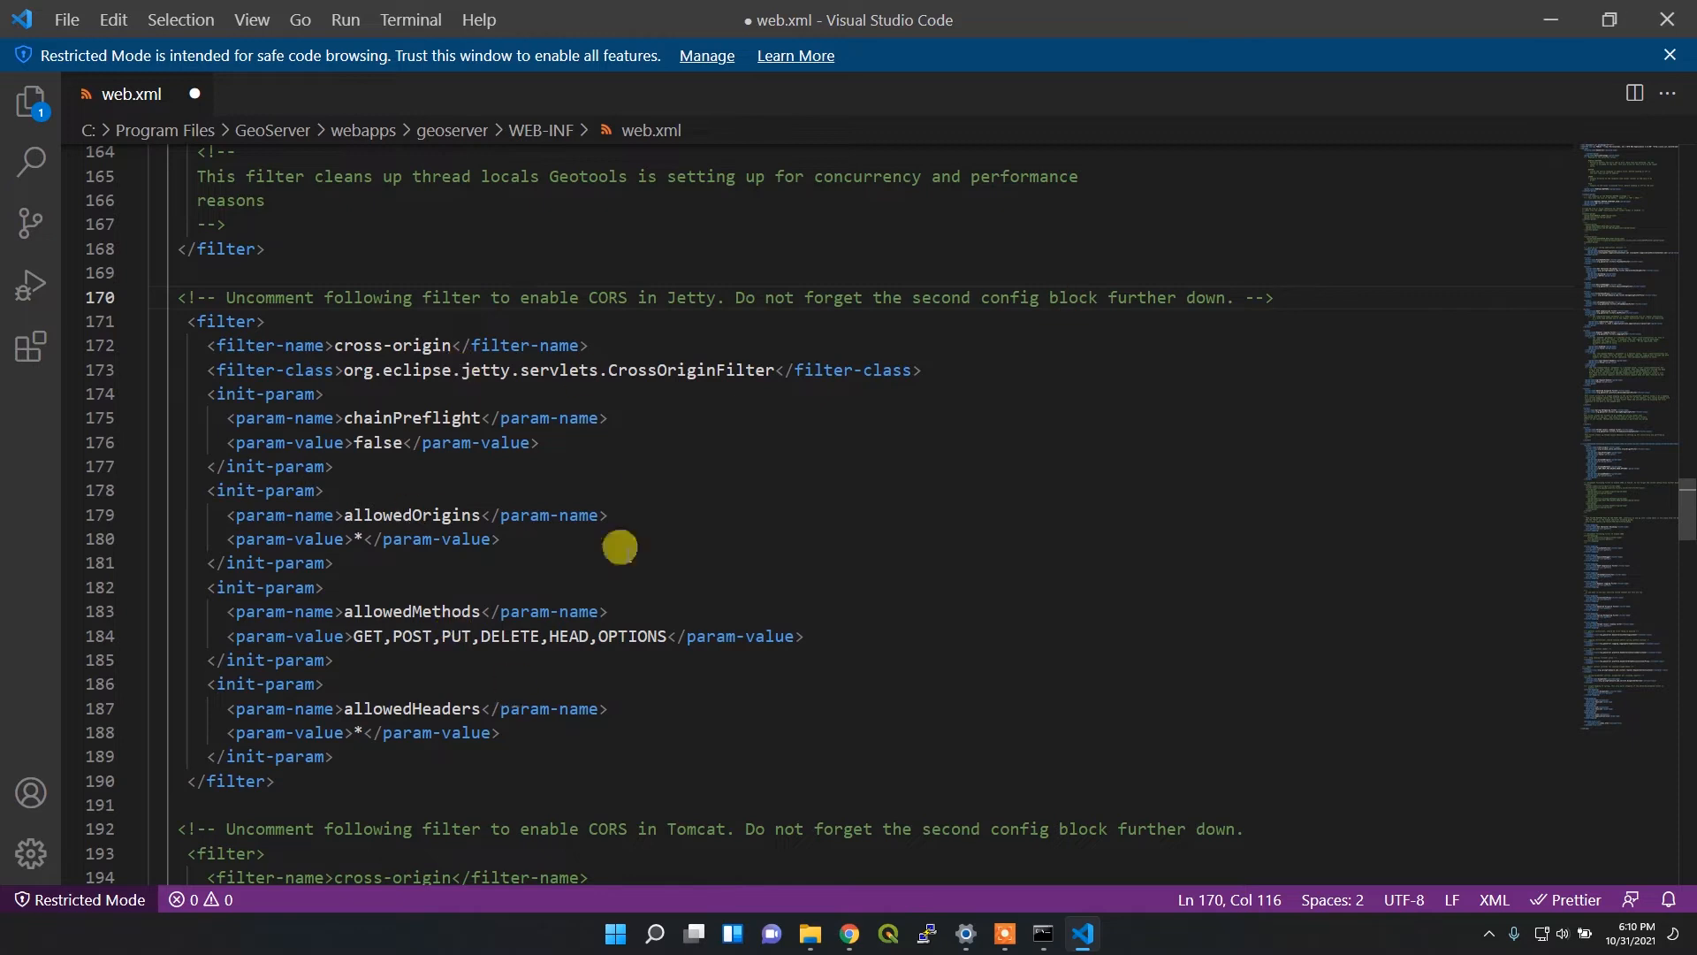
Uncomment the cross-origin filter-mapping by relocating the closing --> and save web.xml
scroll("down", 3)
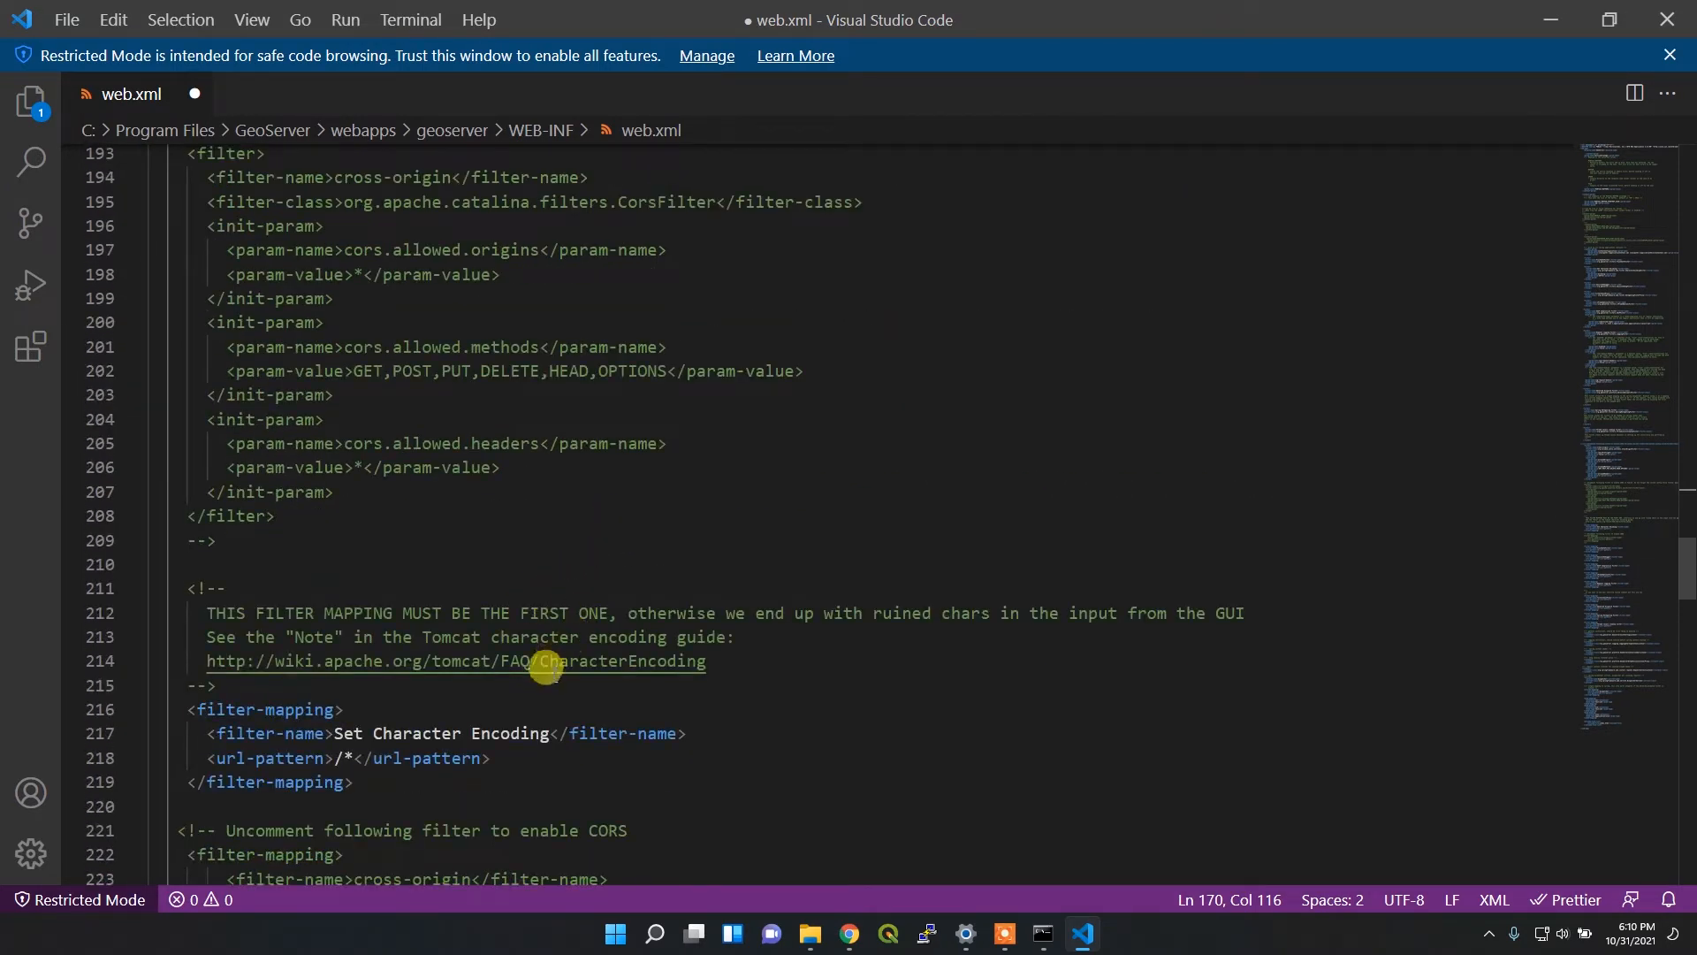
scroll("down", 3)
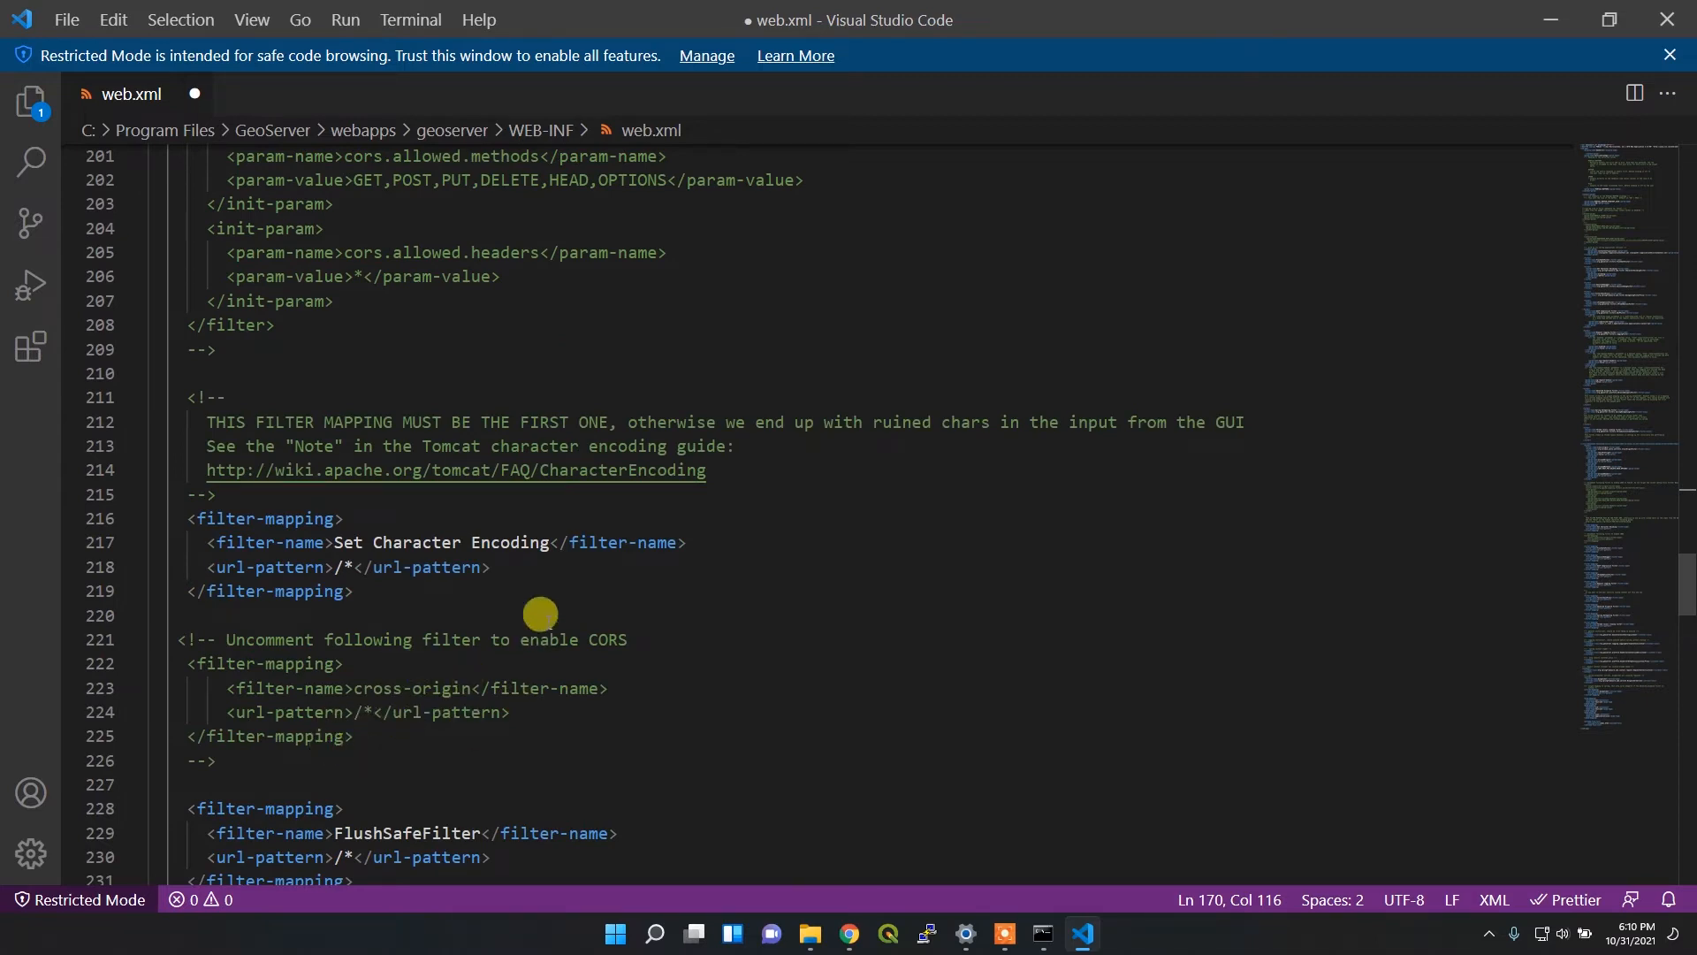
mouse_move(244, 737)
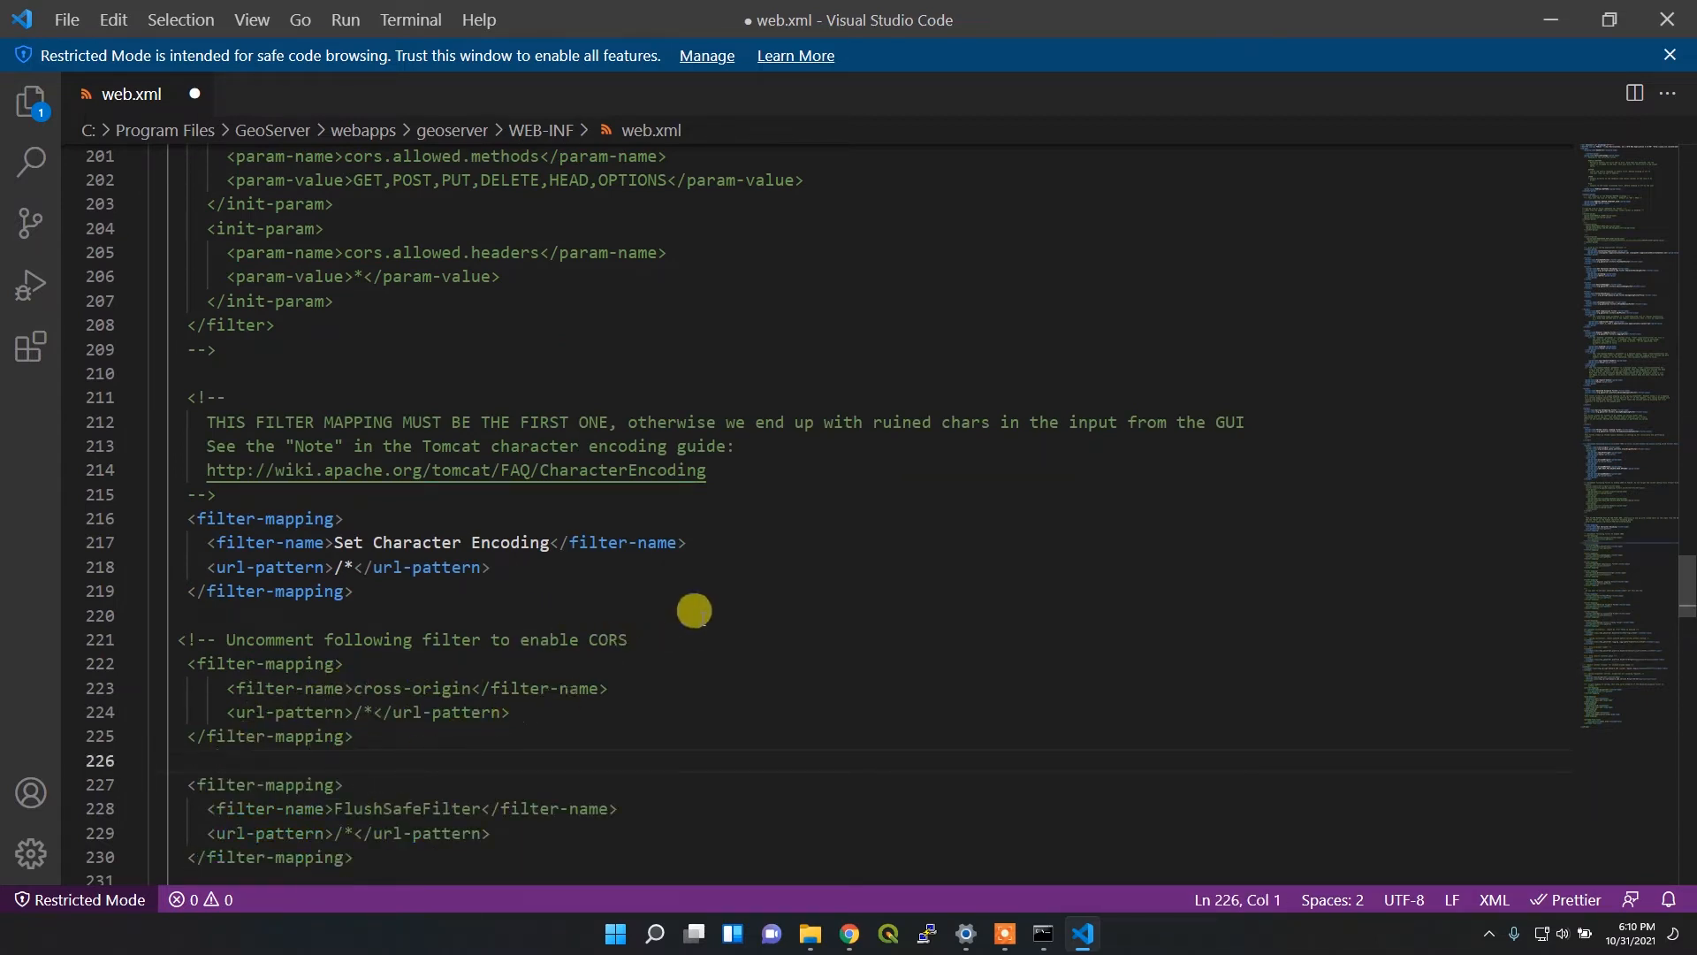
double_click(604, 639)
type(" -->")
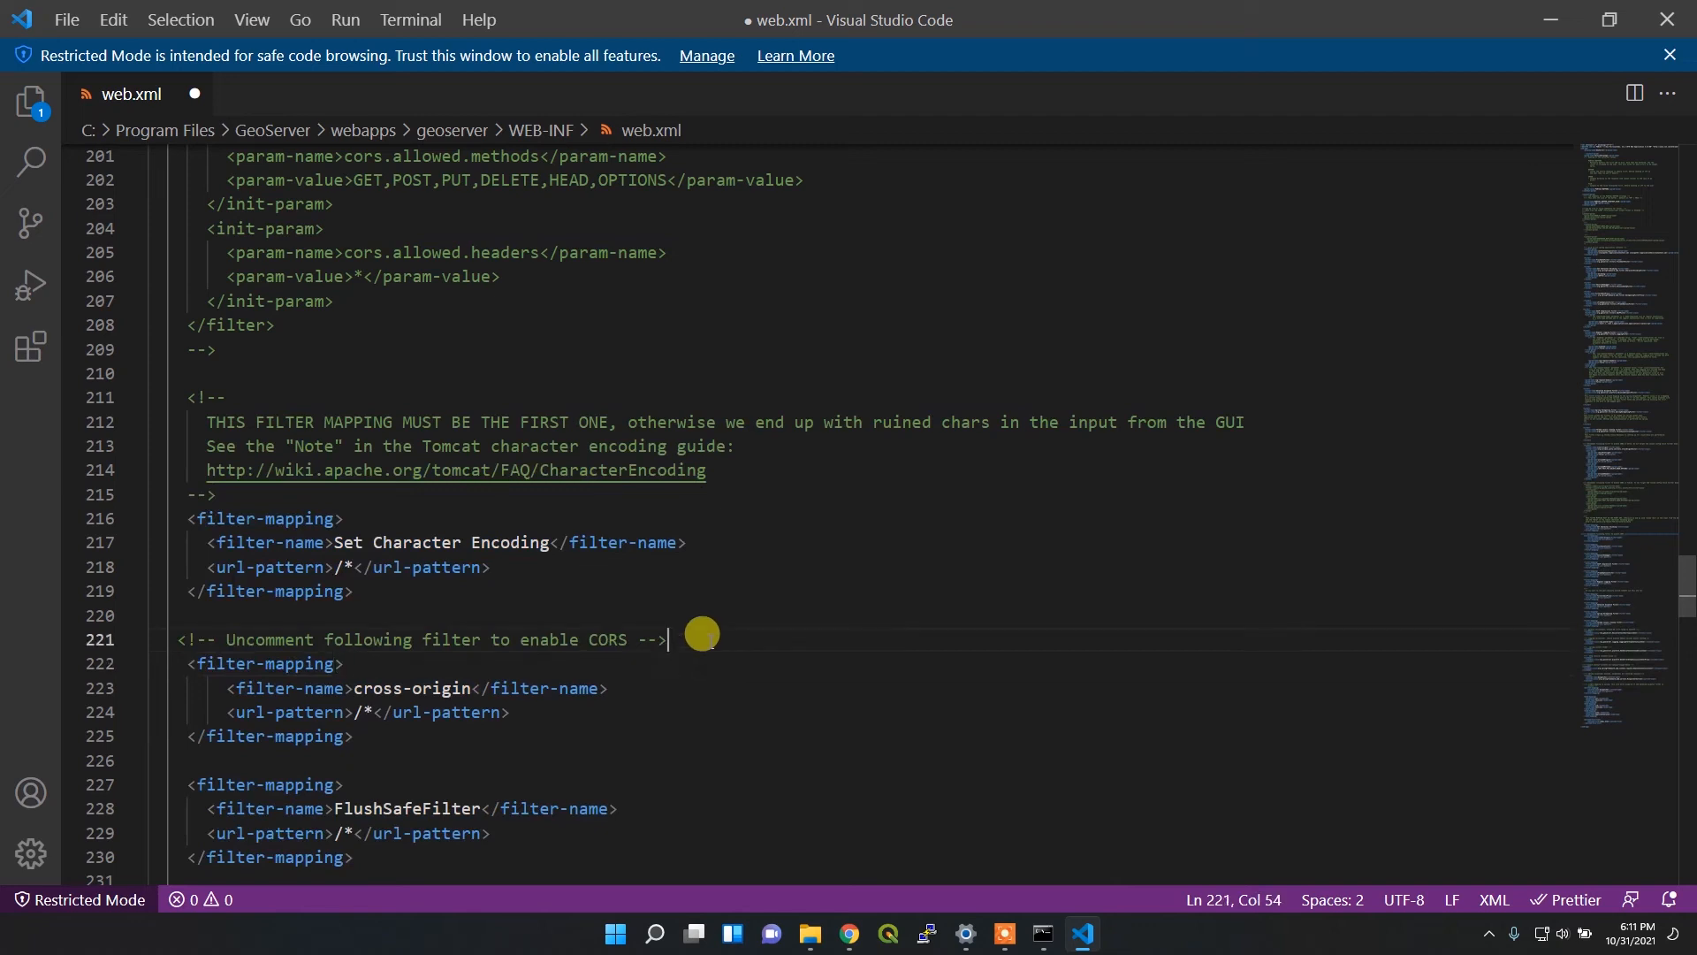
key("ctrl+s")
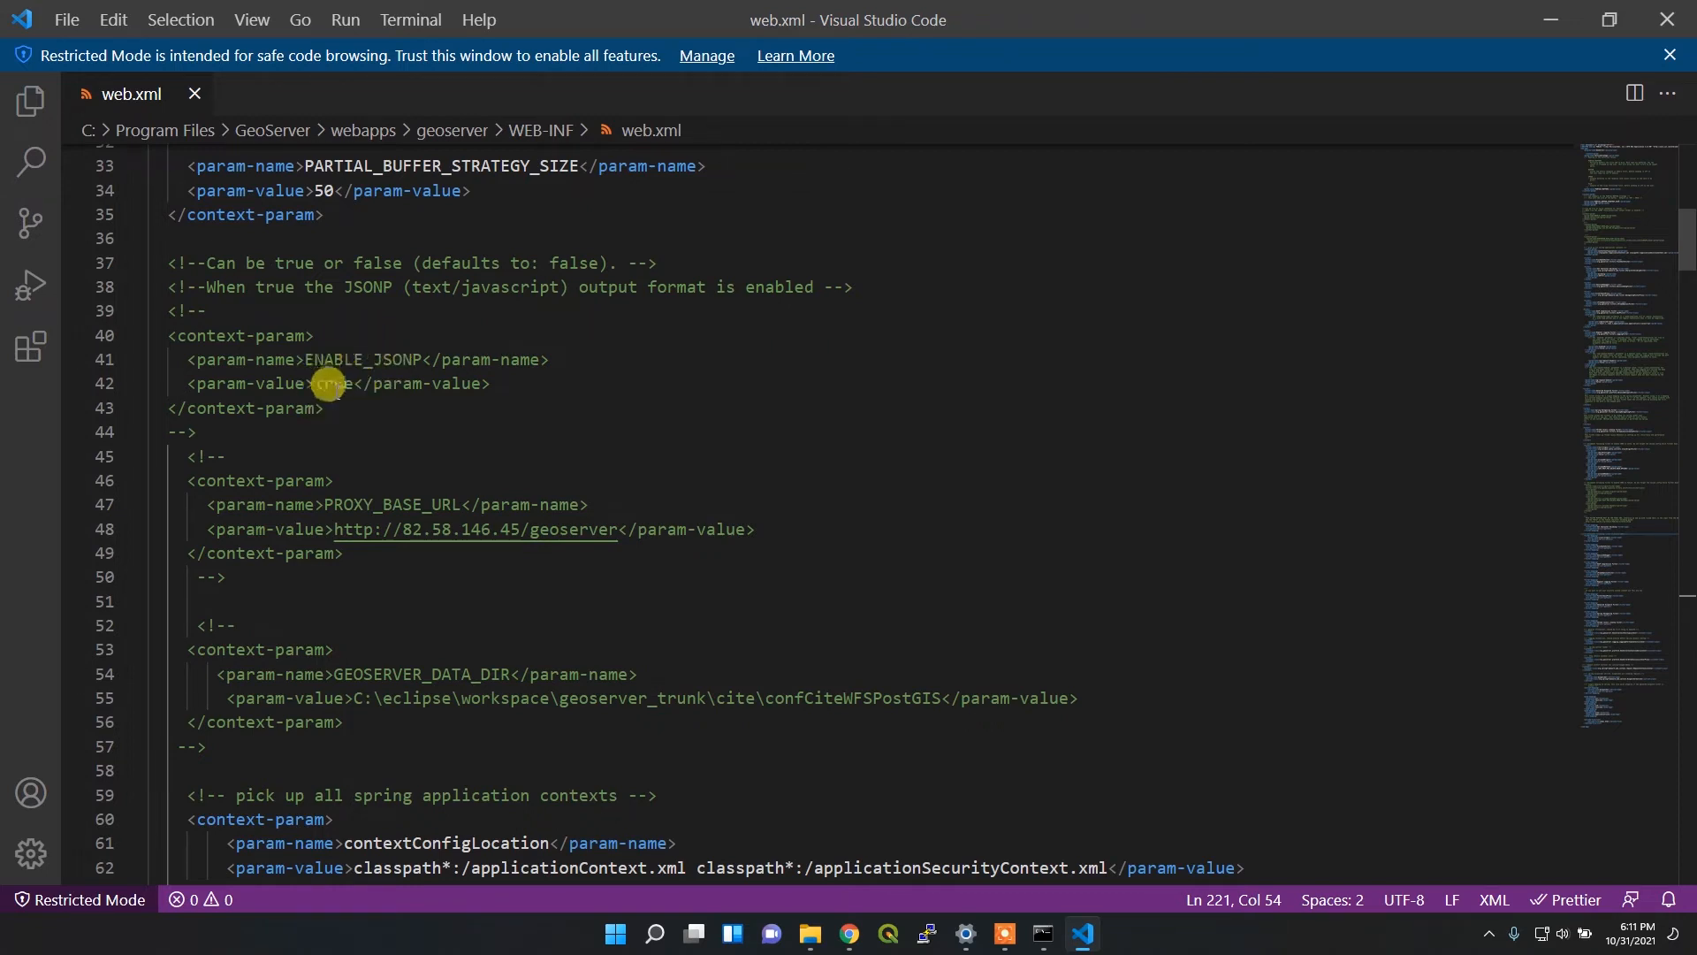
mouse_move(334, 356)
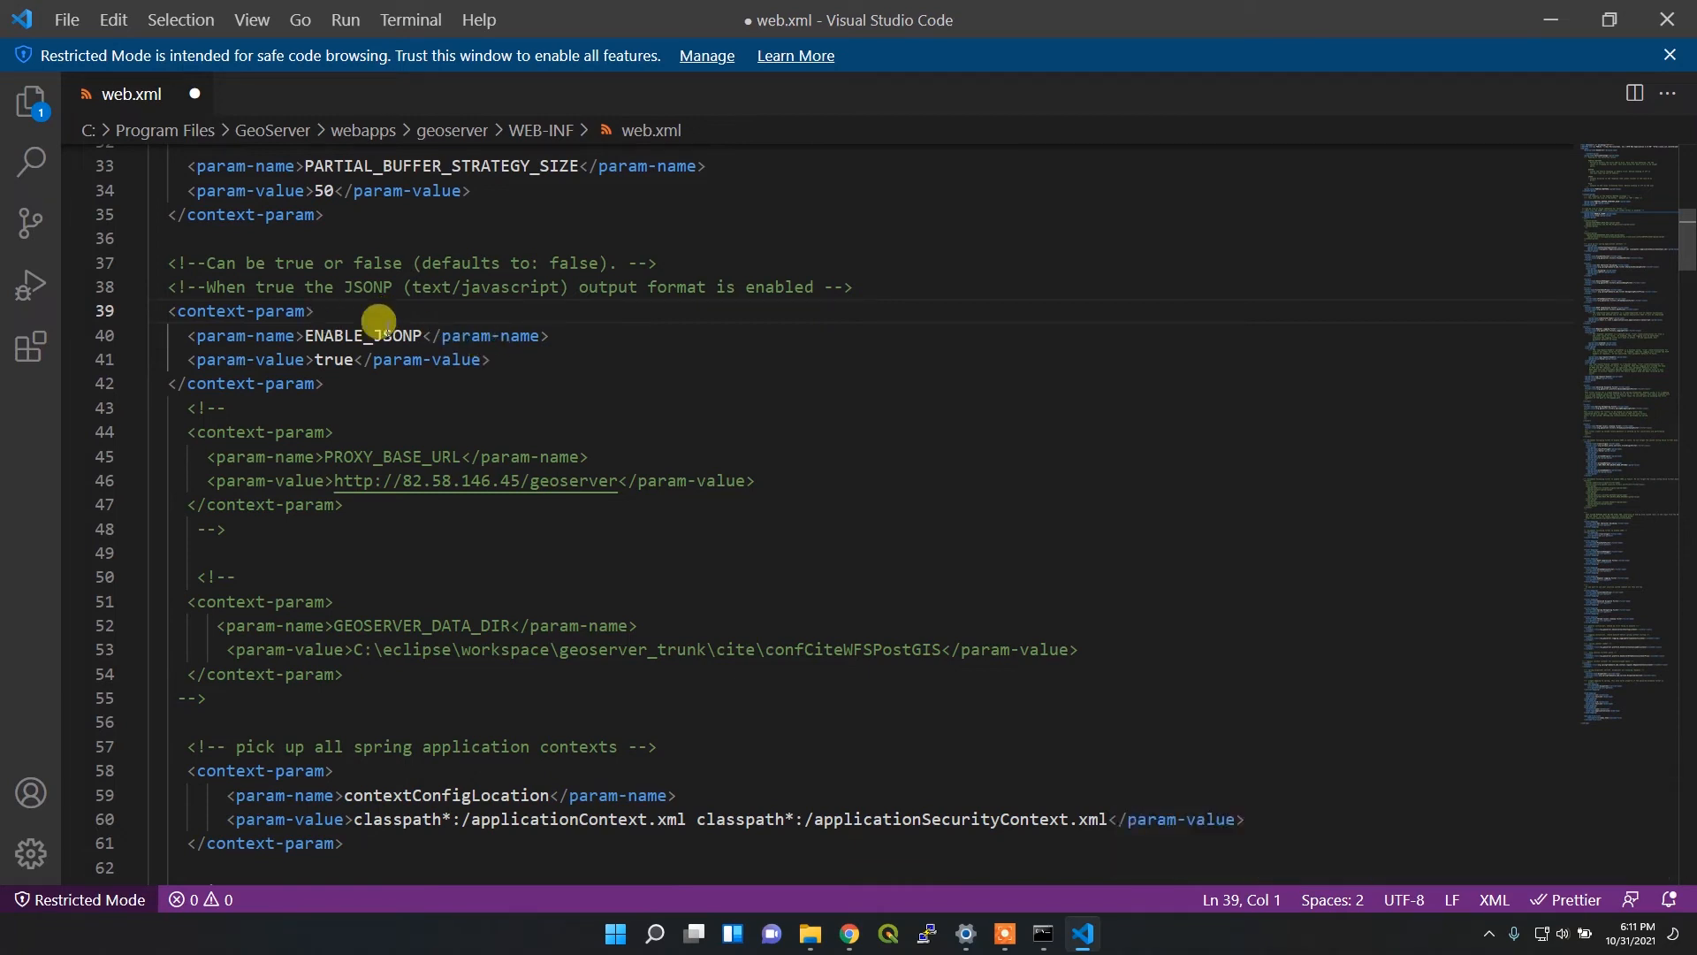
Uncomment the ENABLE_JSONP context-param block with value true and press Ctrl+S
key("ctrl+s")
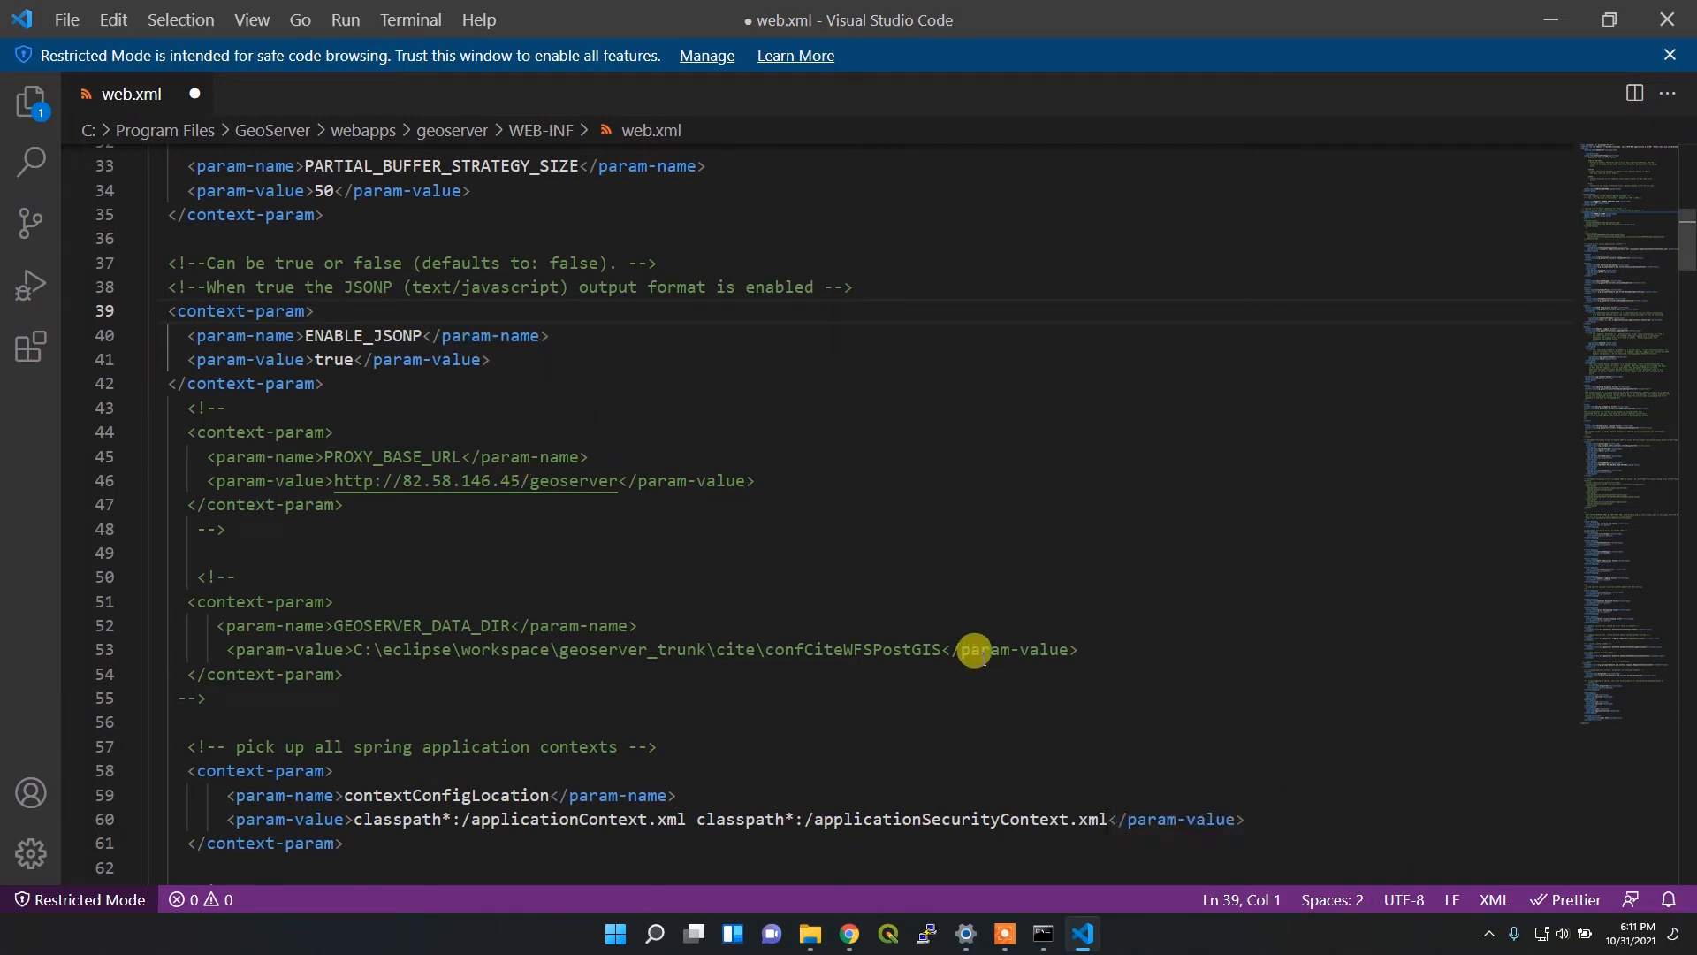
mouse_move(752, 612)
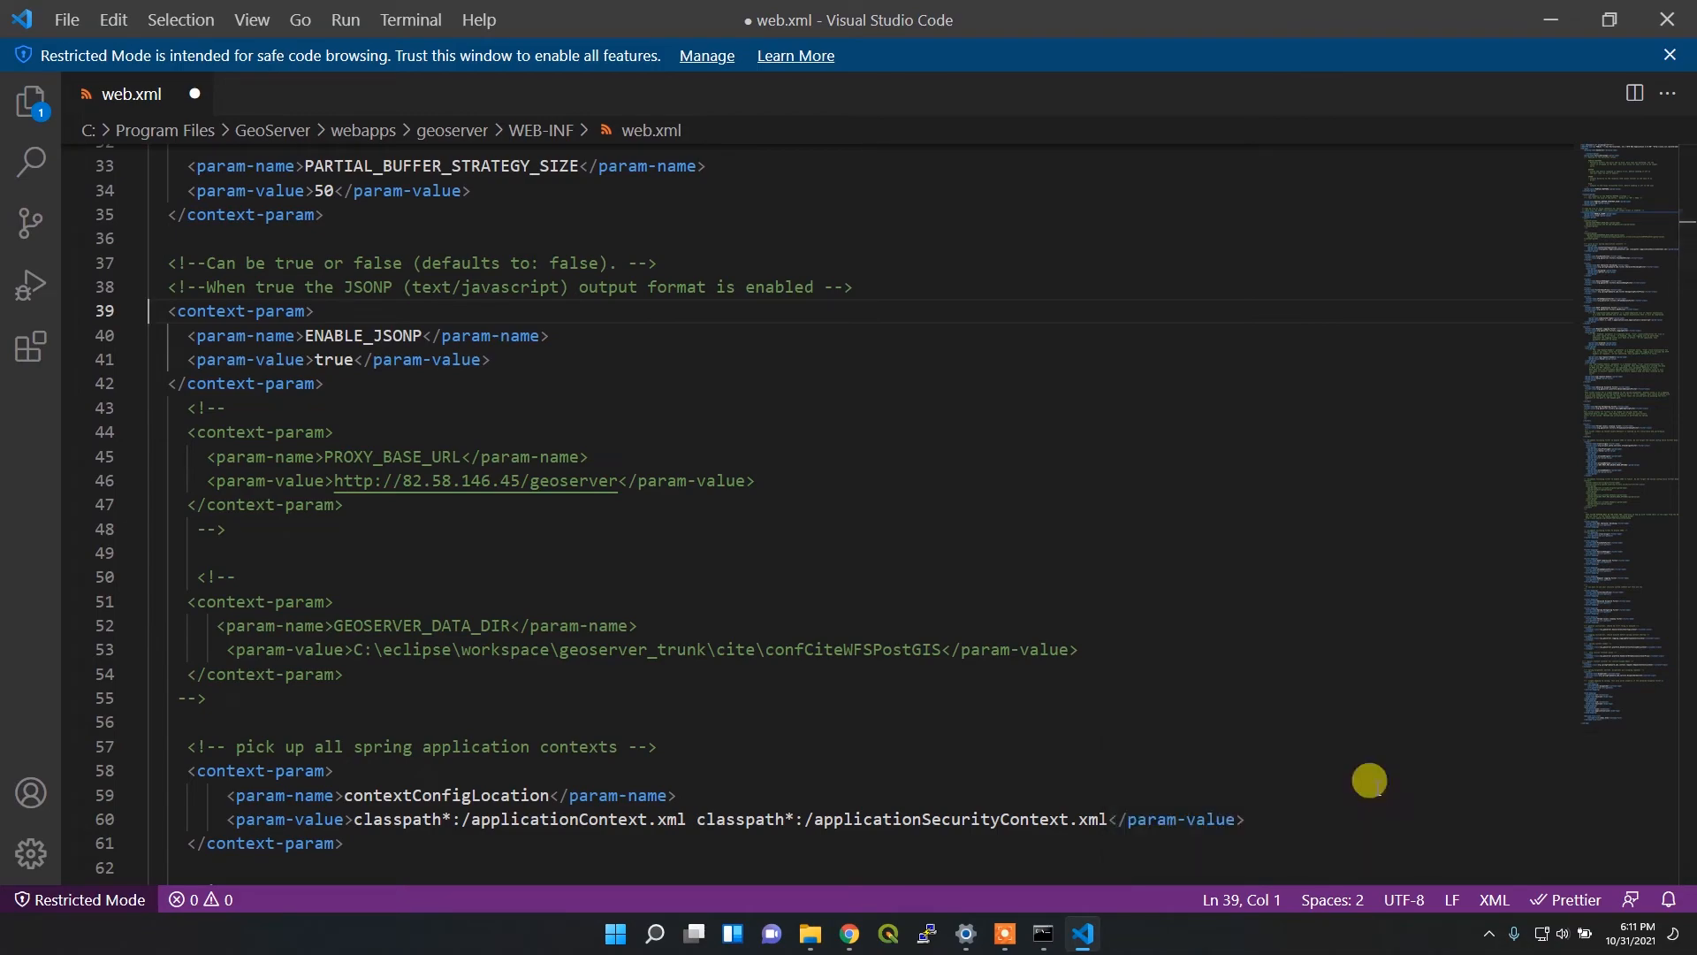
mouse_move(765, 592)
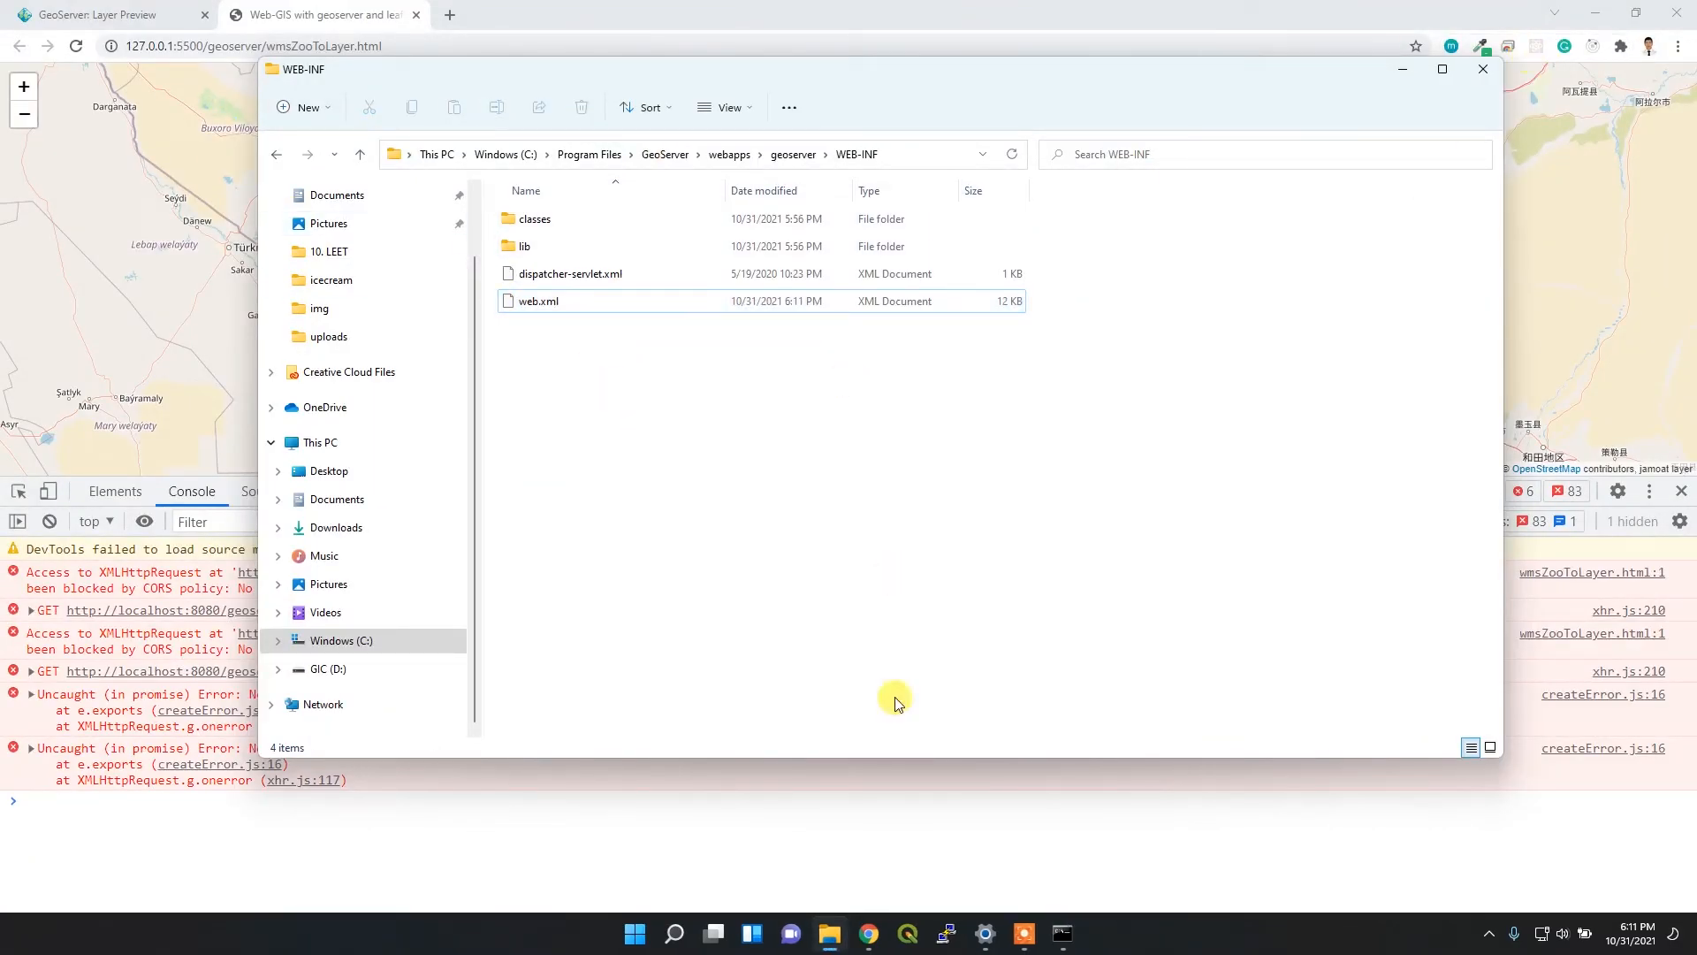
Search 'services' from the taskbar to launch the Services console
left_click(674, 933)
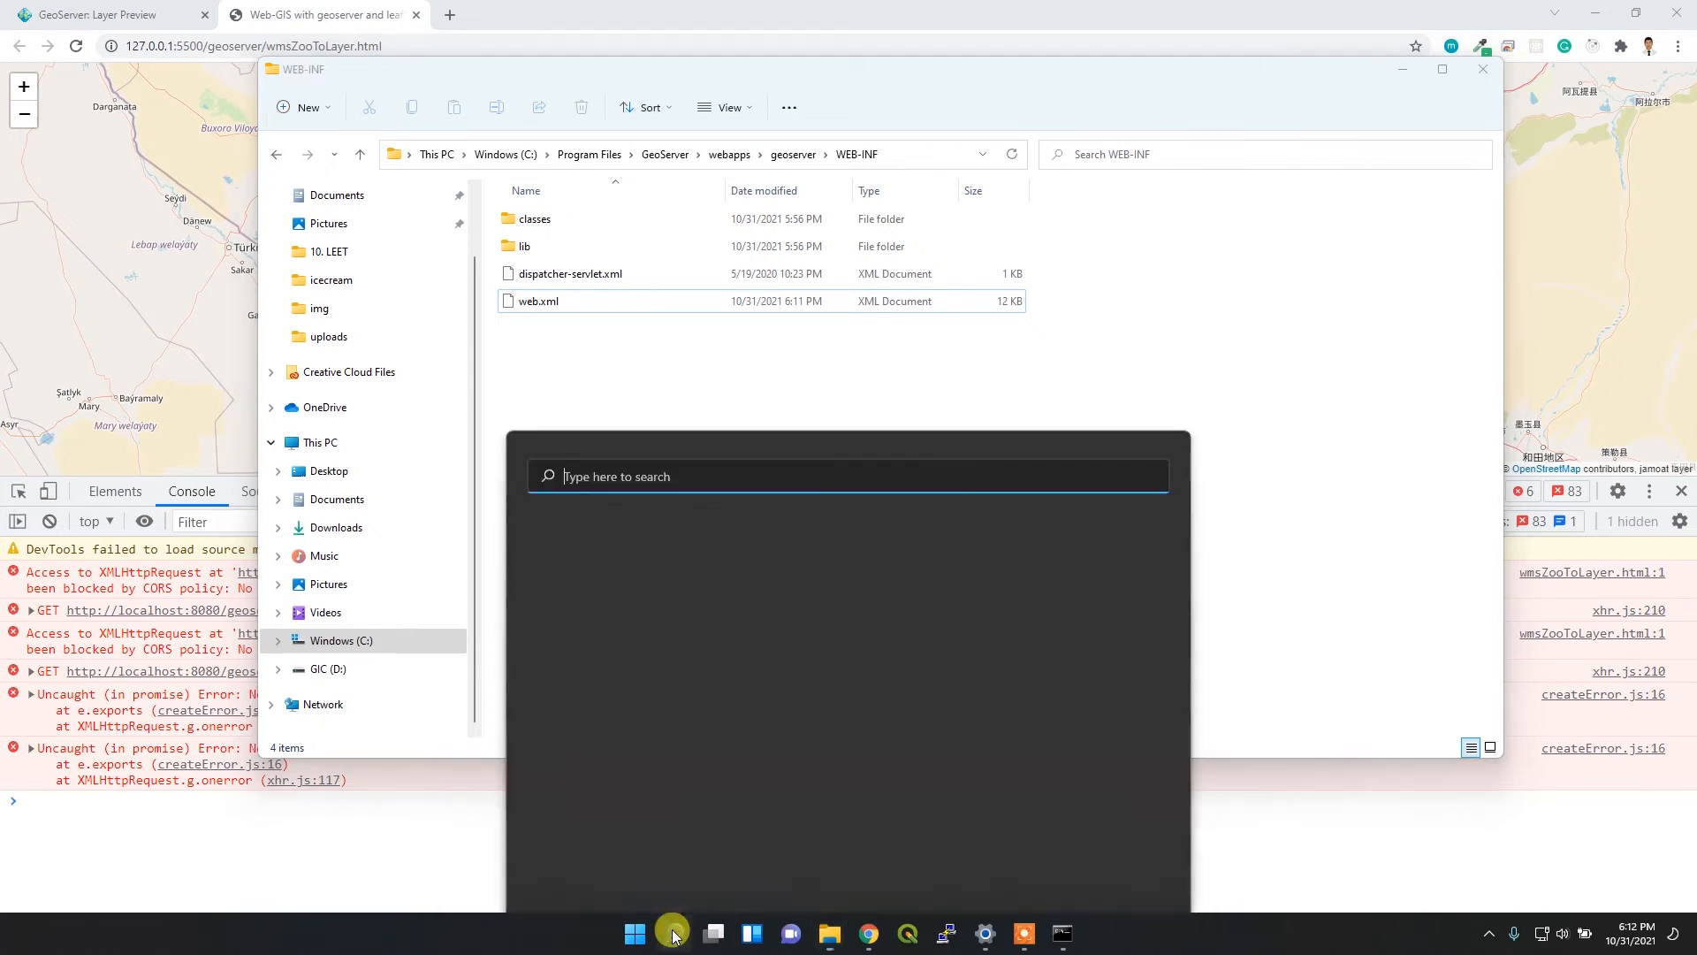
type("se")
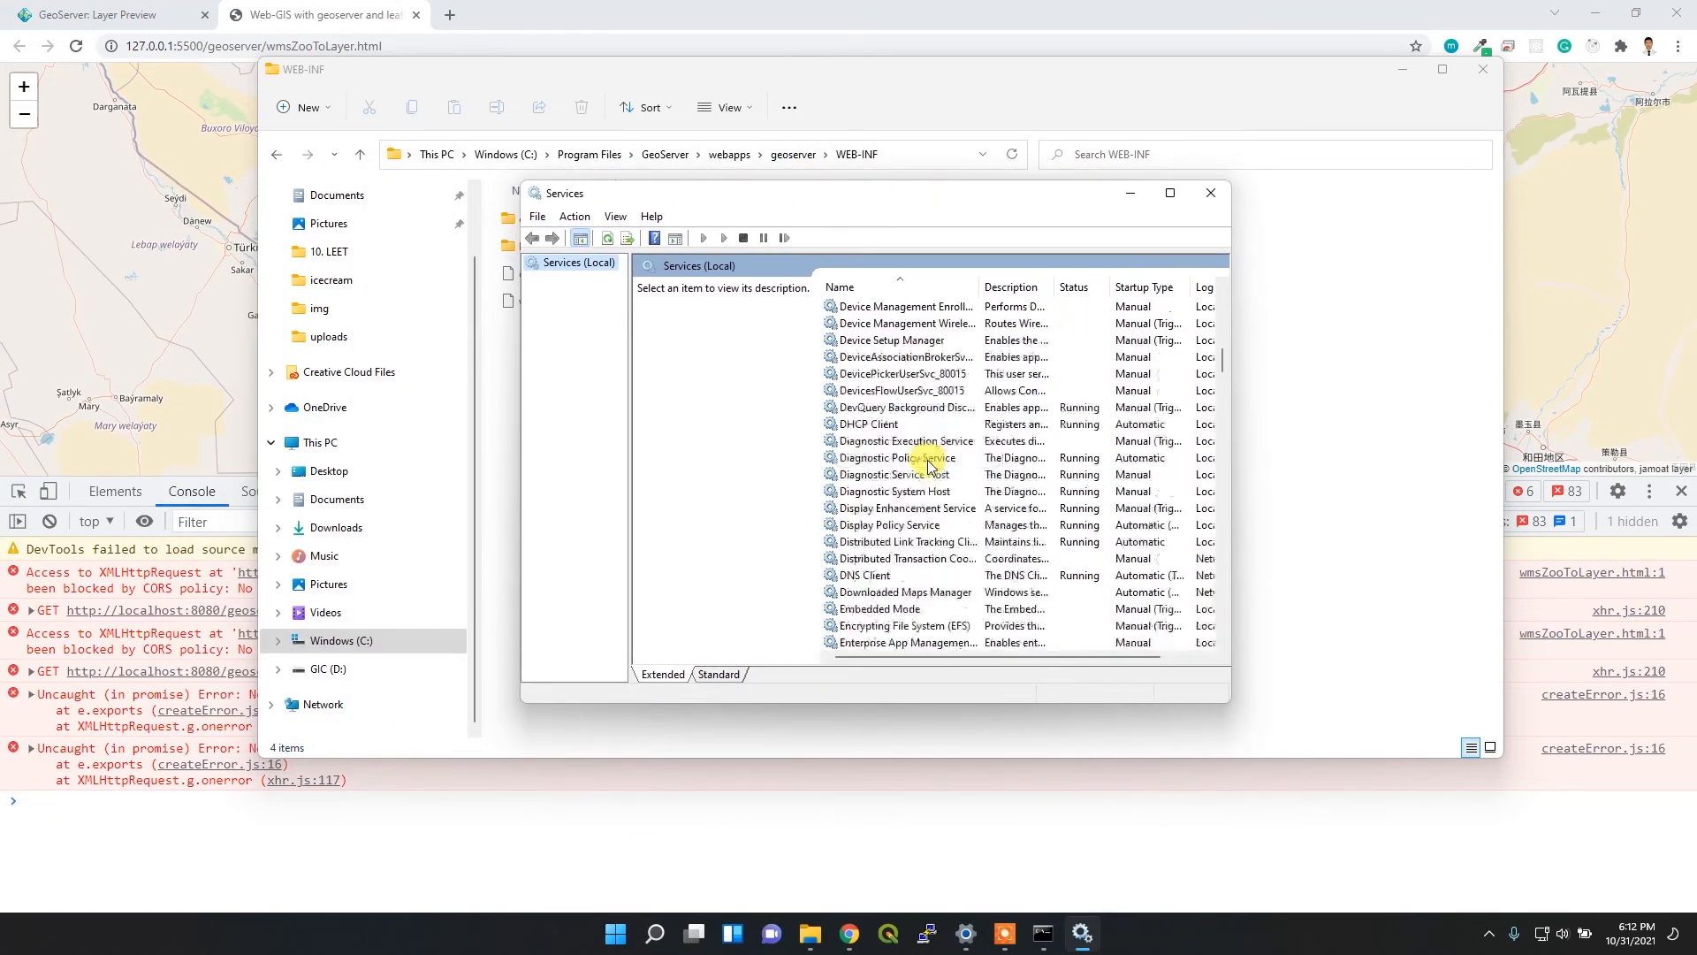
Stop and start GeoServer 2.20.0 from its properties, then close the Services console
scroll("down", 3)
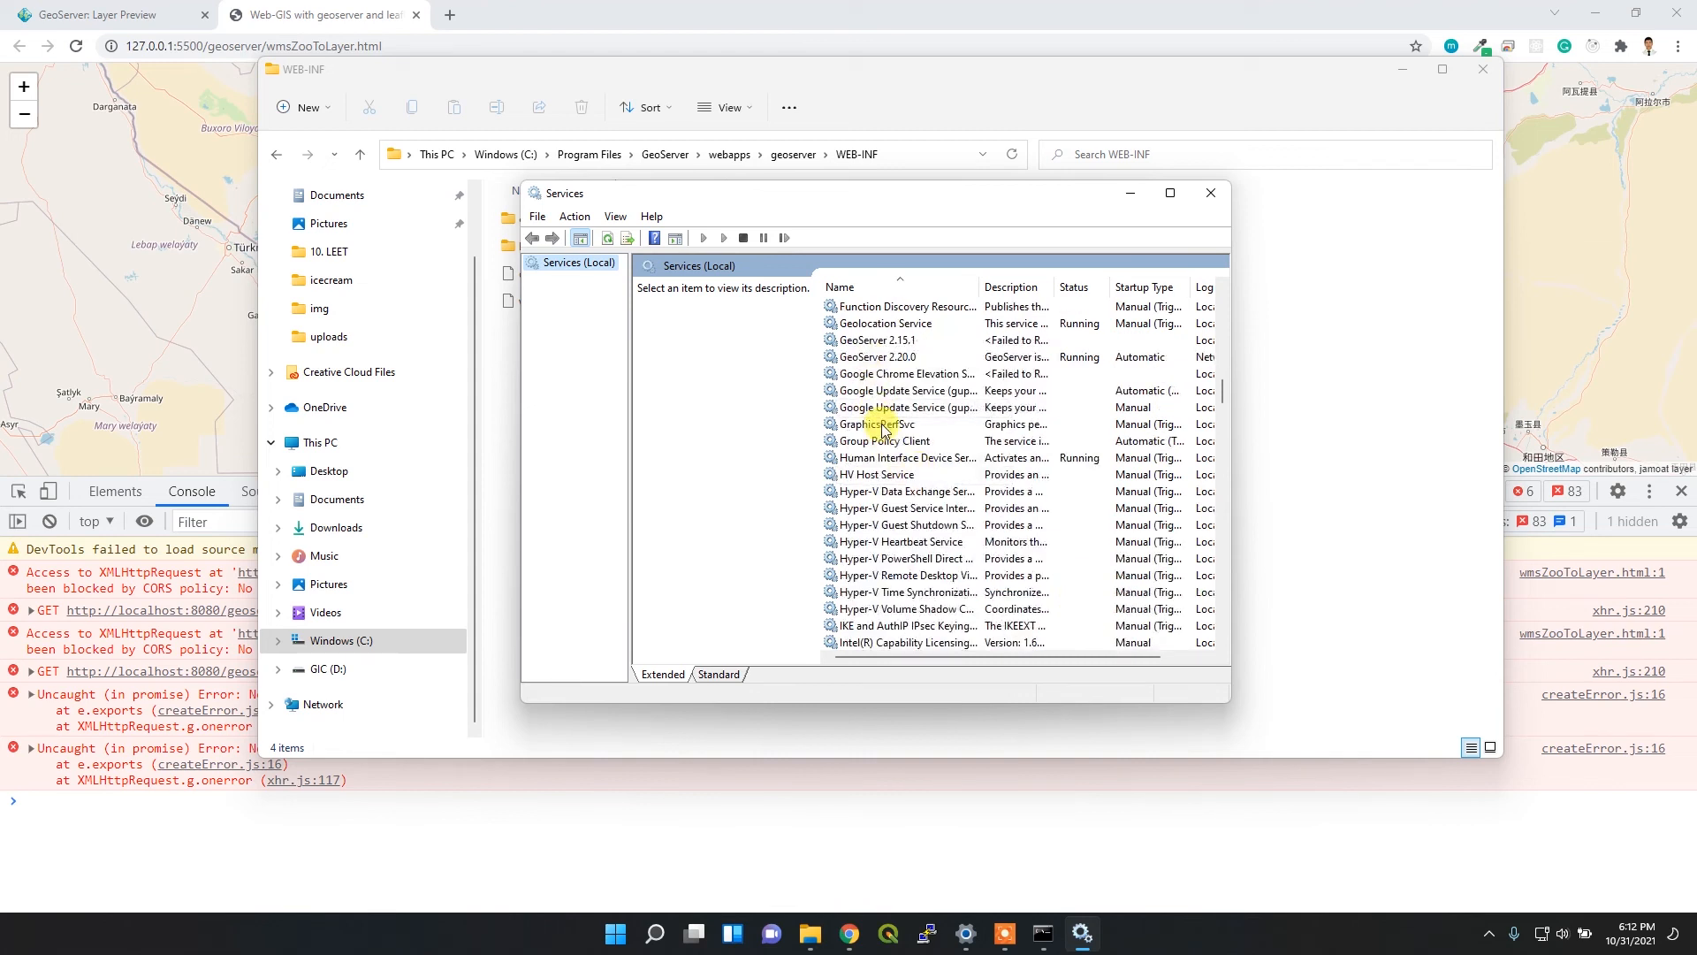
left_click(877, 356)
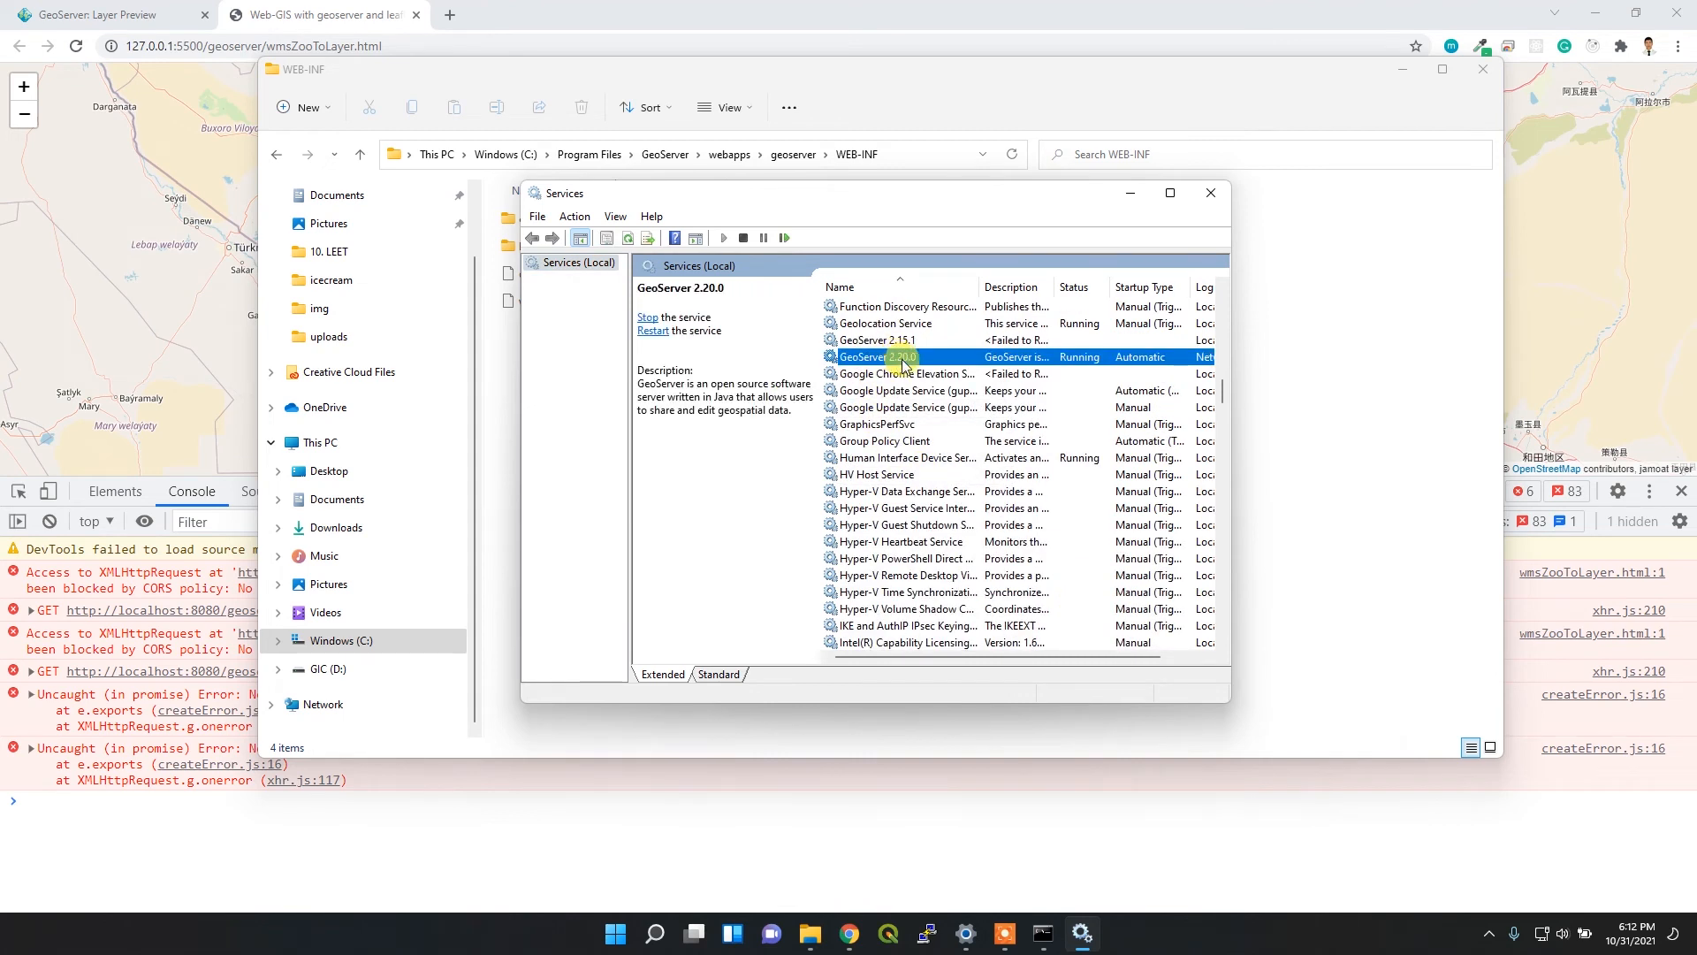
double_click(877, 357)
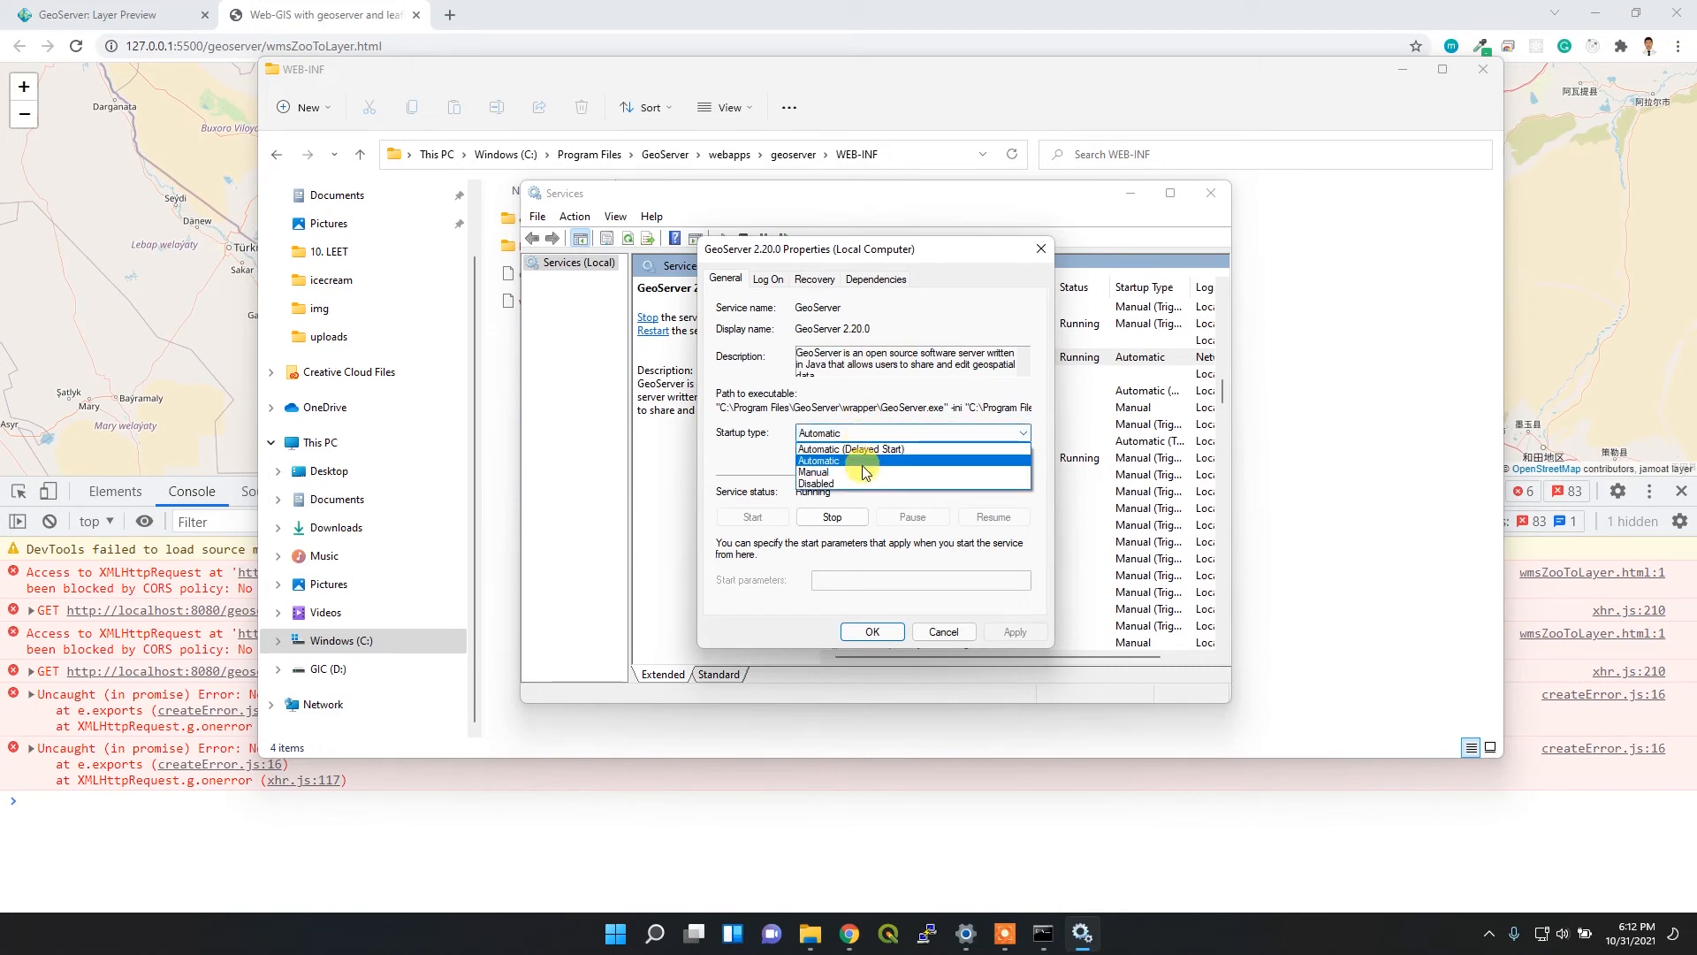
left_click(819, 460)
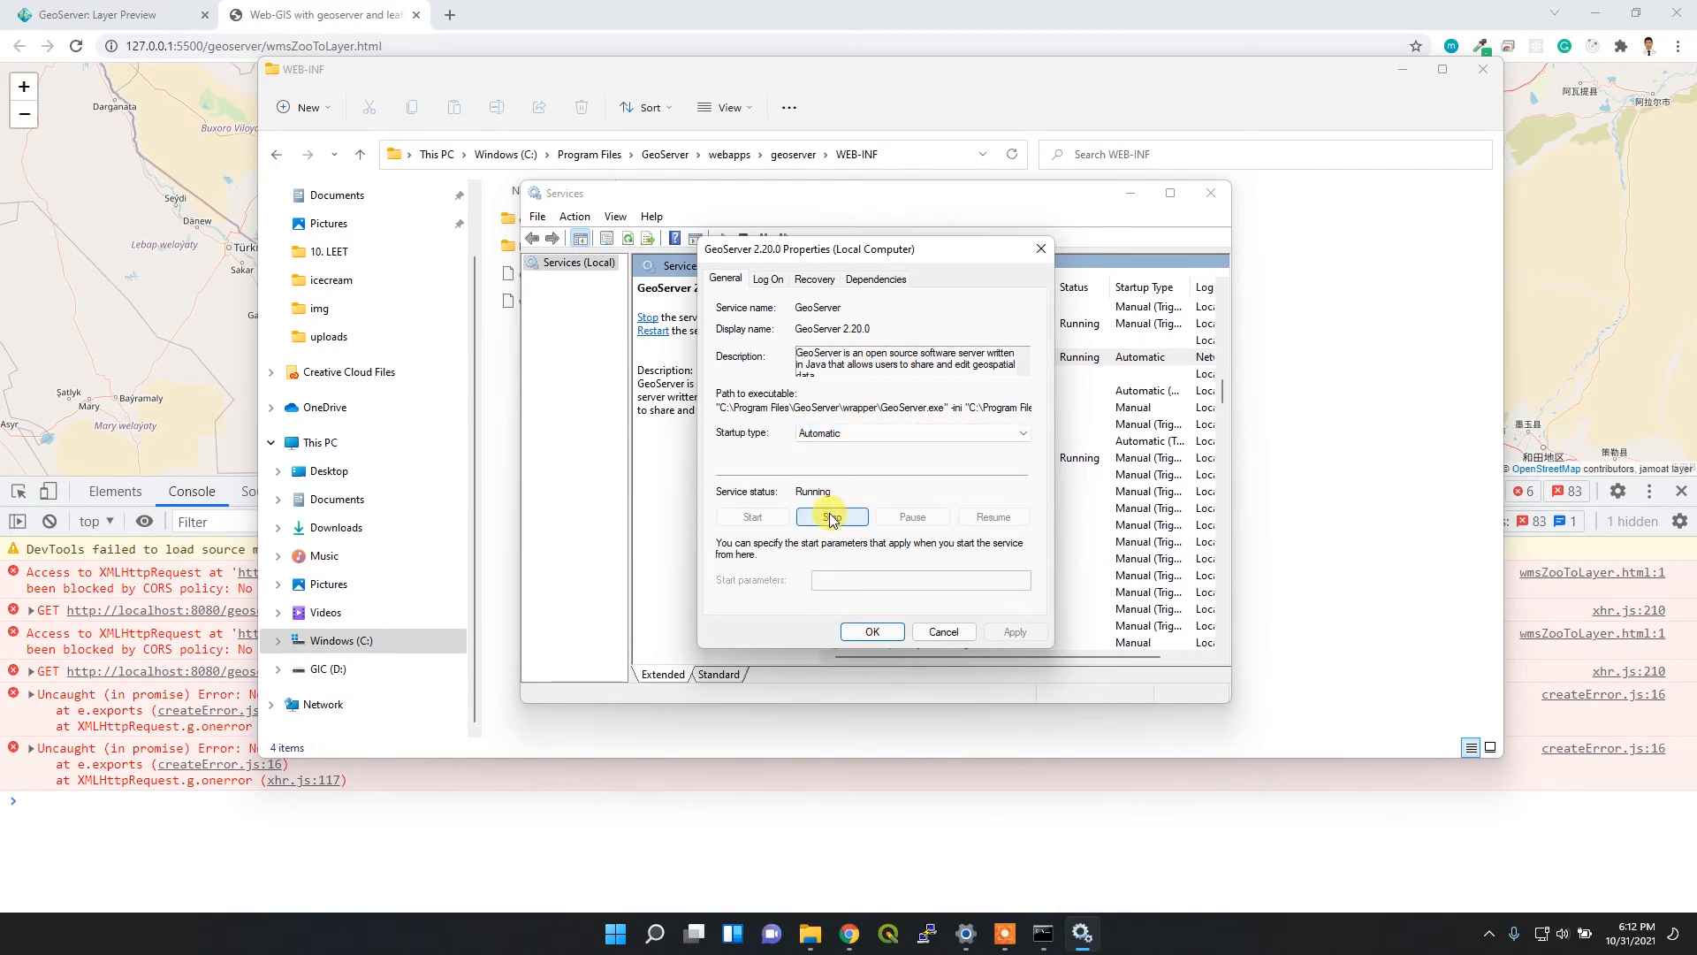
left_click(831, 516)
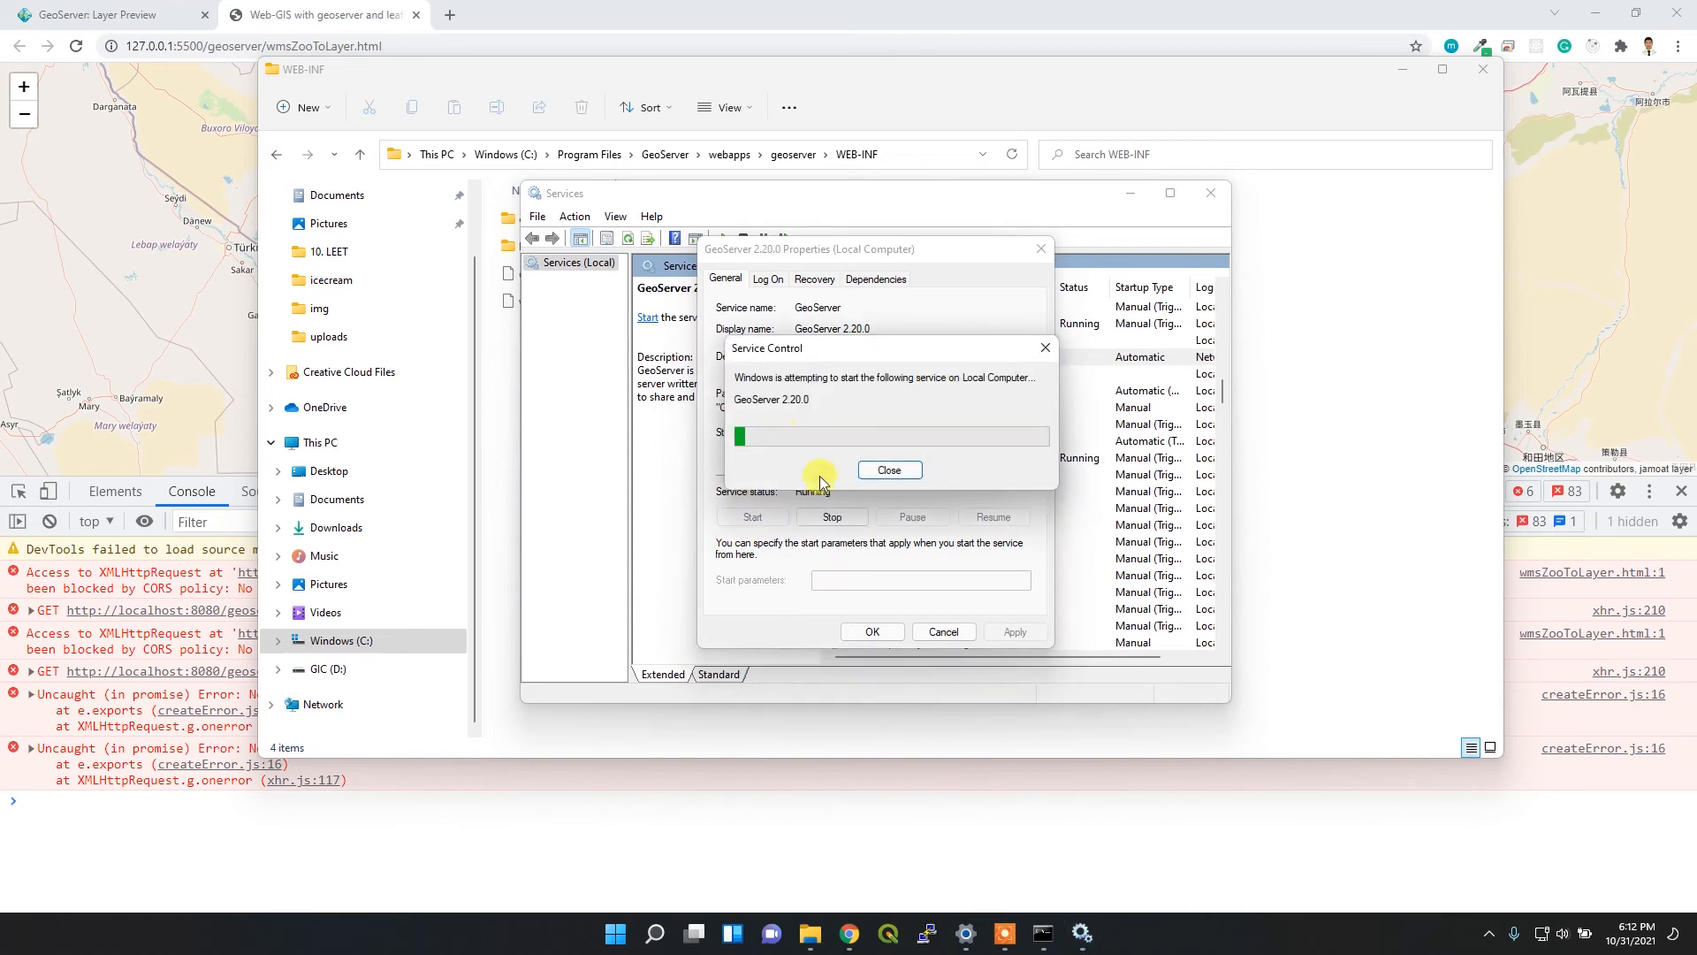
left_click(888, 469)
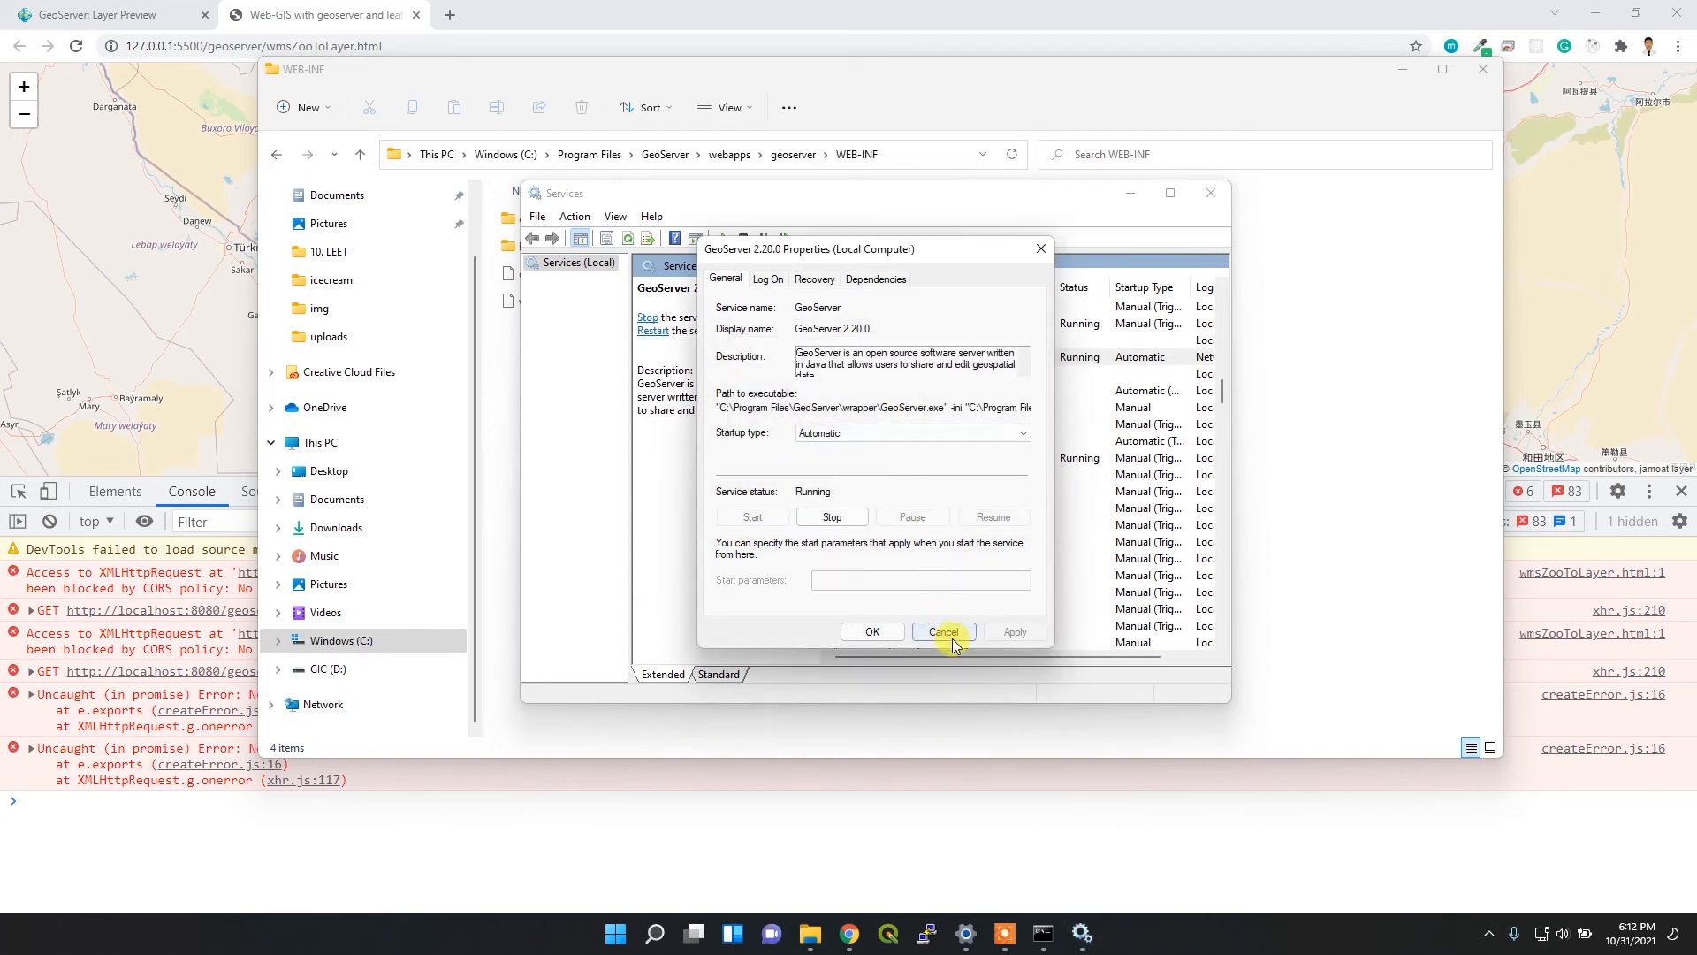
left_click(943, 631)
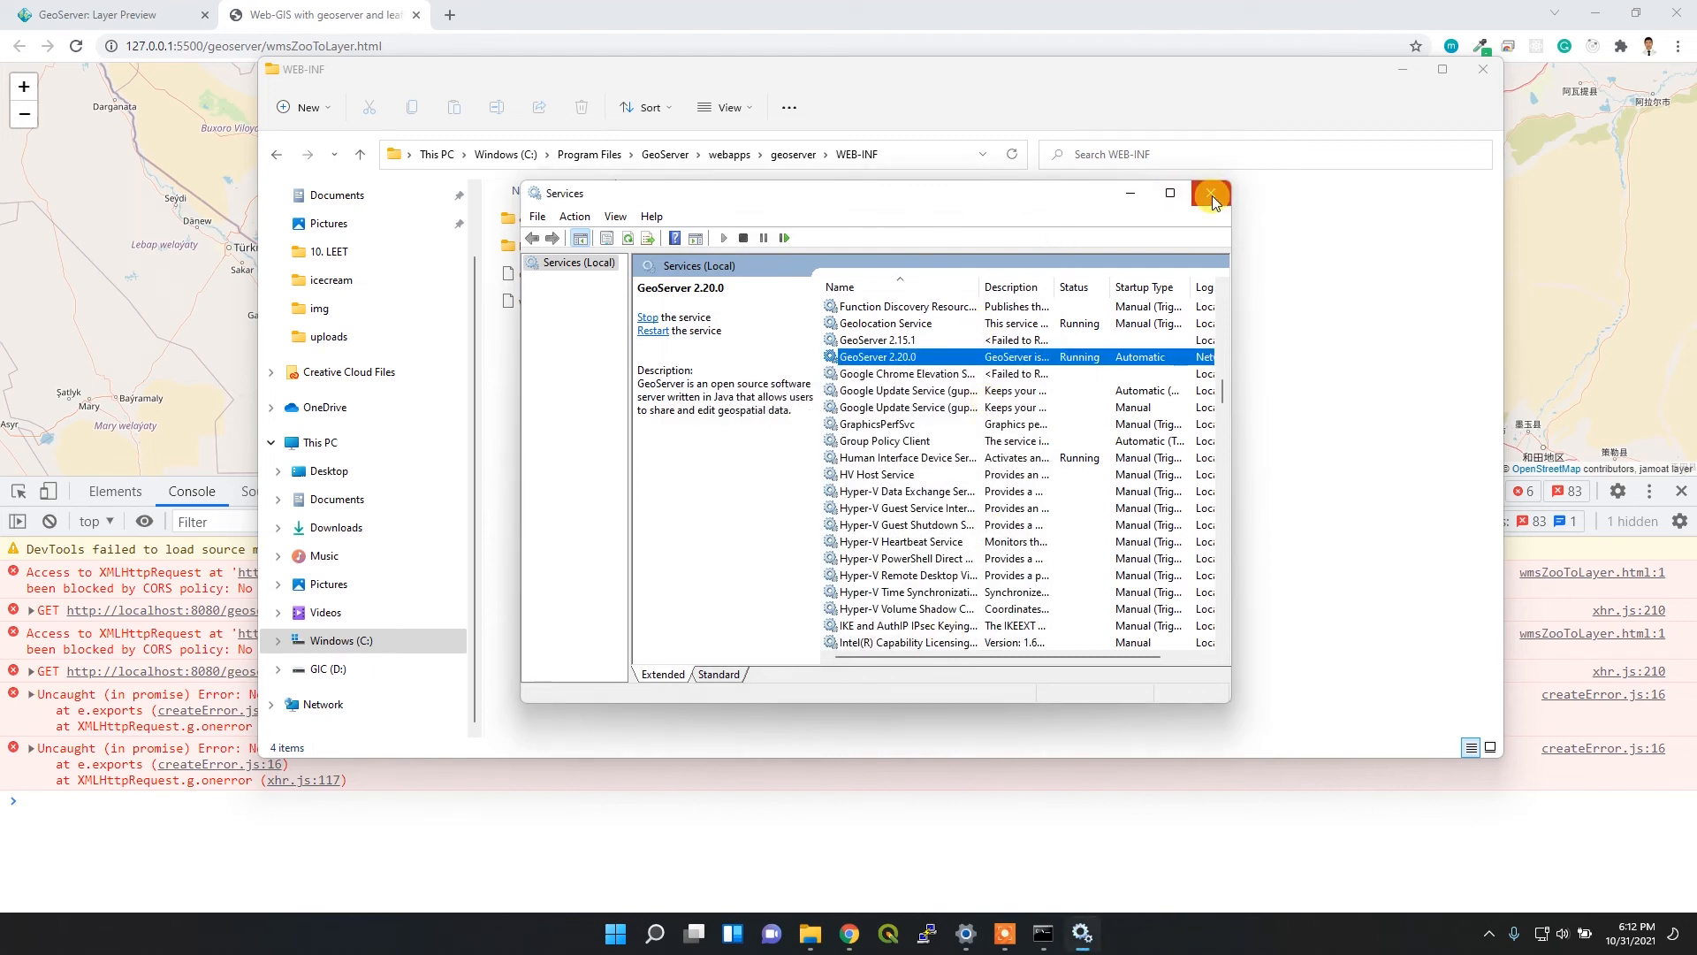
mouse_move(1210, 193)
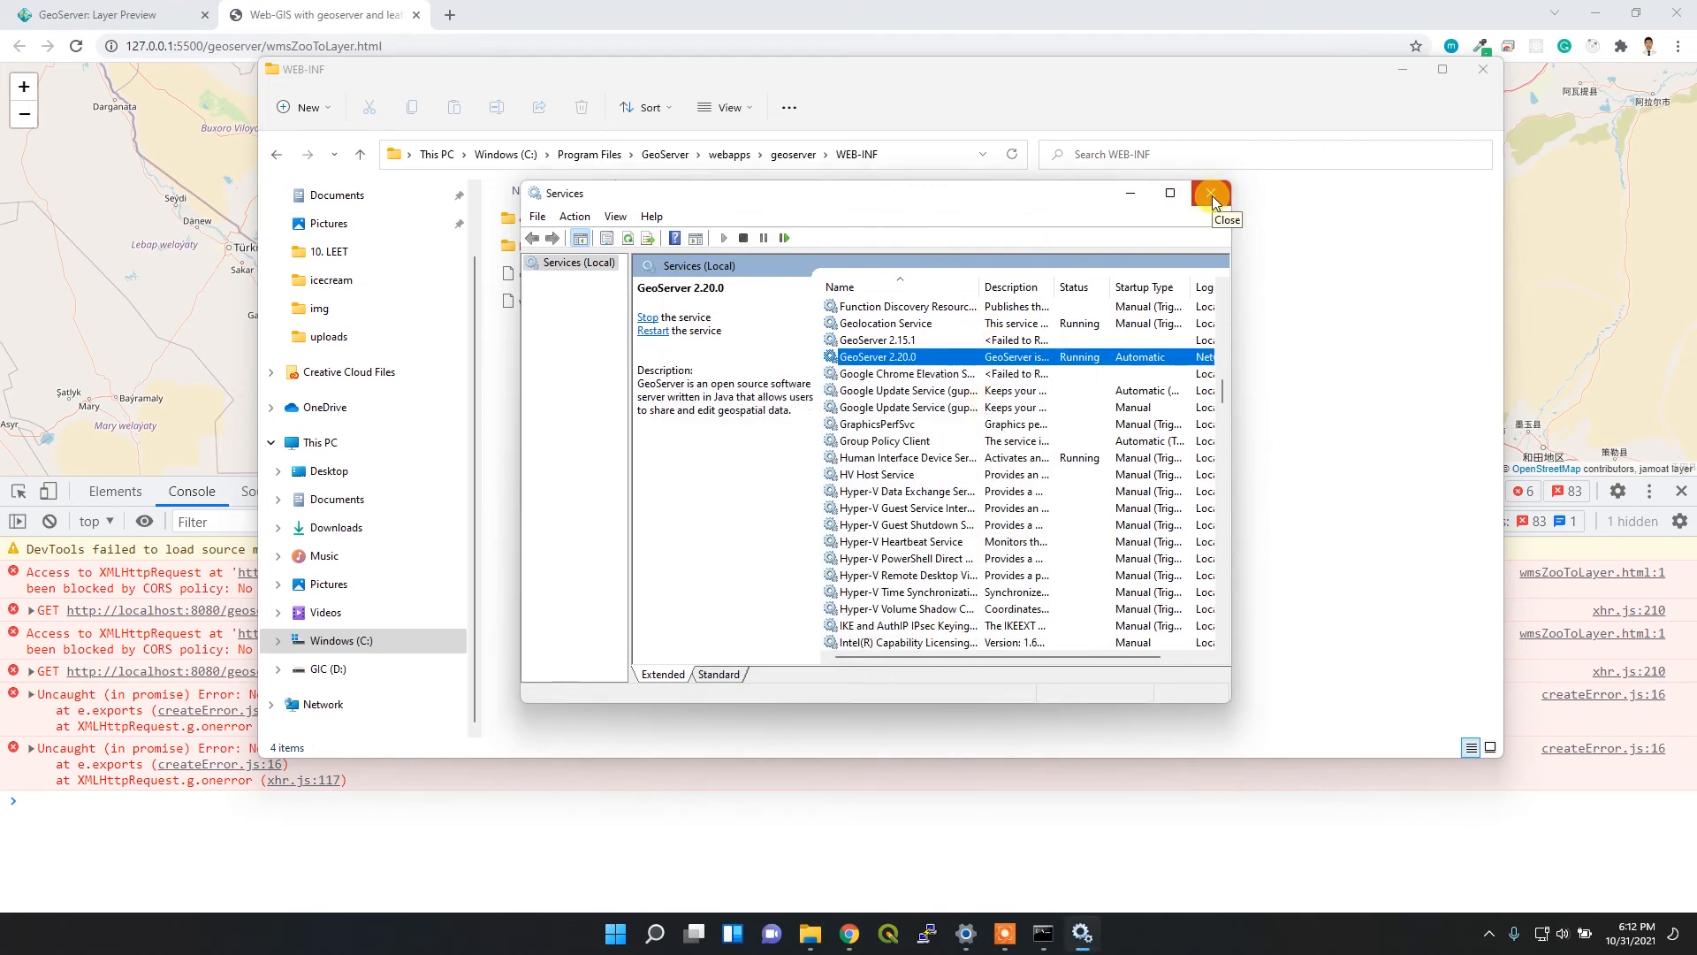
left_click(1211, 193)
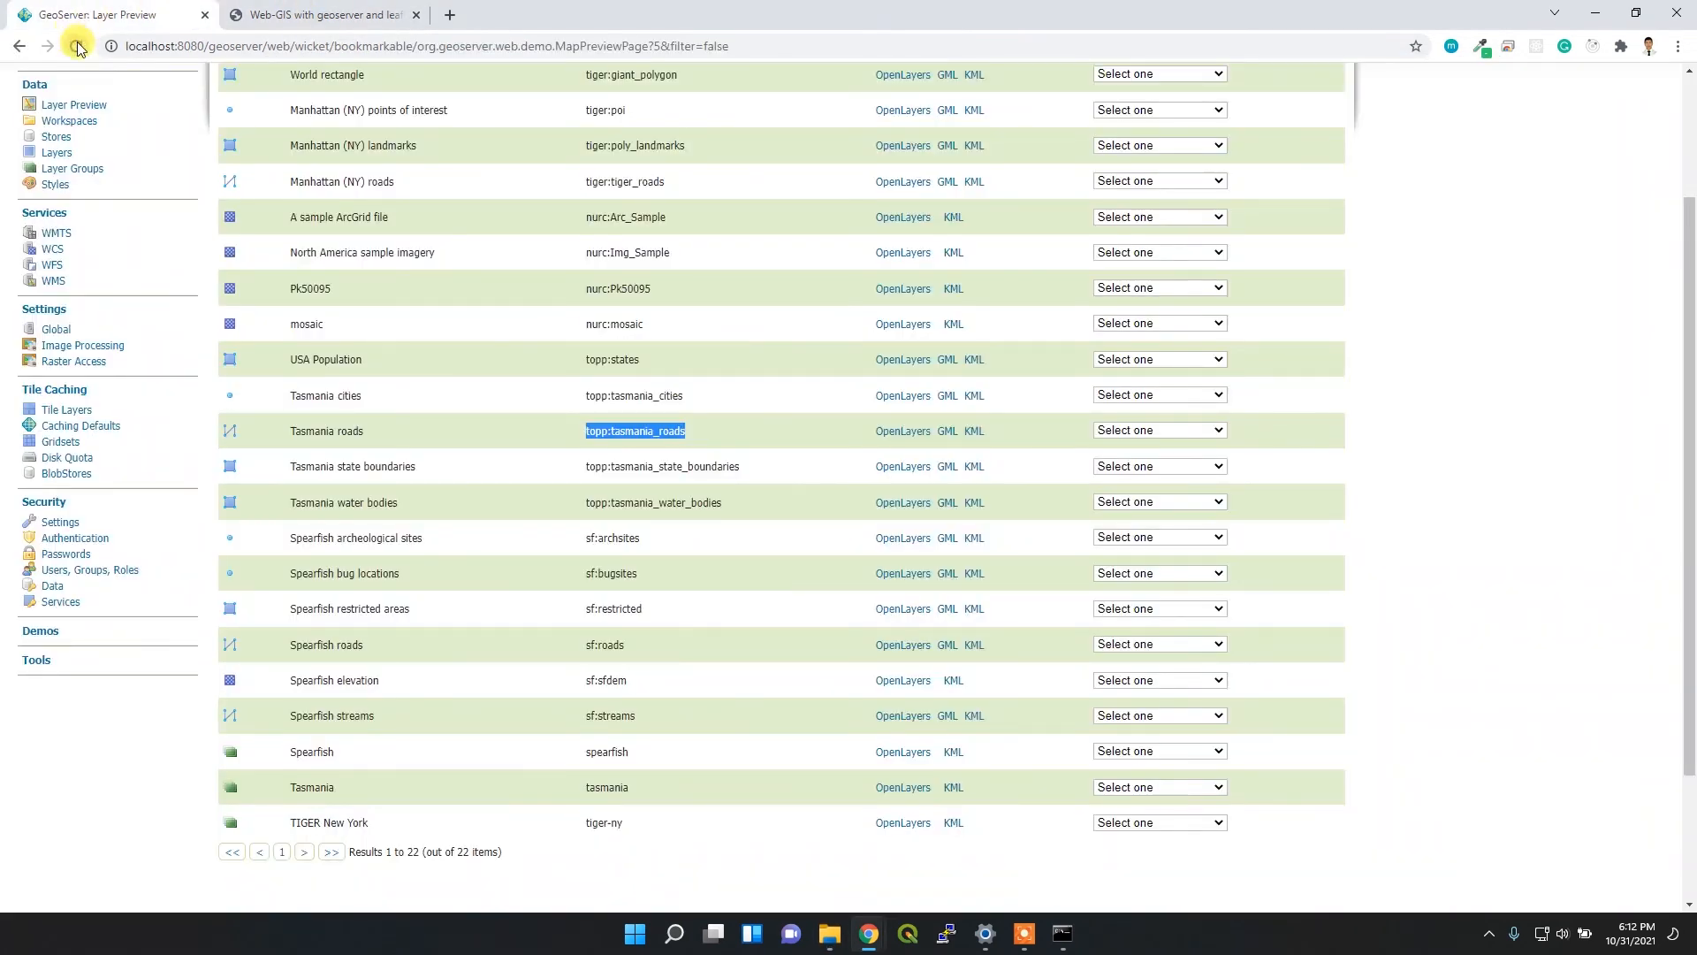
Reload Layer Preview, retrying after the connection-refused error until GeoServer responds
left_click(77, 47)
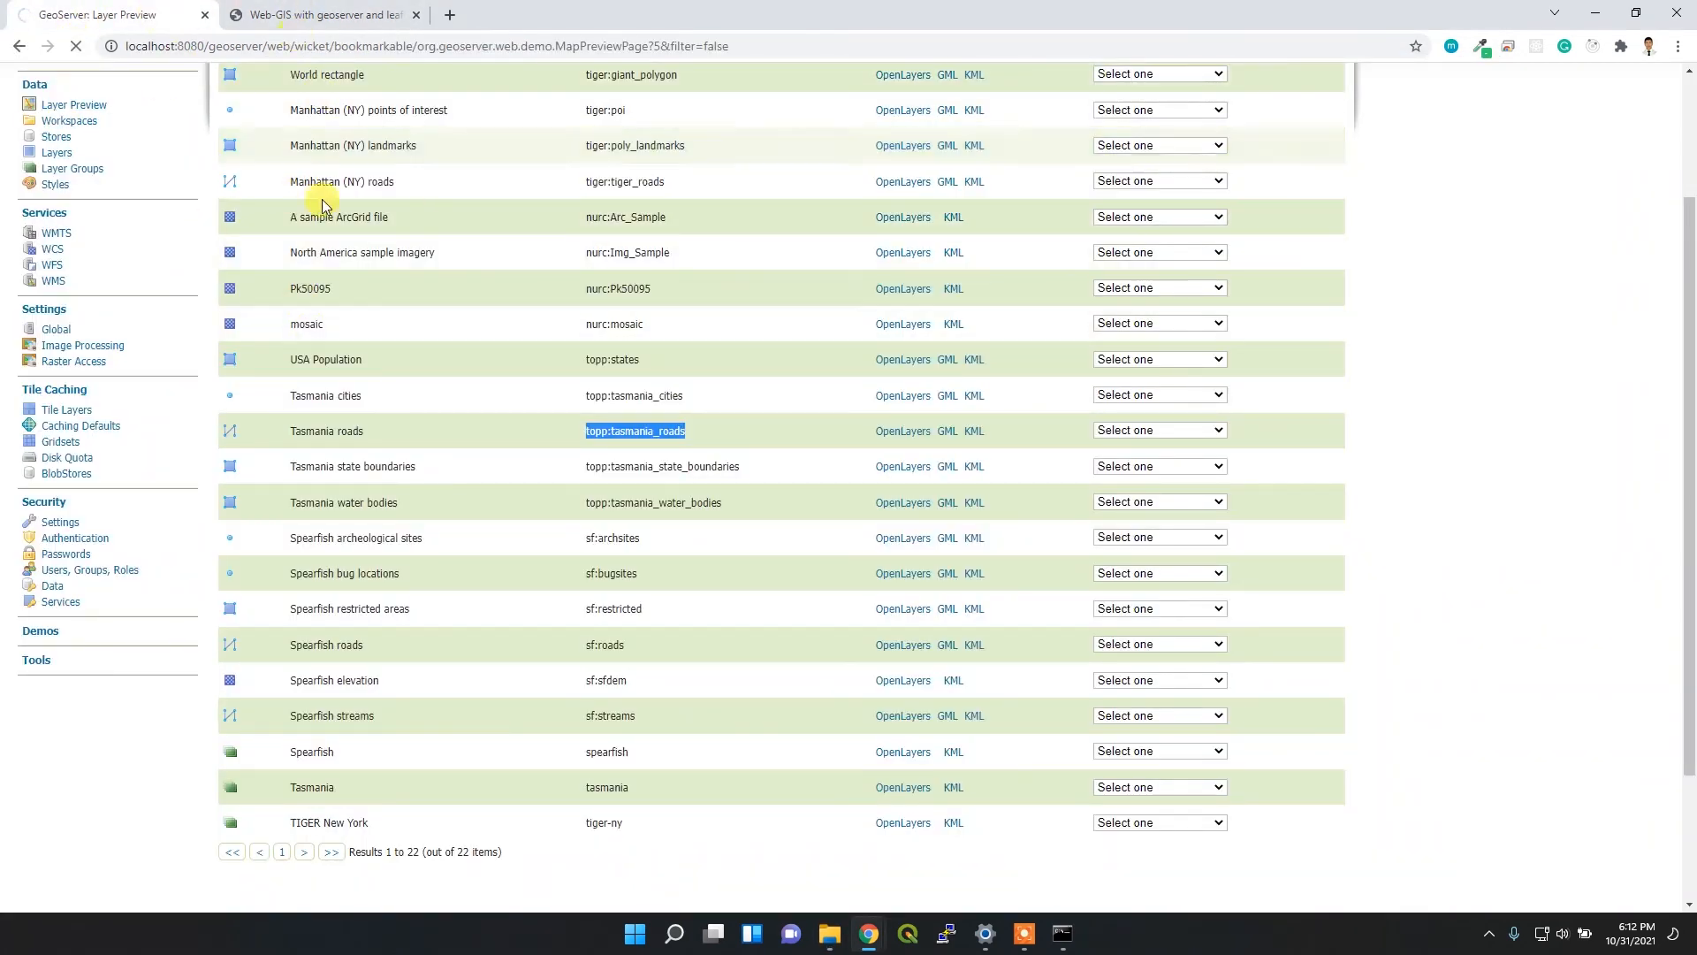
mouse_move(420, 288)
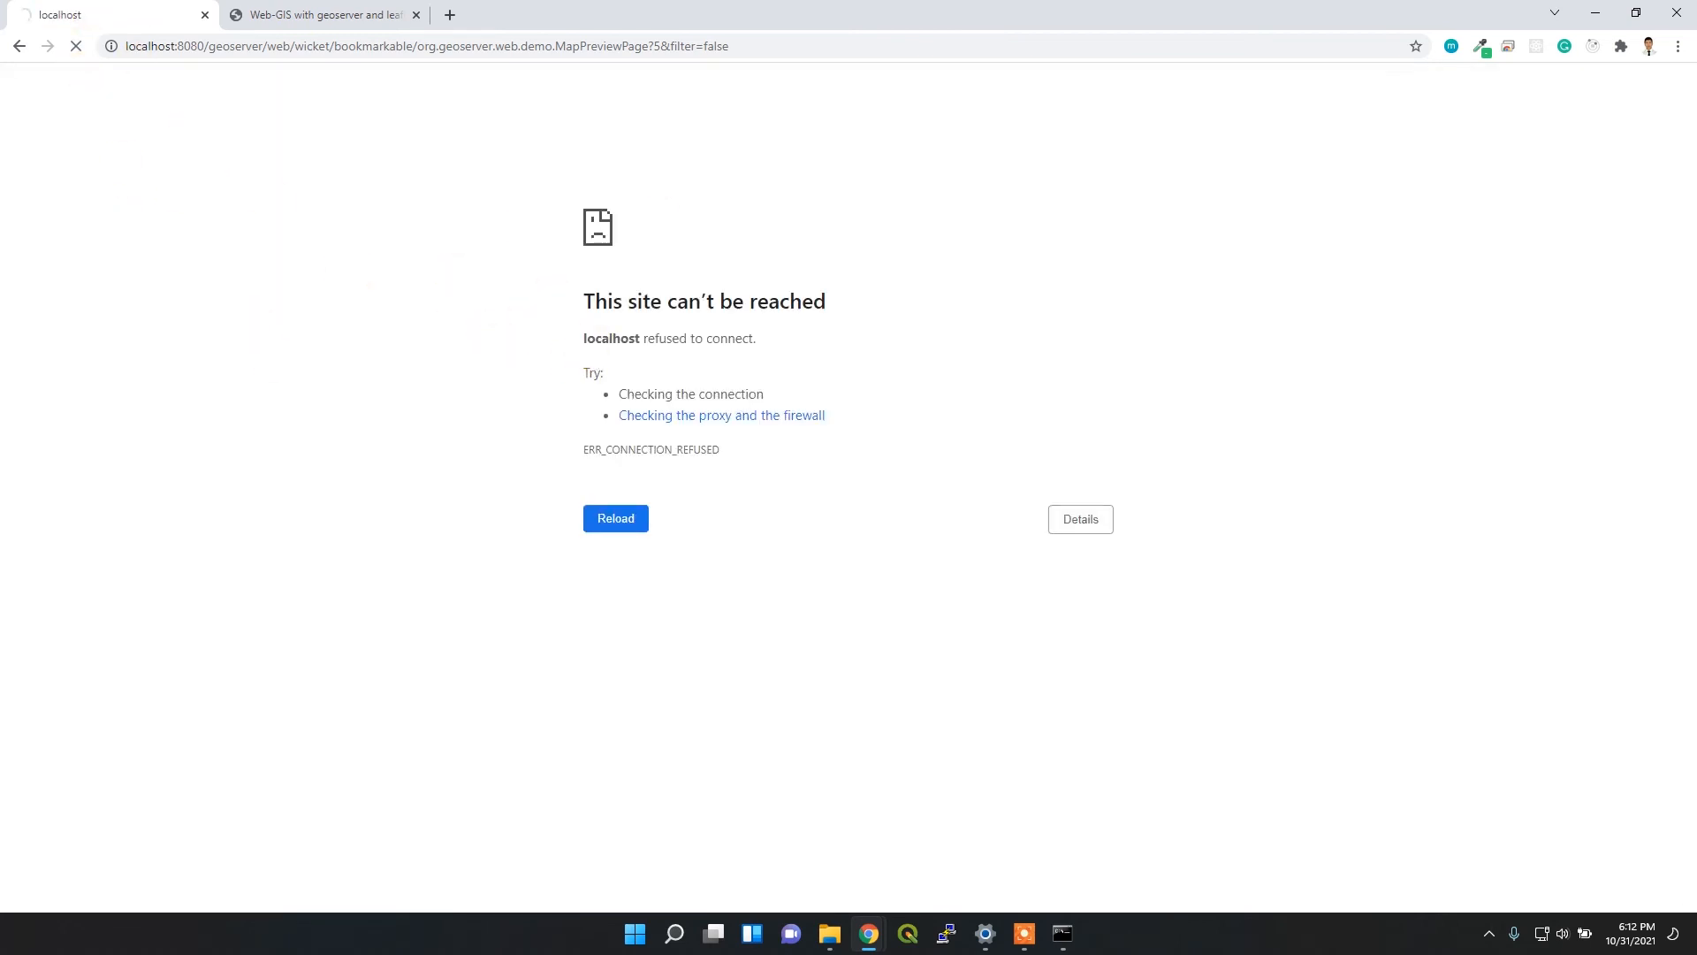
left_click(616, 517)
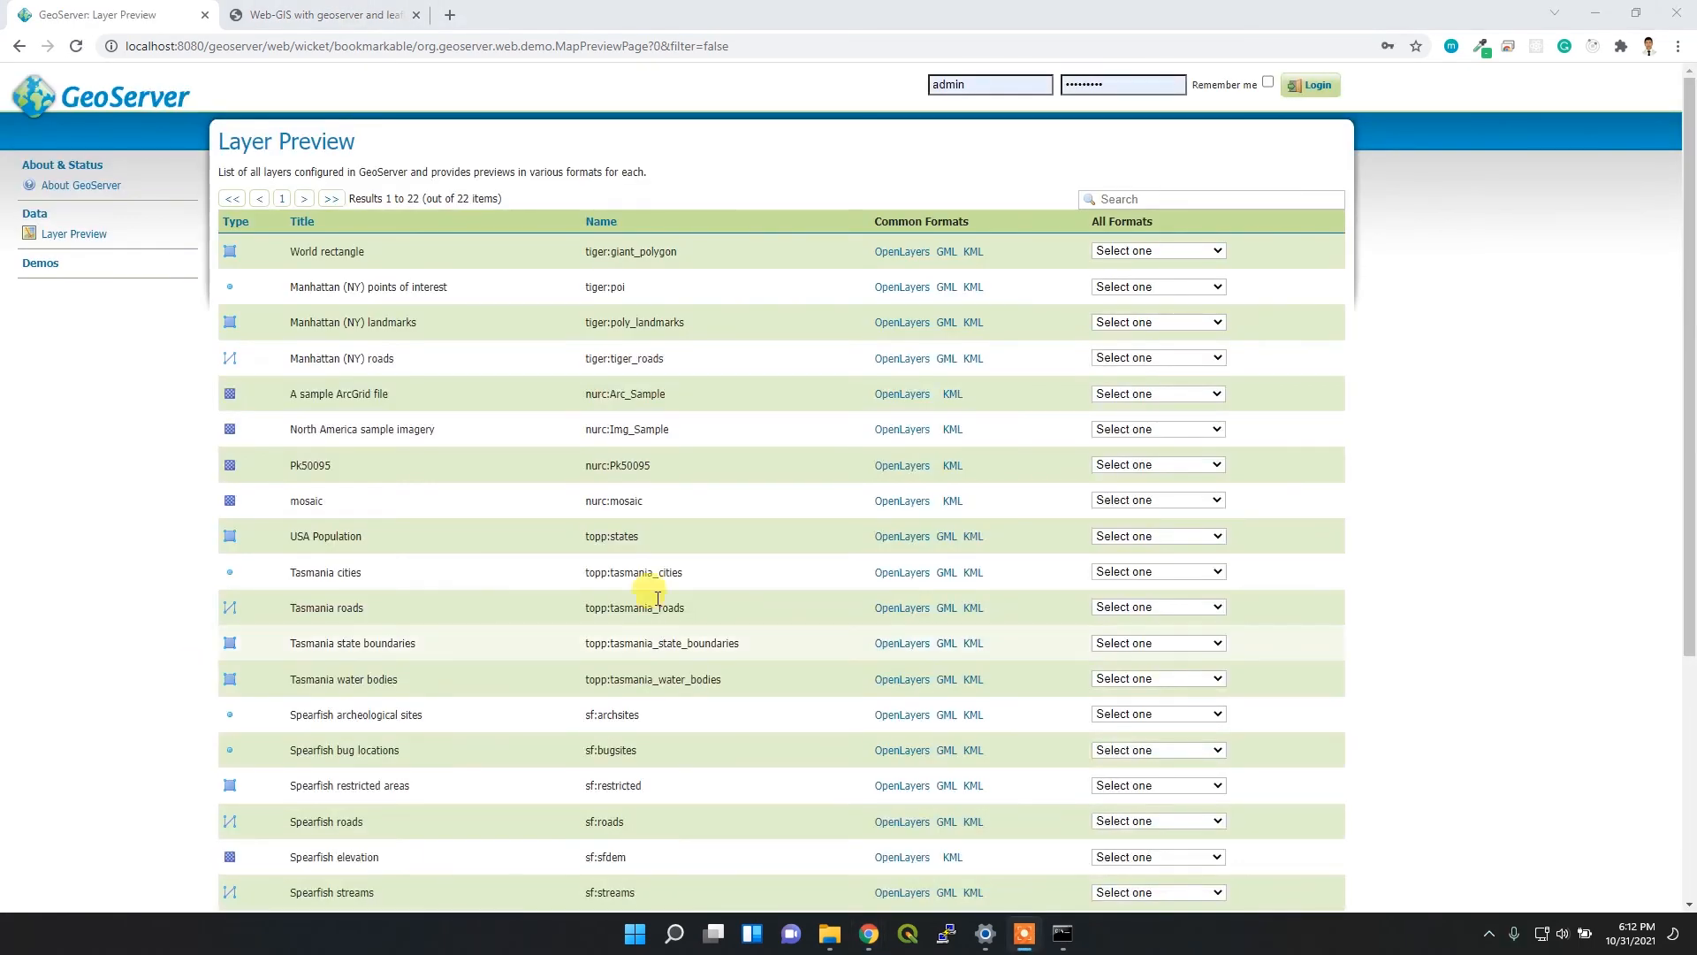
mouse_move(806, 607)
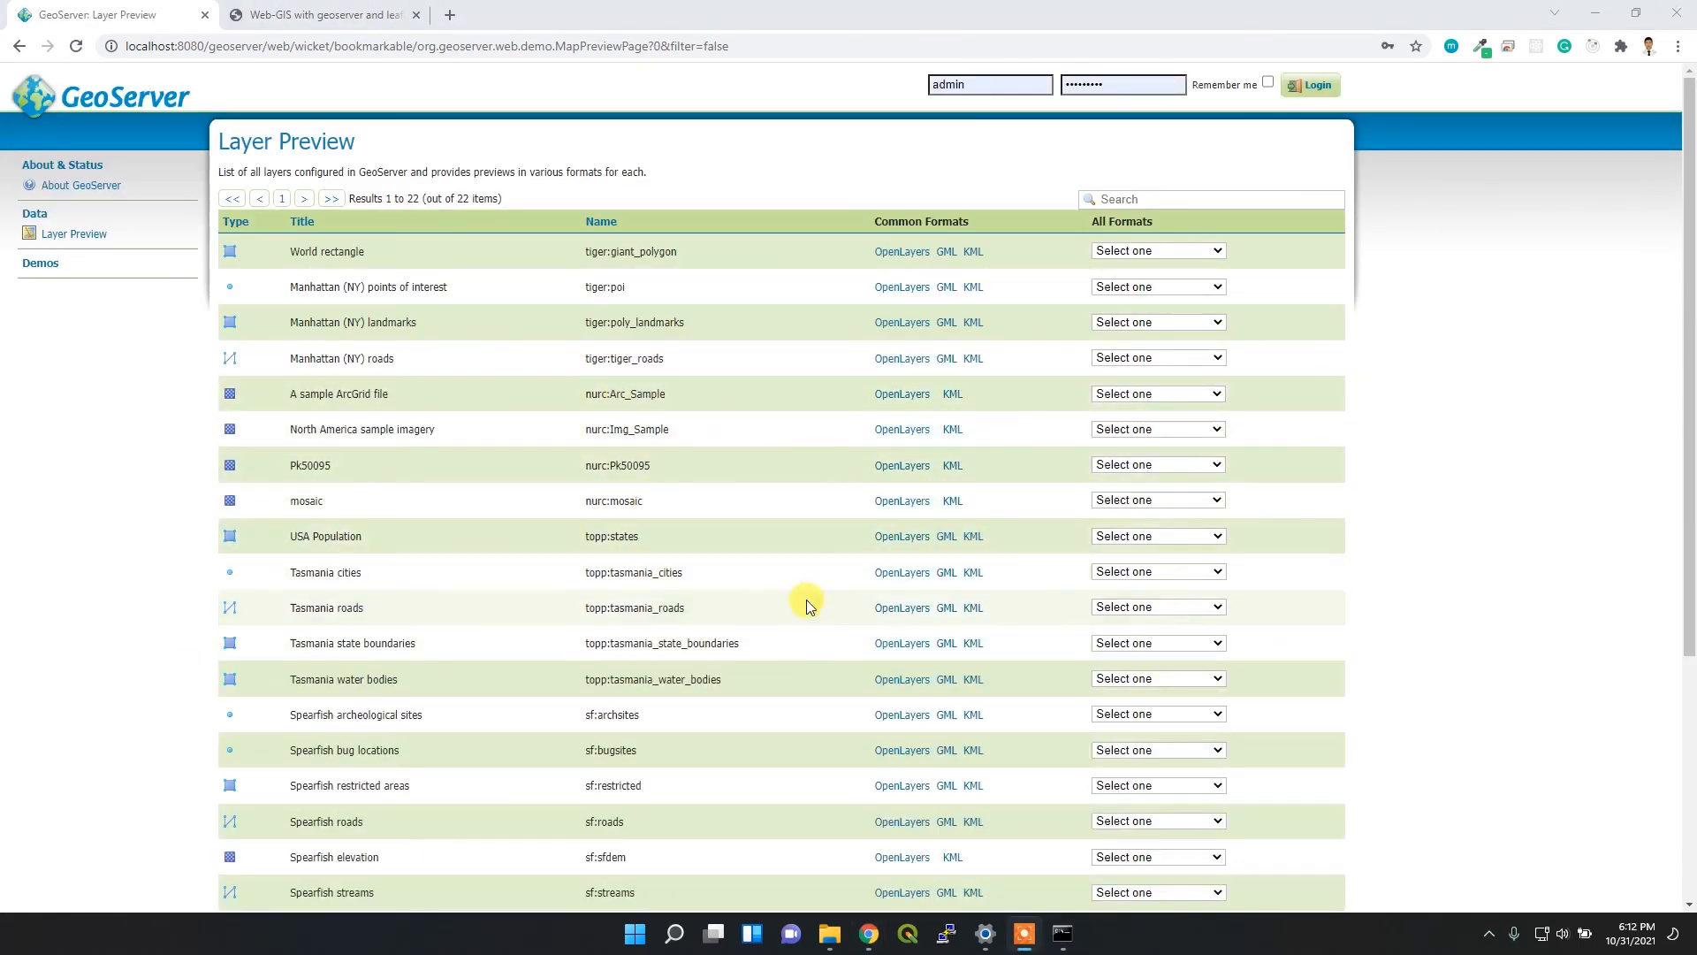
mouse_move(613, 633)
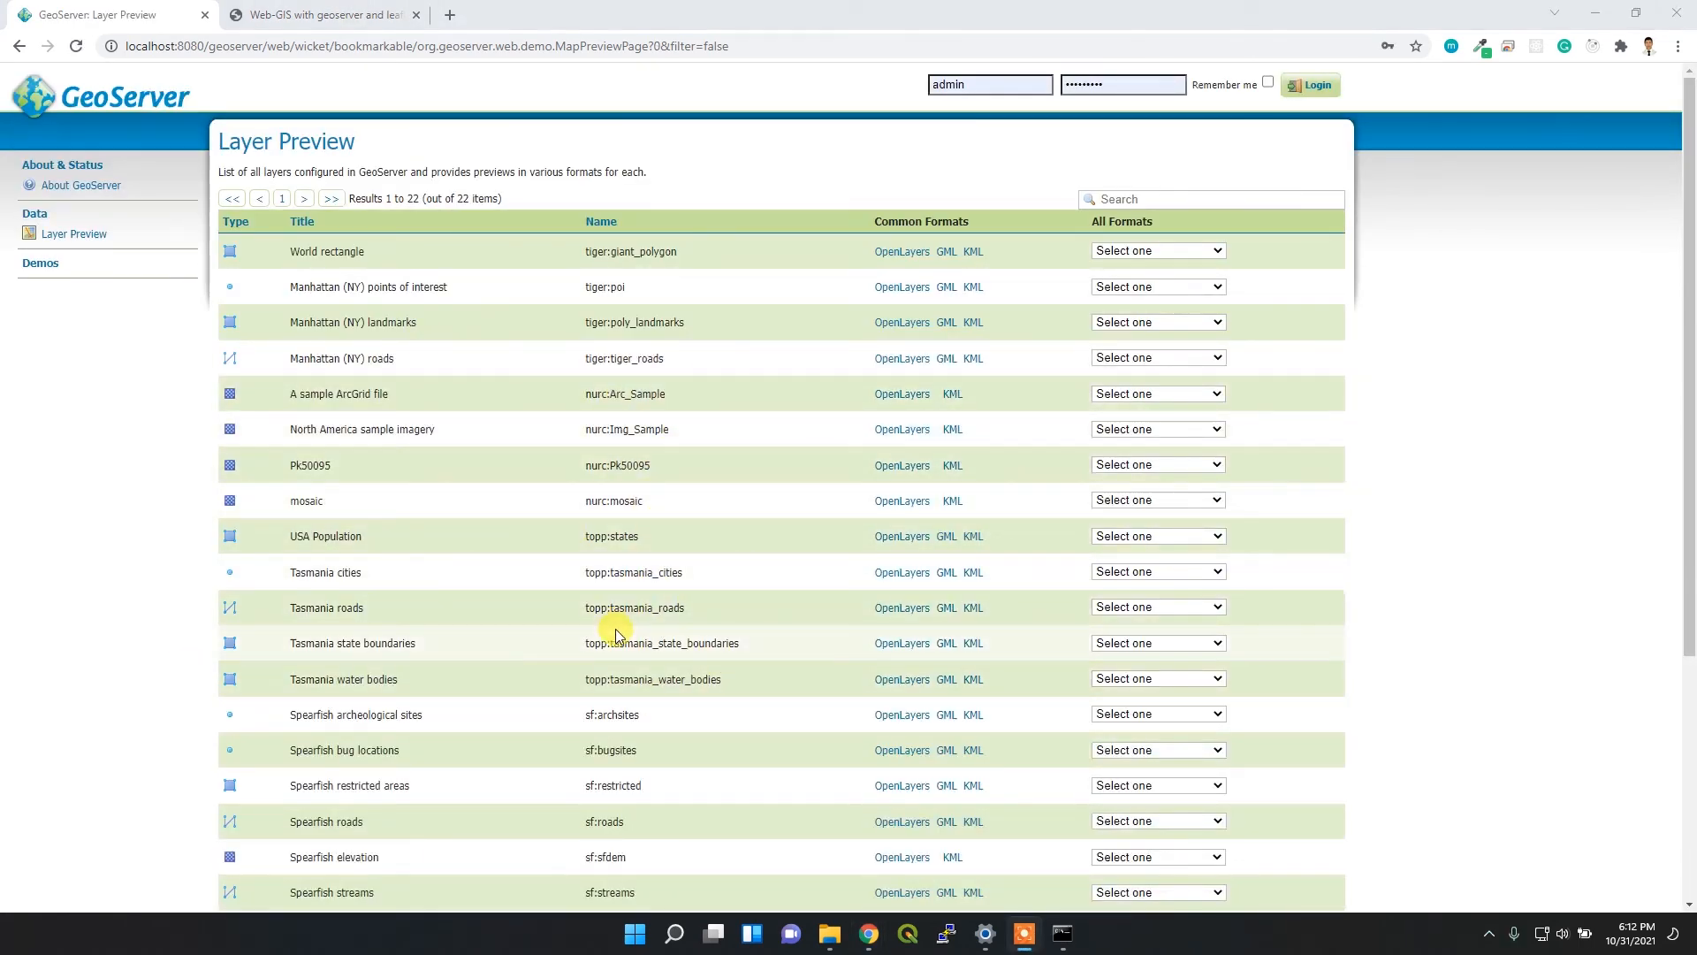
mouse_move(442, 362)
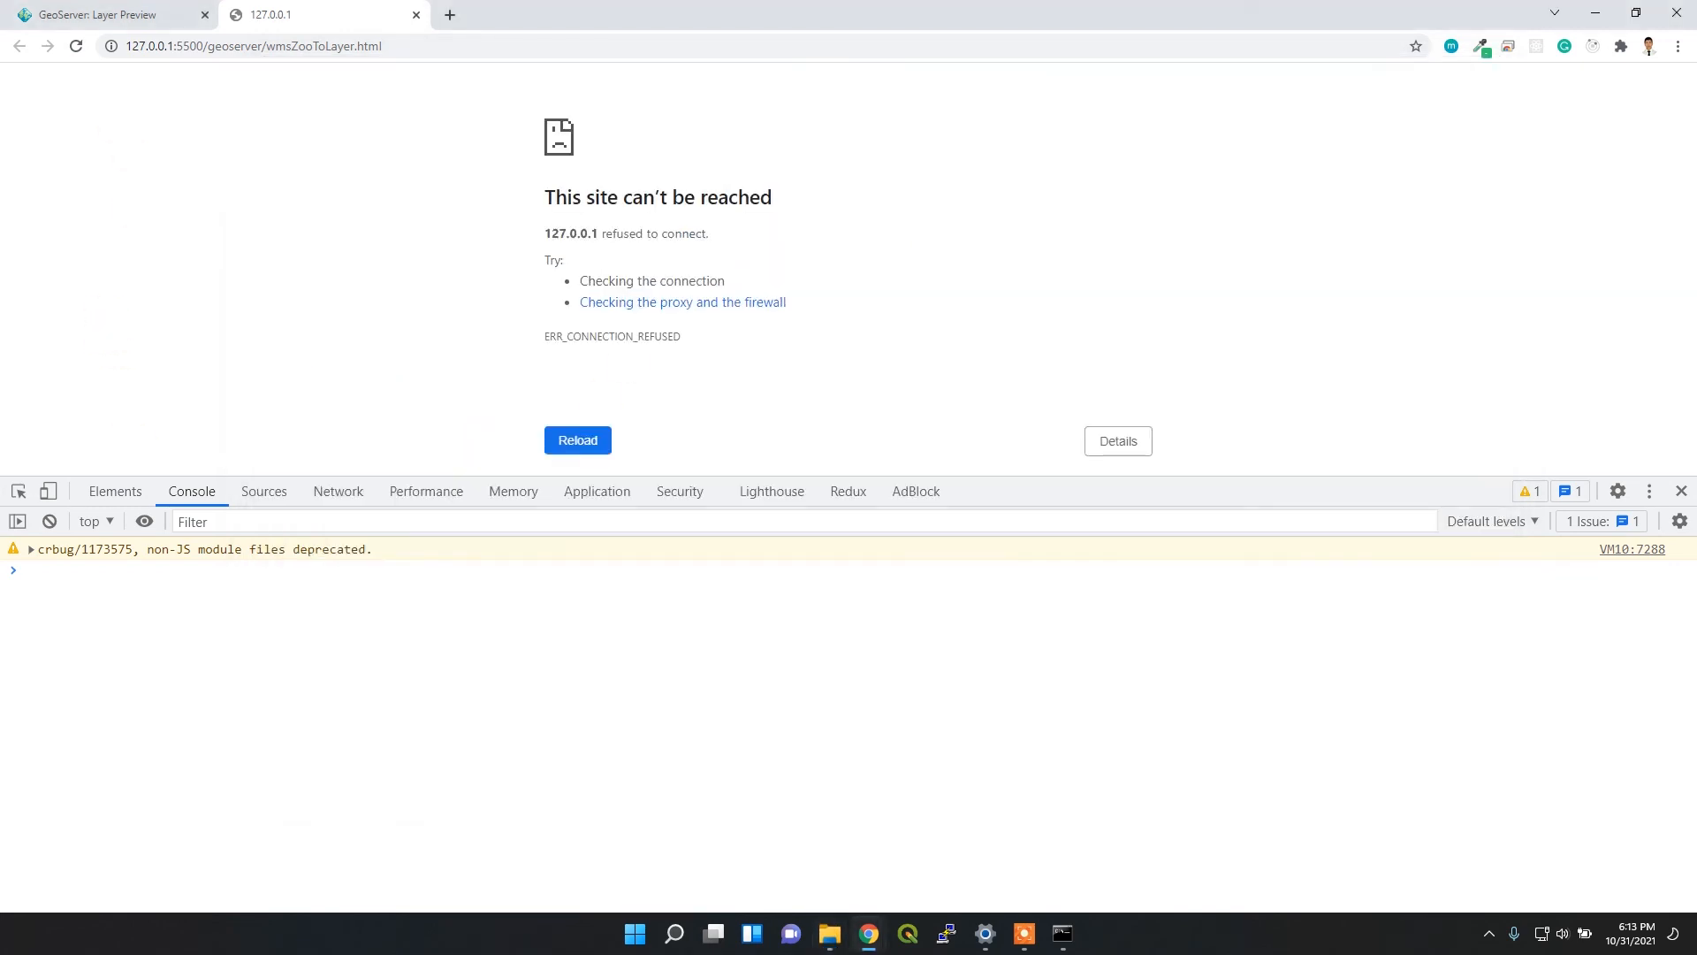
Reload the wmsZooToLayer.html tab to display the Tasmania roads WMS layer
left_click(577, 439)
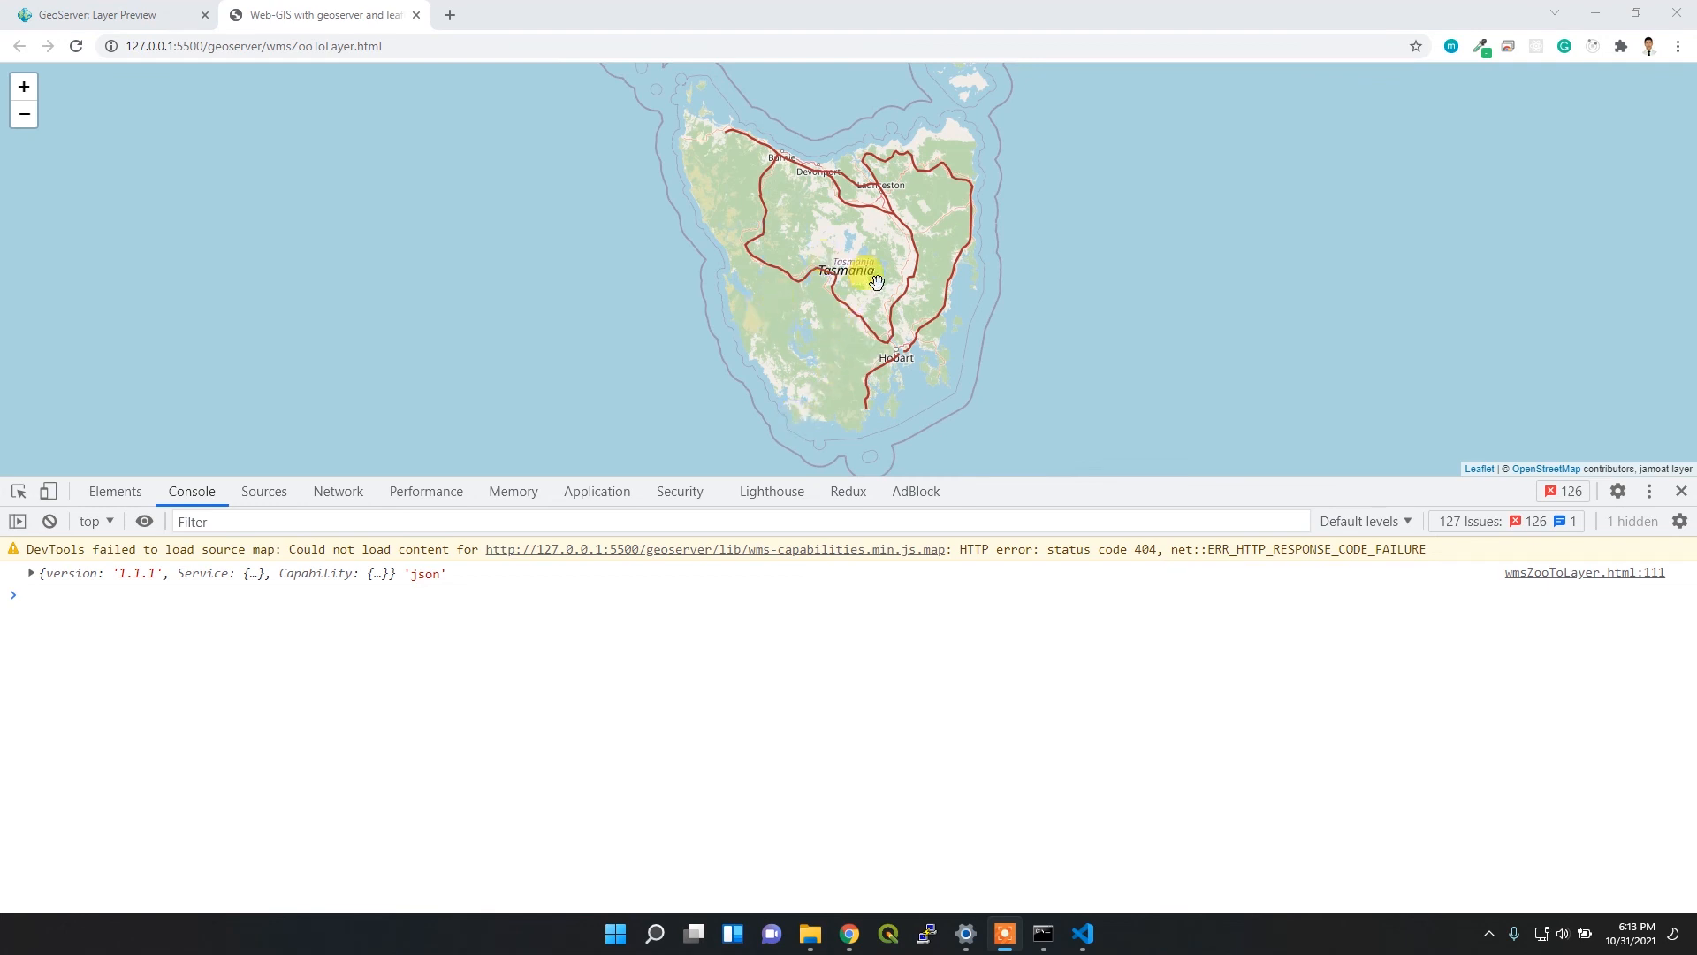
scroll("down", 3)
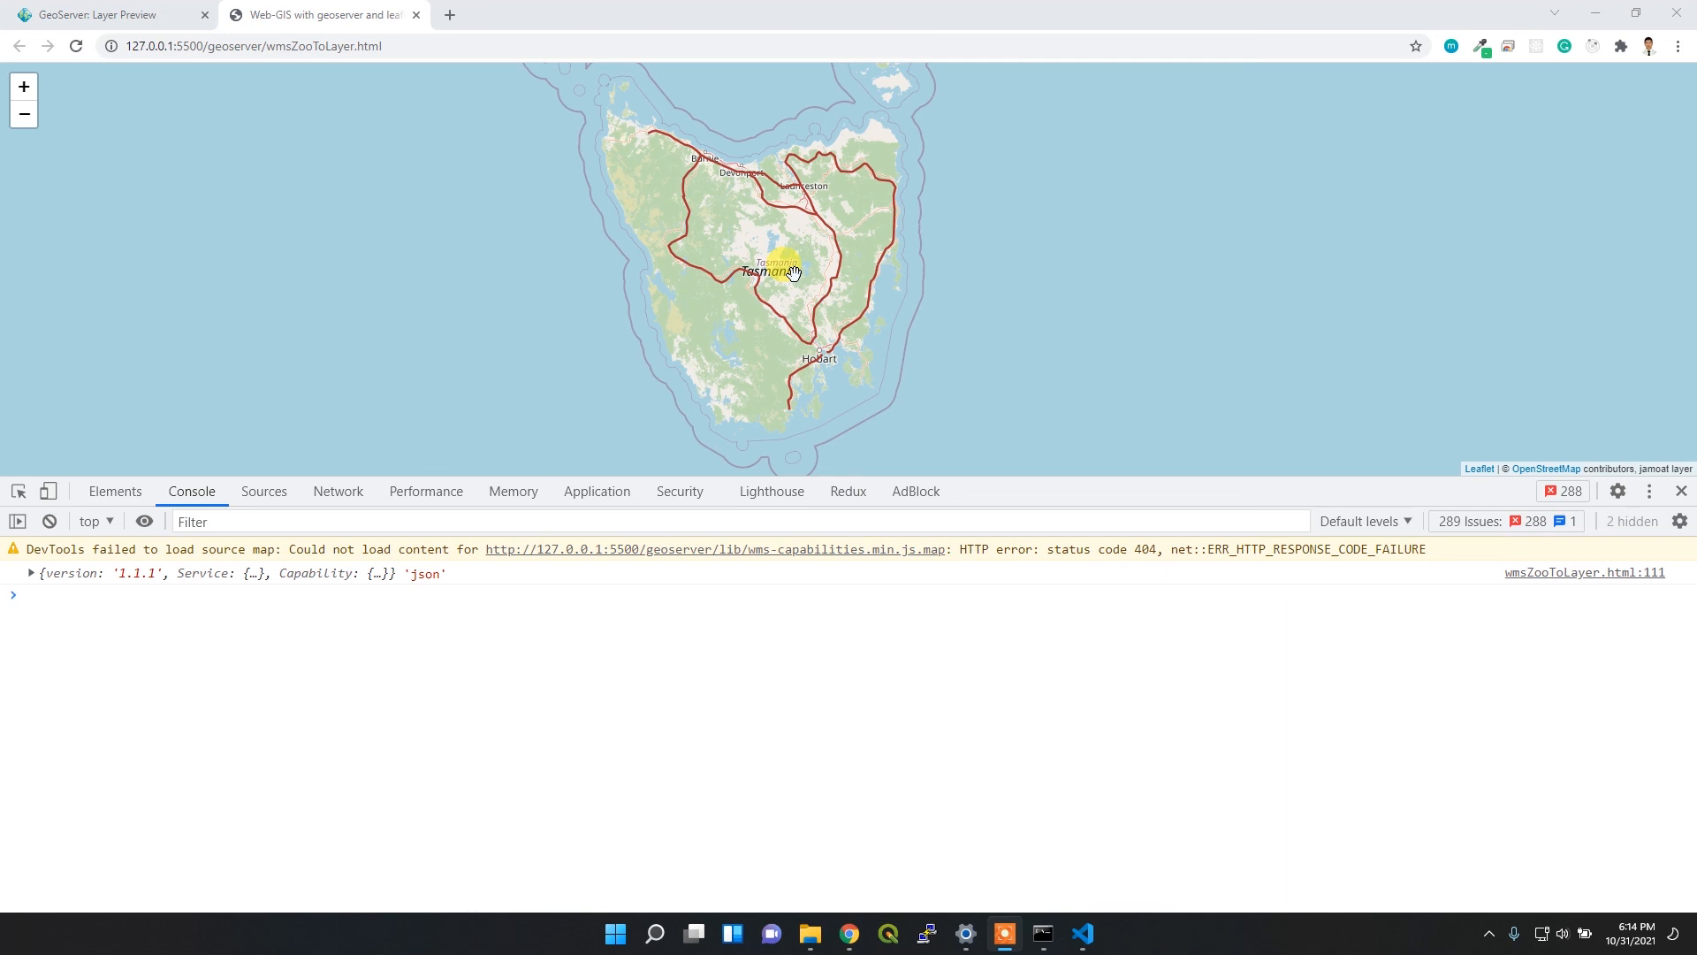
mouse_move(816, 316)
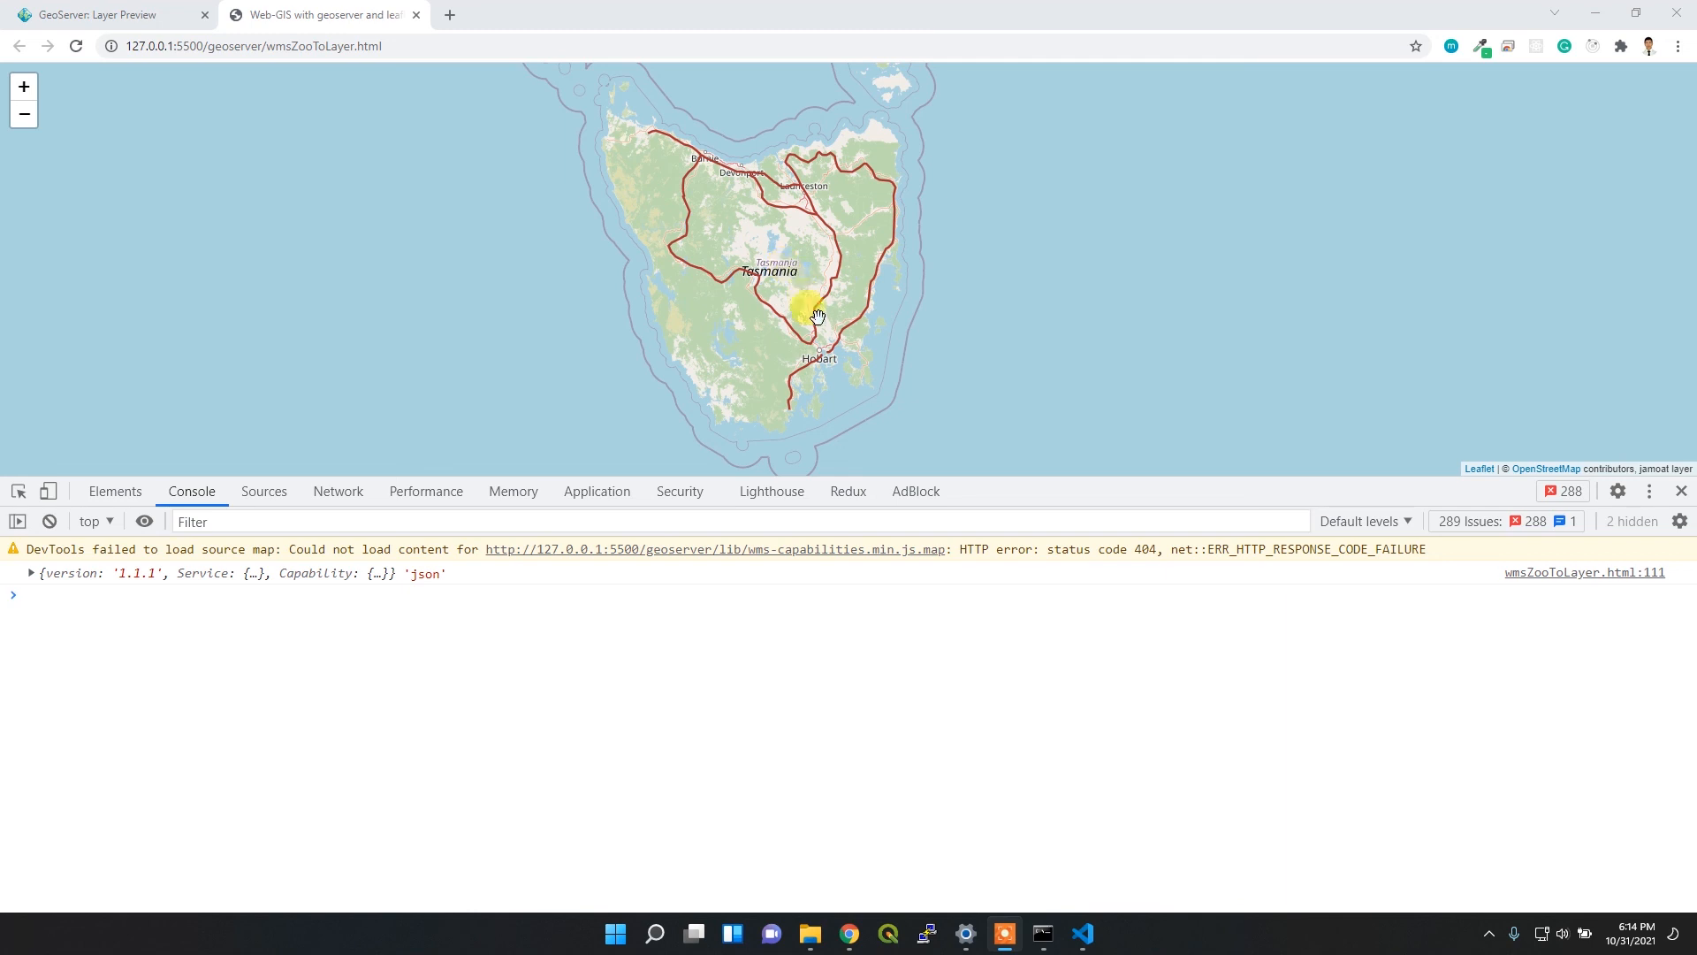